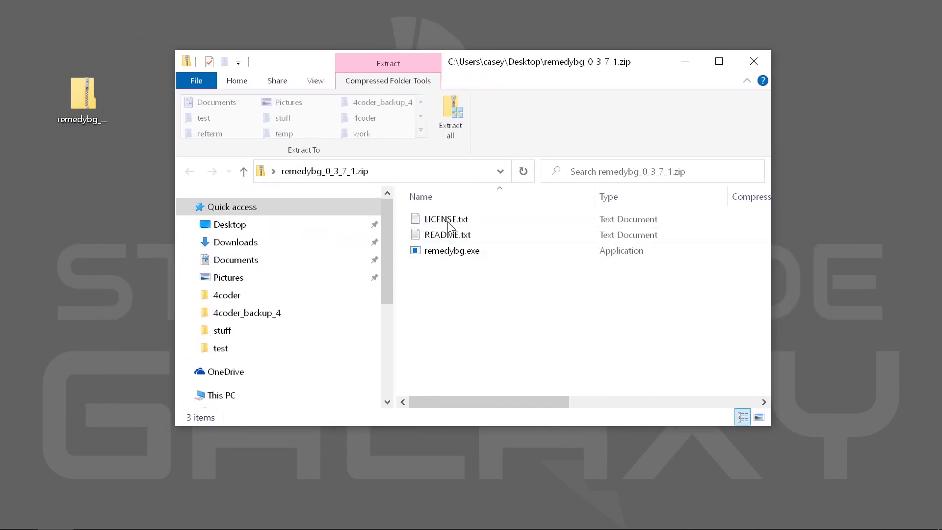
# - Launch remedybg.exe from the opened remedybg_0_3_7_1.zip archive
pyautogui.click(451, 251)
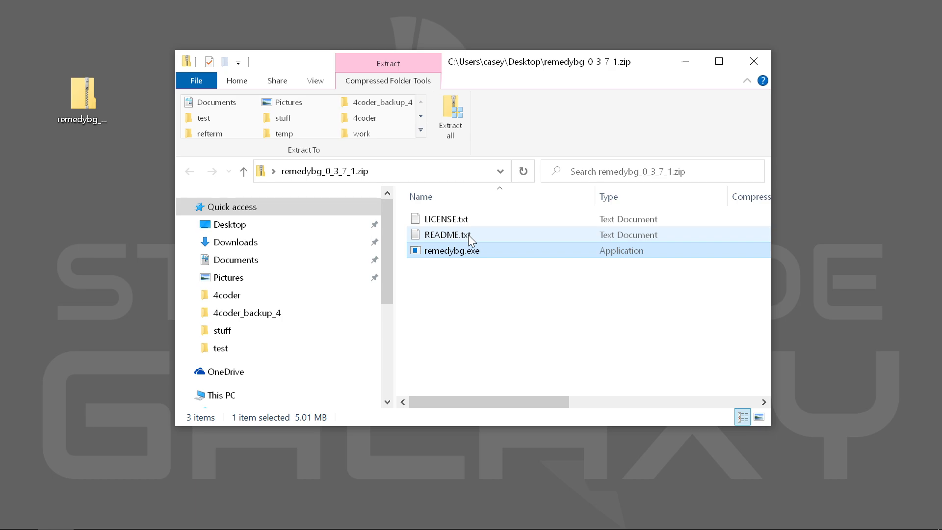
pyautogui.doubleClick(451, 251)
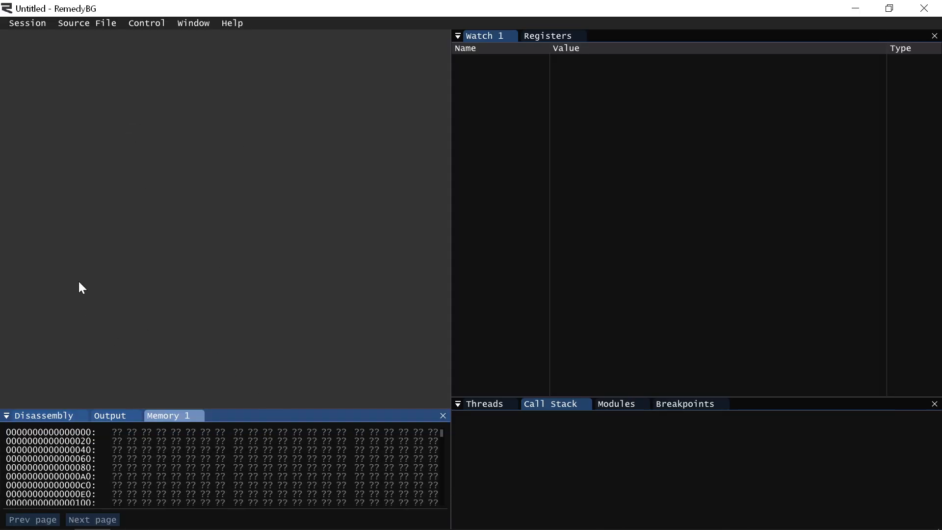
pyautogui.moveTo(204, 57)
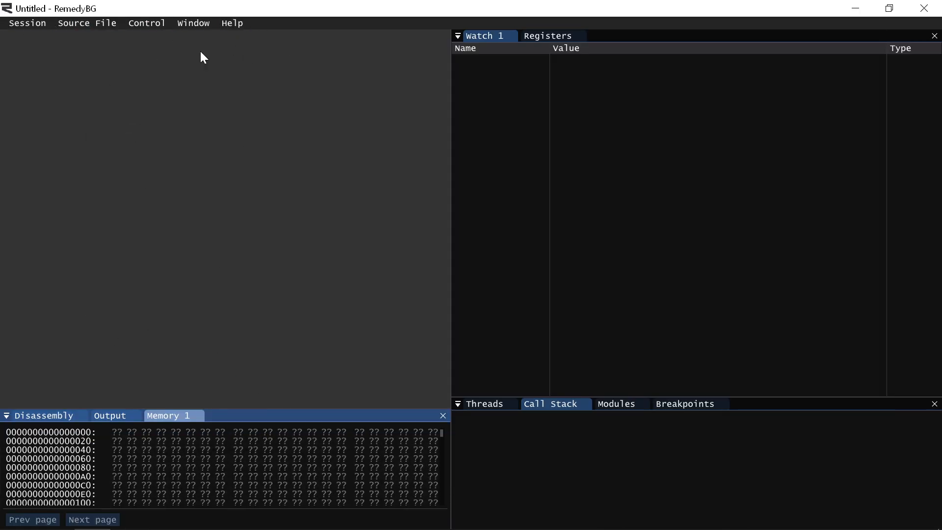
# - Set the session to run W:\build\win32_handmade.exe with -Release from W:\handmade
pyautogui.click(28, 23)
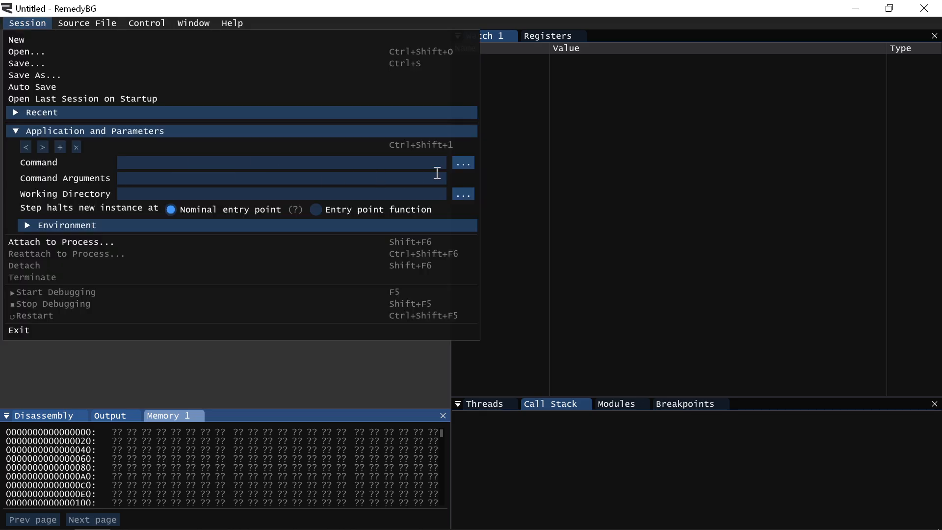
pyautogui.click(463, 162)
pyautogui.write('-Release')
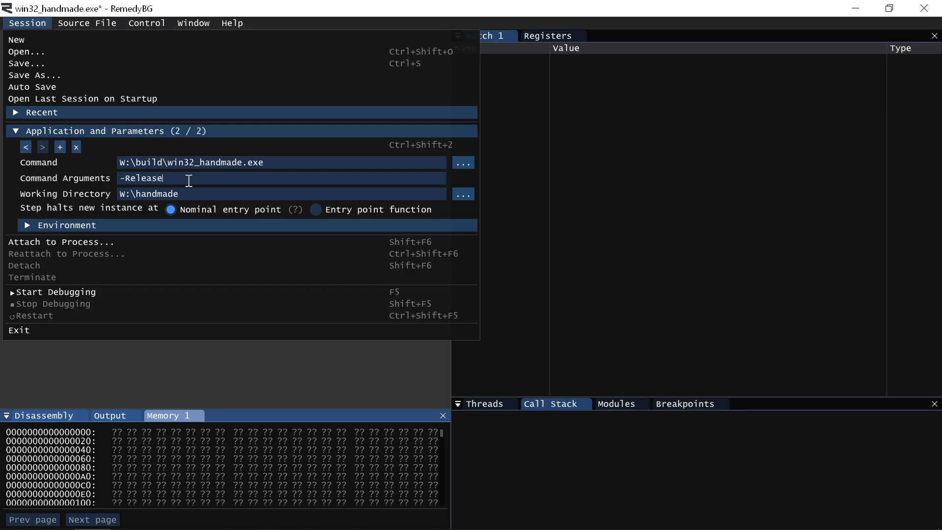
pyautogui.click(25, 146)
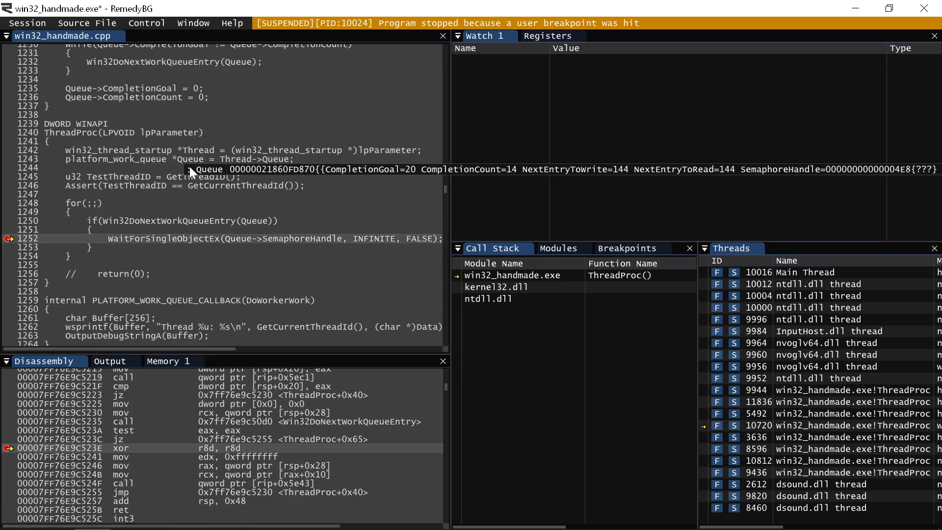
# - Inspect Queue's fields in the hover preview and in the Watch 1 window alongside Thread
pyautogui.click(198, 169)
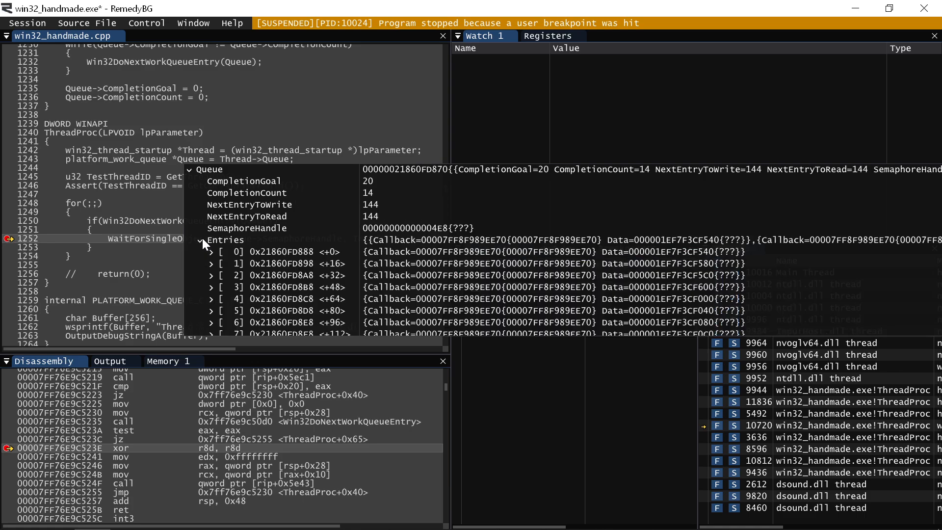
pyautogui.moveTo(376, 308)
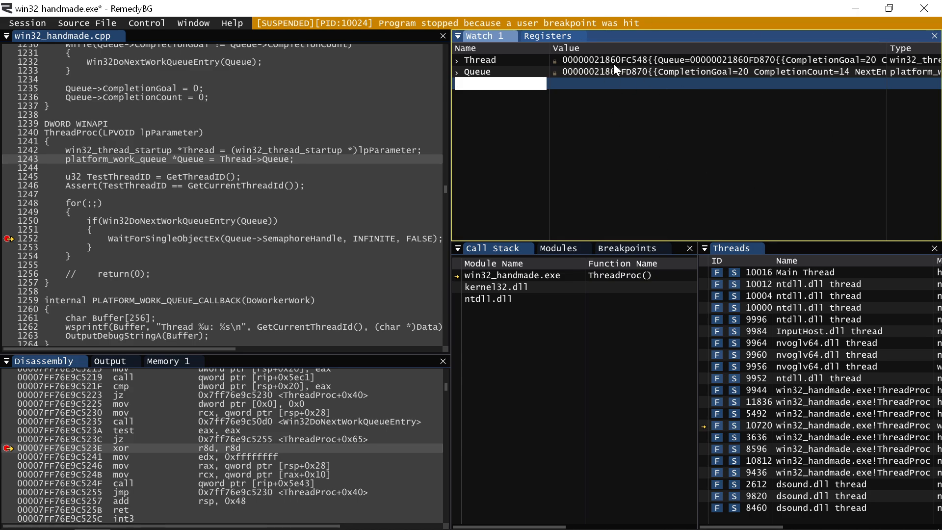
pyautogui.click(458, 72)
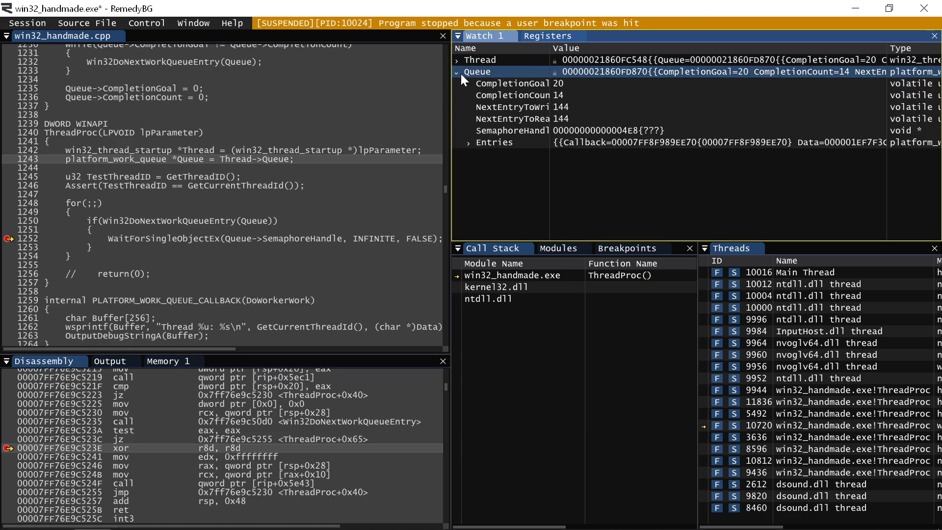
pyautogui.click(458, 72)
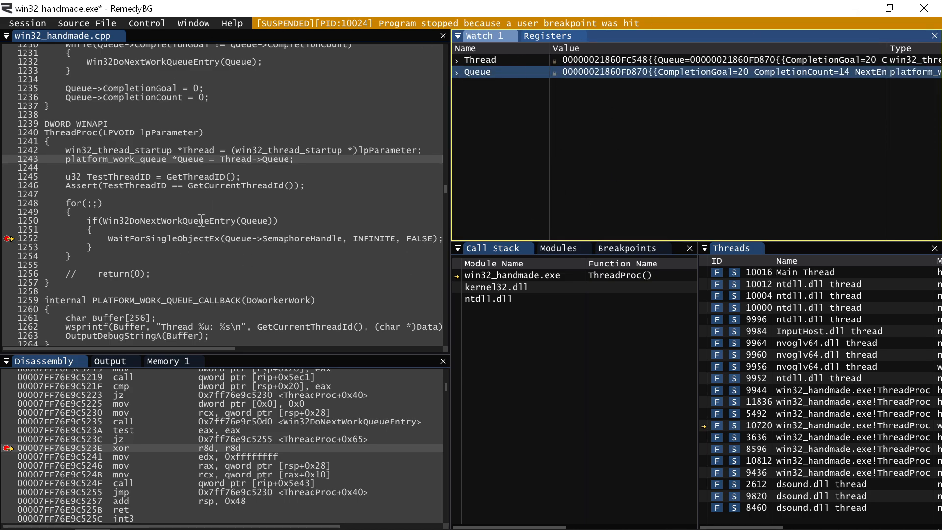
pyautogui.click(561, 248)
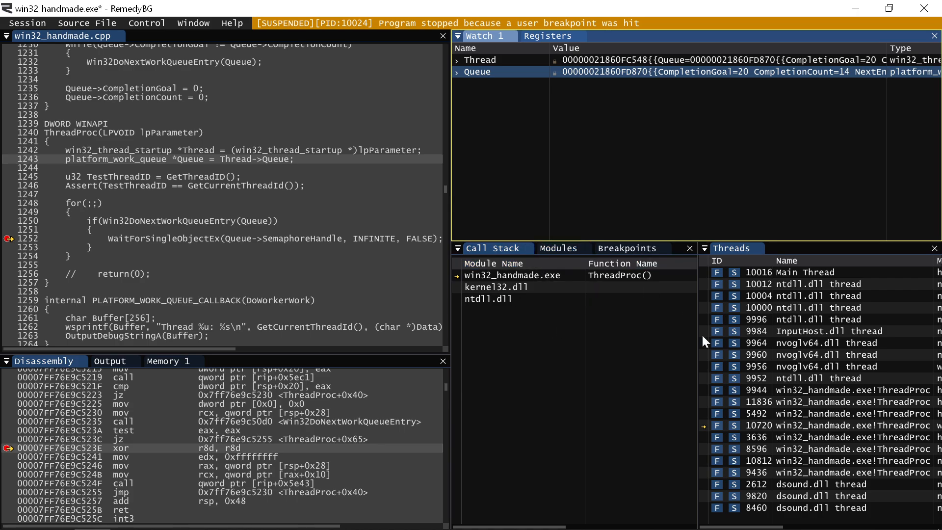
pyautogui.moveTo(793, 414)
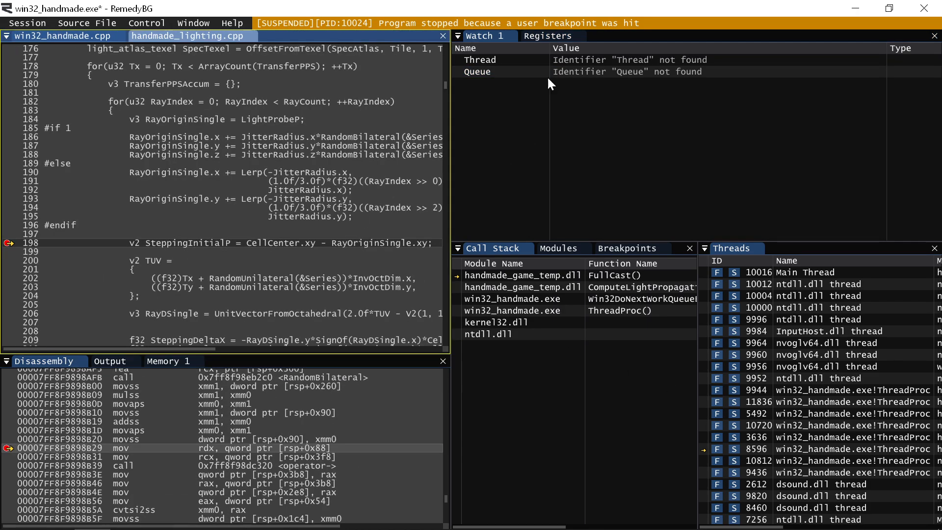
# - Watch RayOriginSingle in place of the Thread and Queue entries
pyautogui.write('RayOriginSingle')
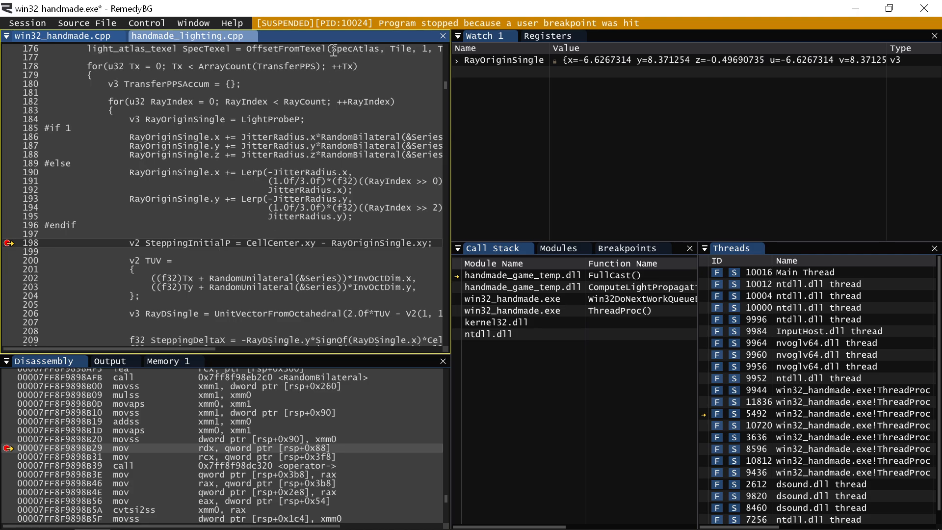
pyautogui.moveTo(610, 66)
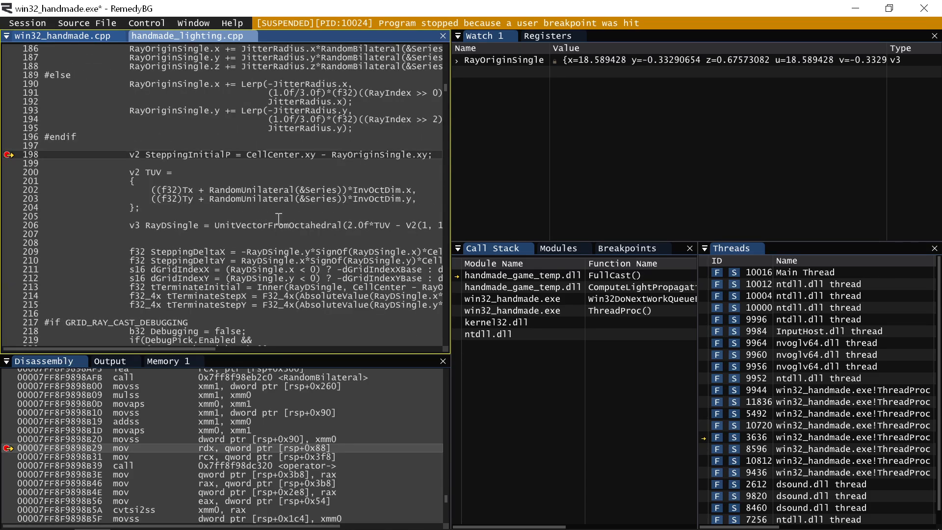
# - Step over from the line 198 breakpoint to the InvRayD line, marking the UnitVectorFromOctahedral call
pyautogui.doubleClick(277, 225)
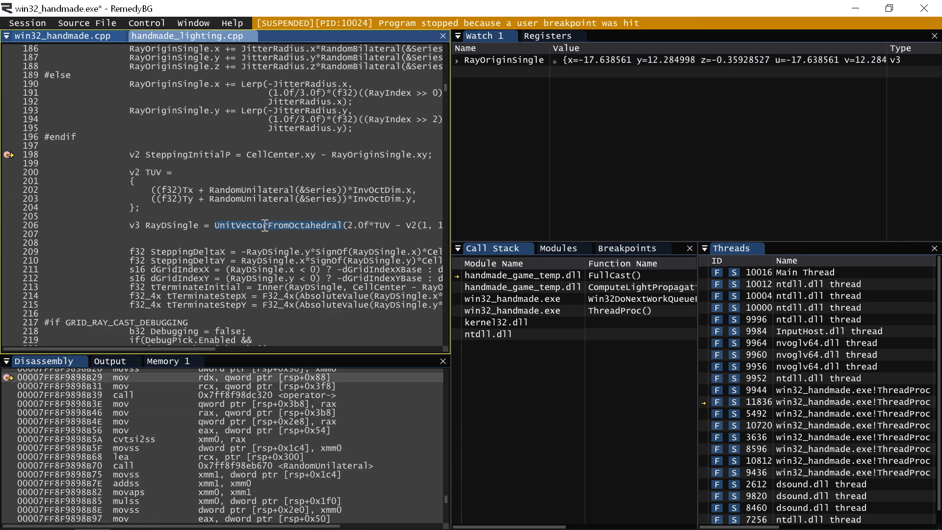
pyautogui.press('F10')
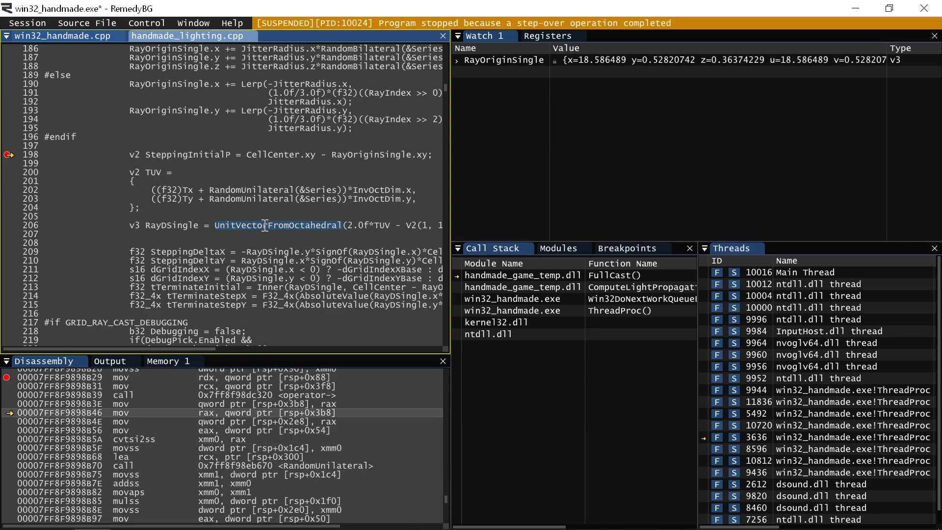
pyautogui.press('F10')
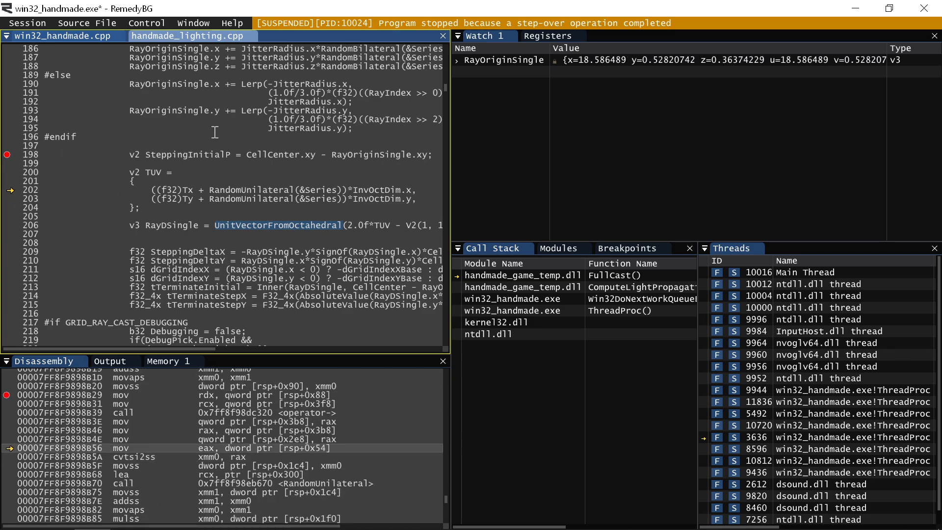
pyautogui.moveTo(51, 143)
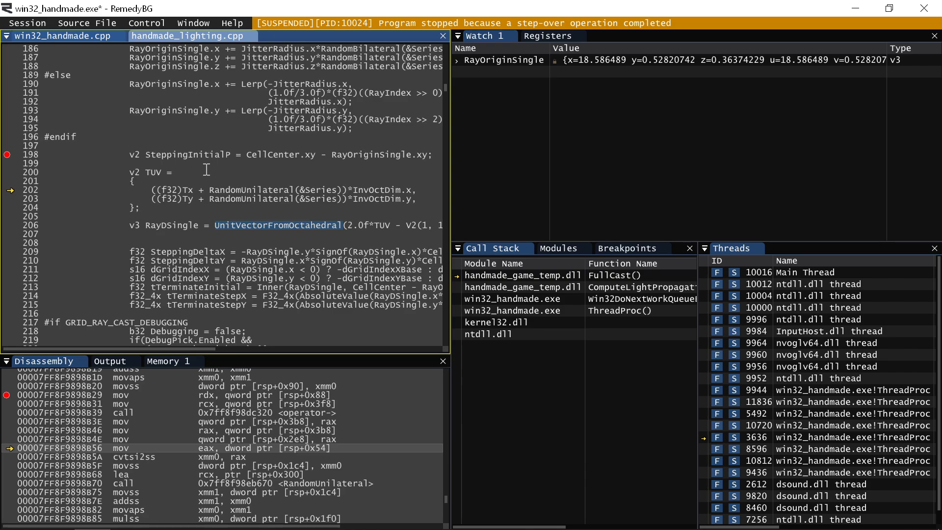
pyautogui.moveTo(762, 285)
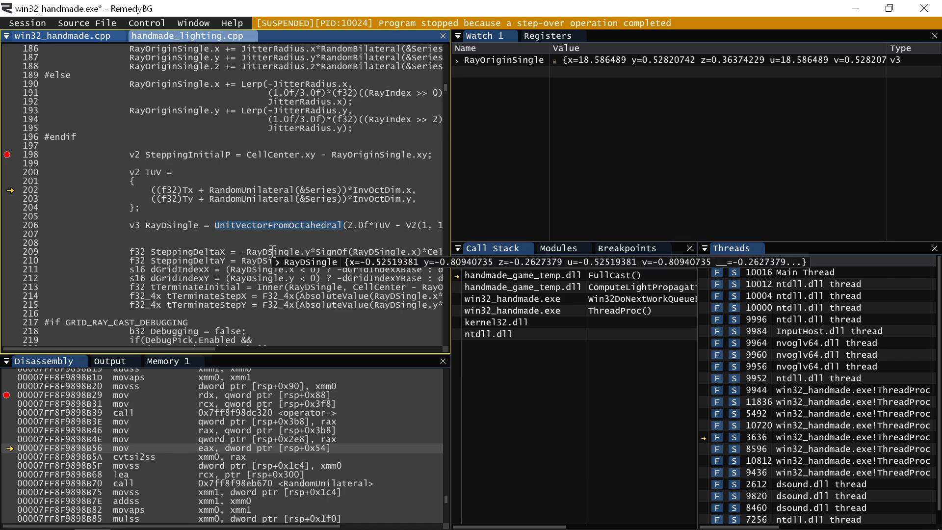
pyautogui.click(627, 248)
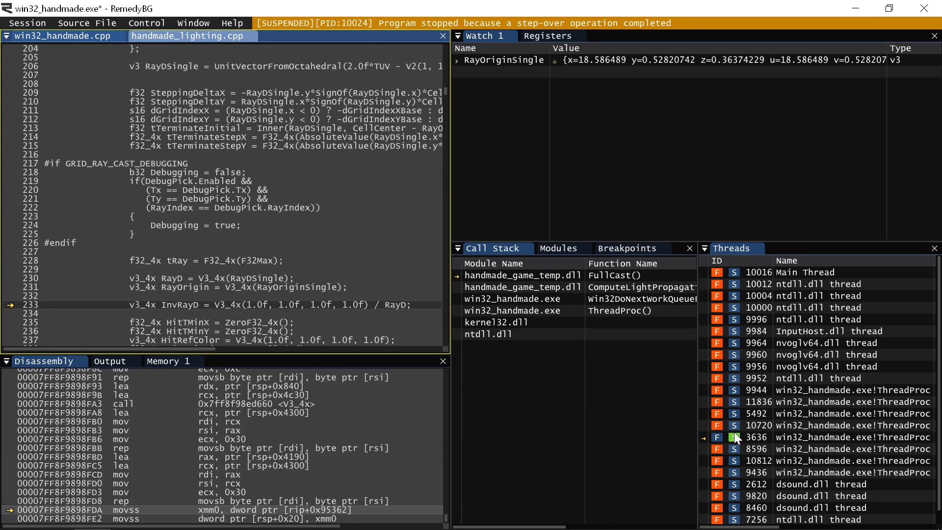
pyautogui.moveTo(828, 414)
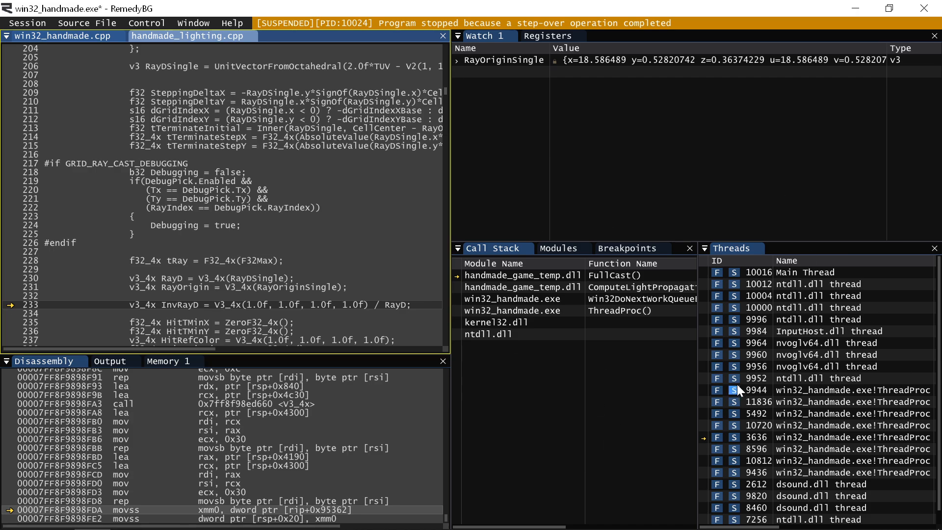
pyautogui.moveTo(757, 449)
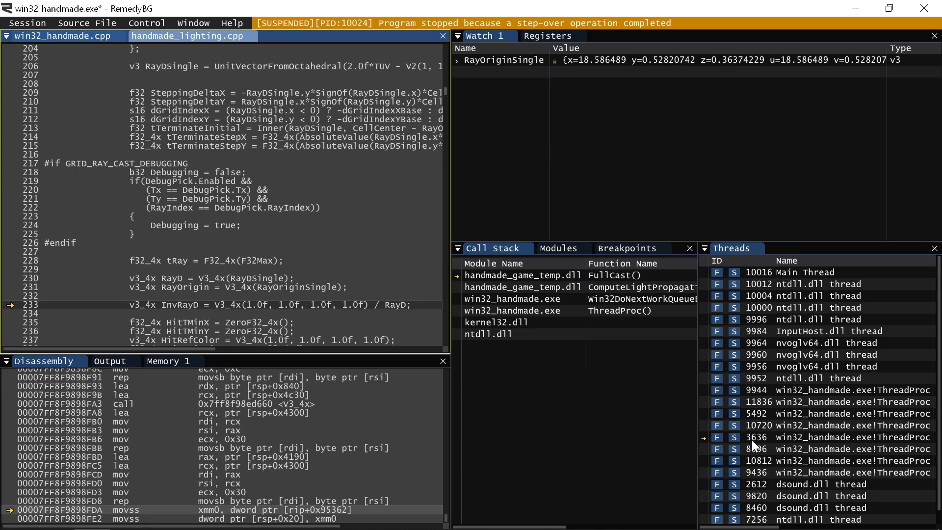
# - Review the line 198 breakpoint's edit form and its empty Condition field, then cancel
pyautogui.click(627, 249)
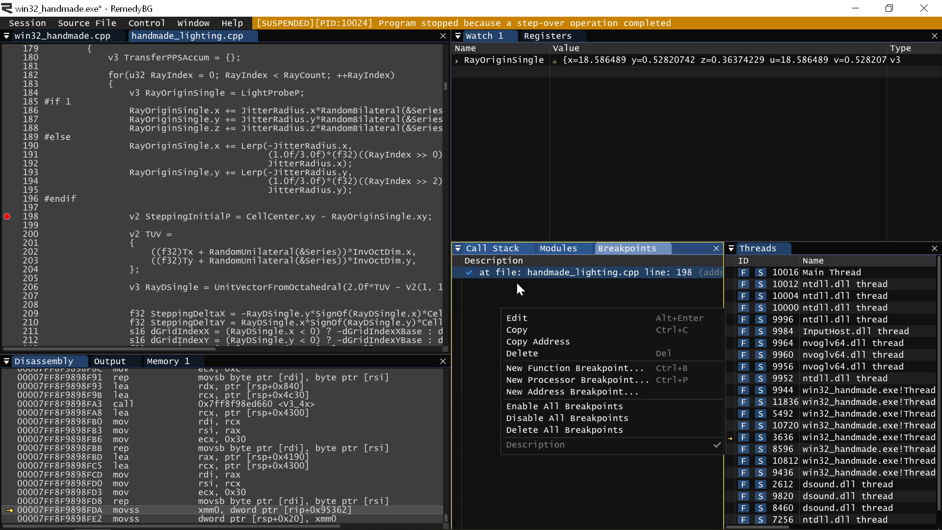
pyautogui.click(517, 317)
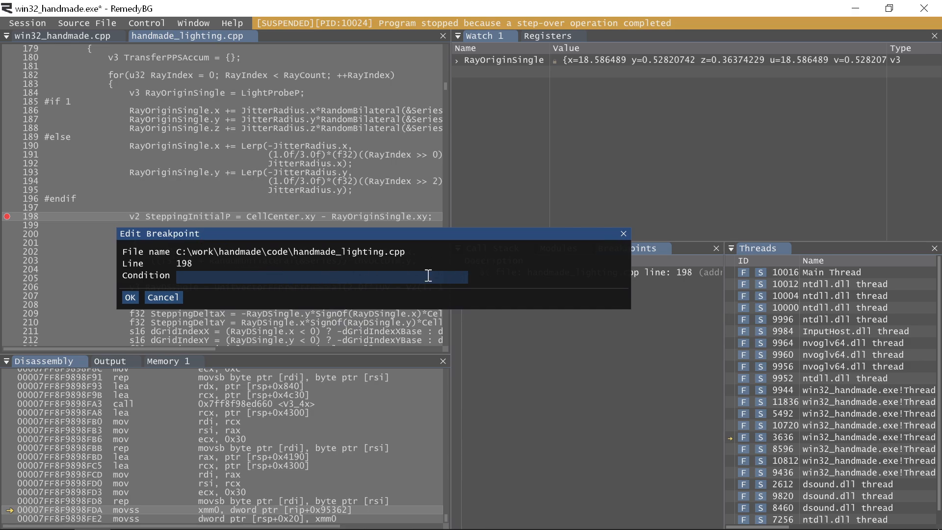
pyautogui.moveTo(384, 280)
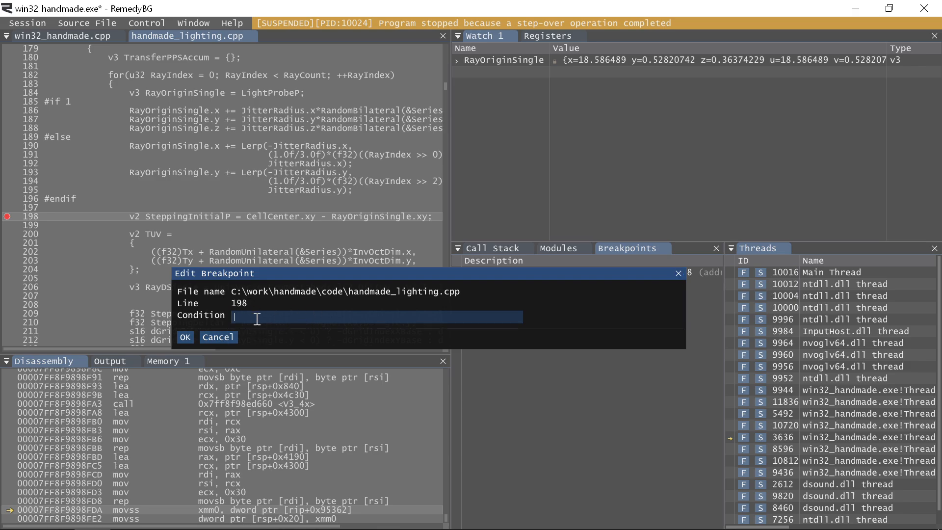
pyautogui.moveTo(271, 315)
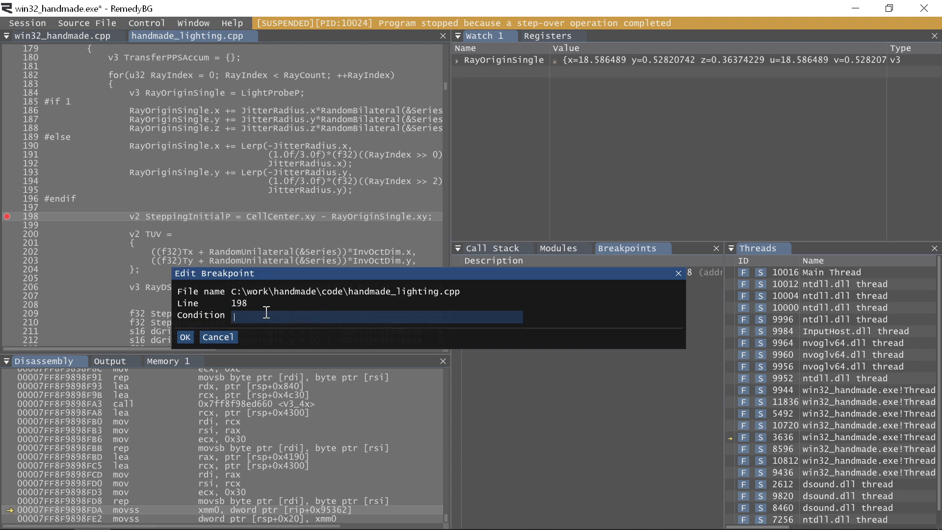
pyautogui.click(184, 336)
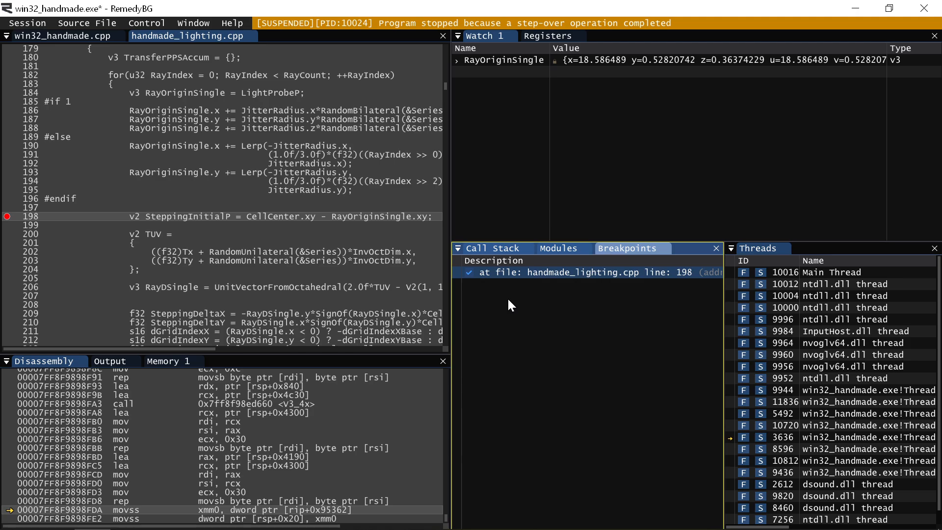
# - View the CPU and XMM registers, then return to Watch 1 showing xmm0.ps
pyautogui.click(548, 36)
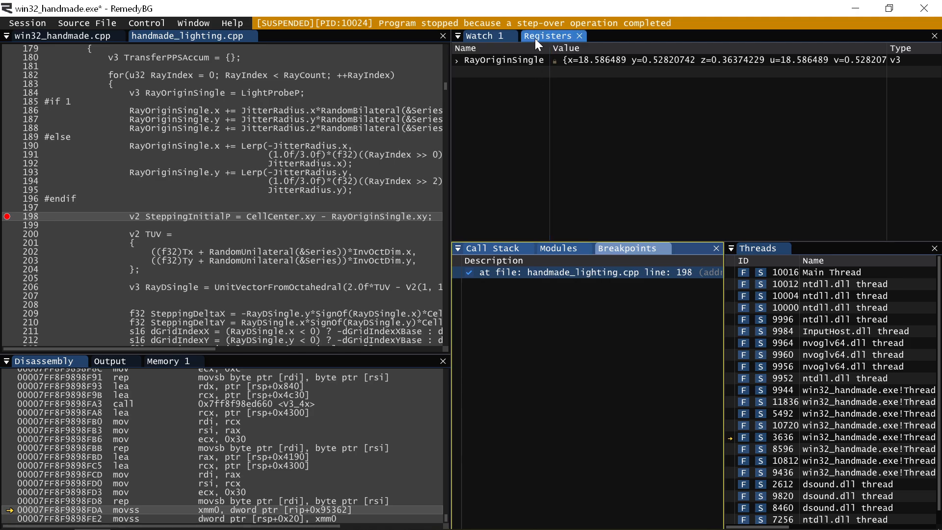
pyautogui.click(548, 35)
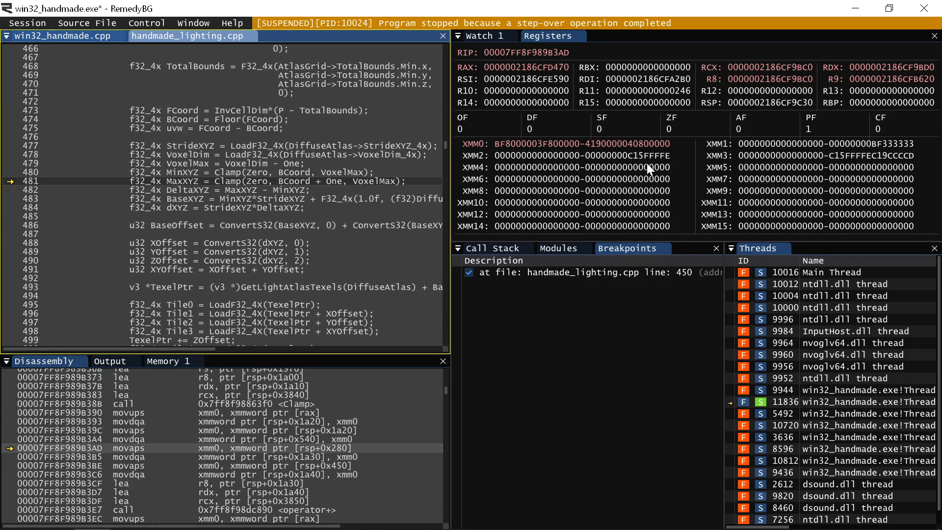
pyautogui.click(484, 35)
pyautogui.write('xmm0,ps')
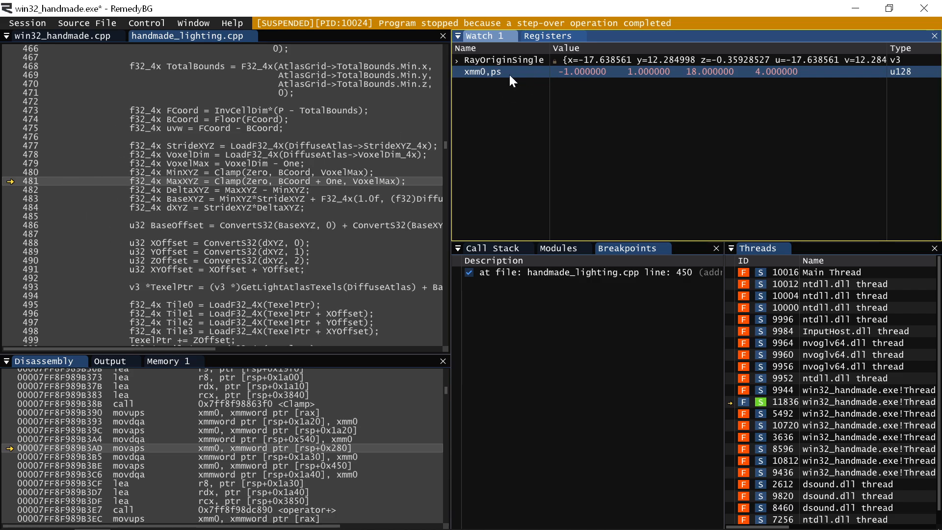
# - Watch MaxXYZ and MaxXYZ.P, formatting the latter as epu32 unsigned integers
pyautogui.doubleClick(483, 71)
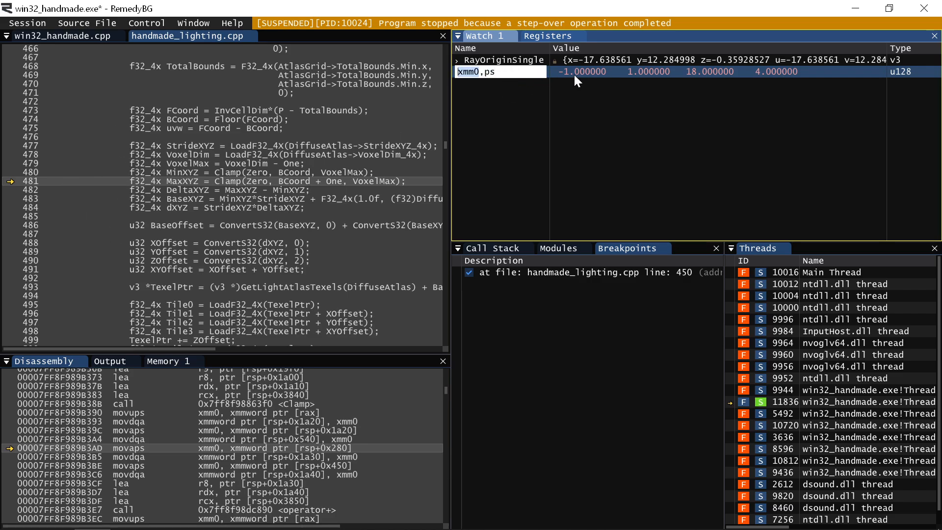
pyautogui.write('MaxXYZ')
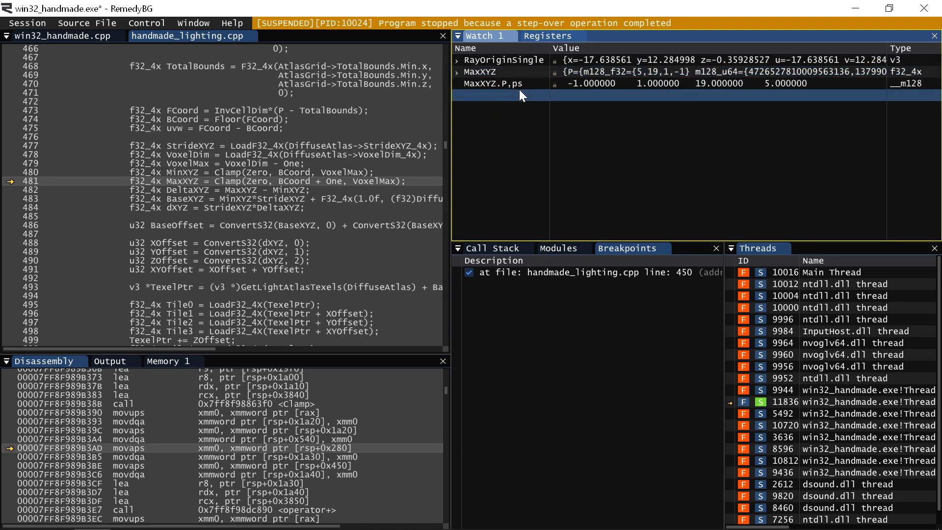
pyautogui.click(498, 84)
pyautogui.write(',epi32')
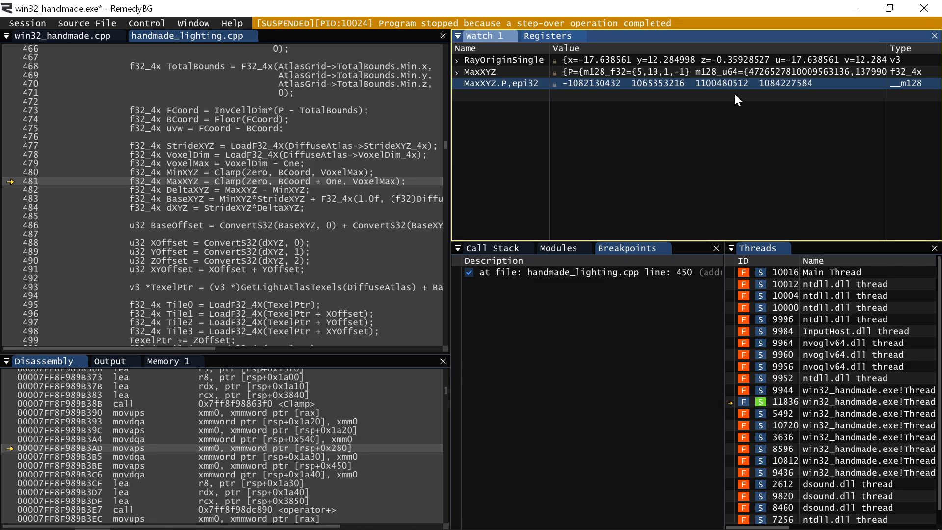
pyautogui.click(691, 84)
pyautogui.write('u')
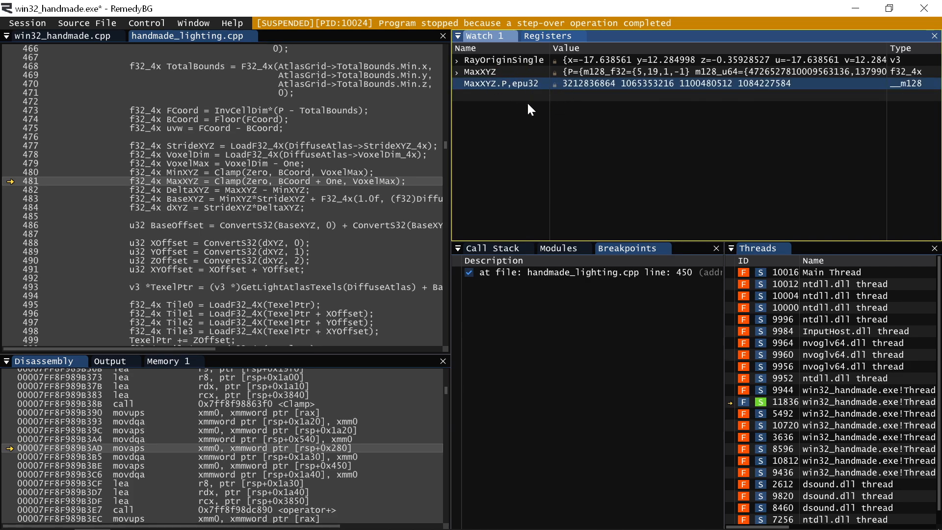
pyautogui.moveTo(603, 136)
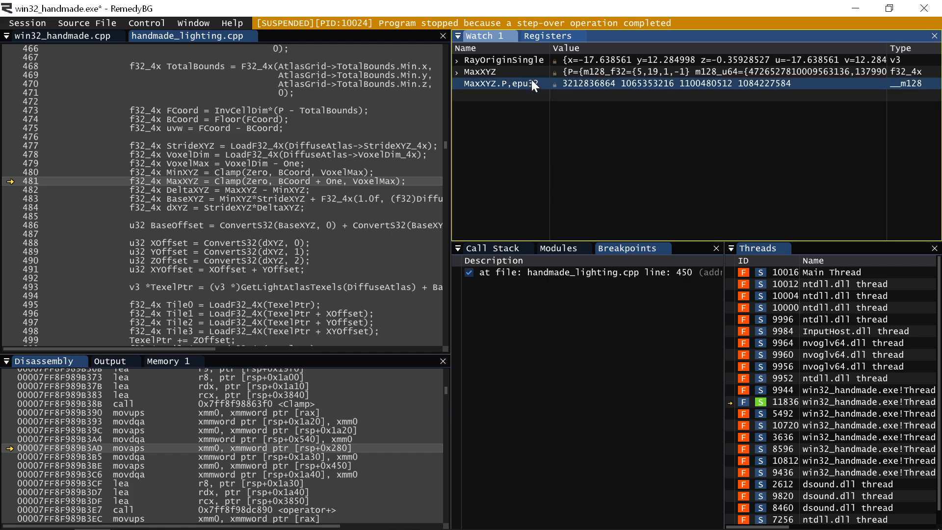
pyautogui.moveTo(724, 142)
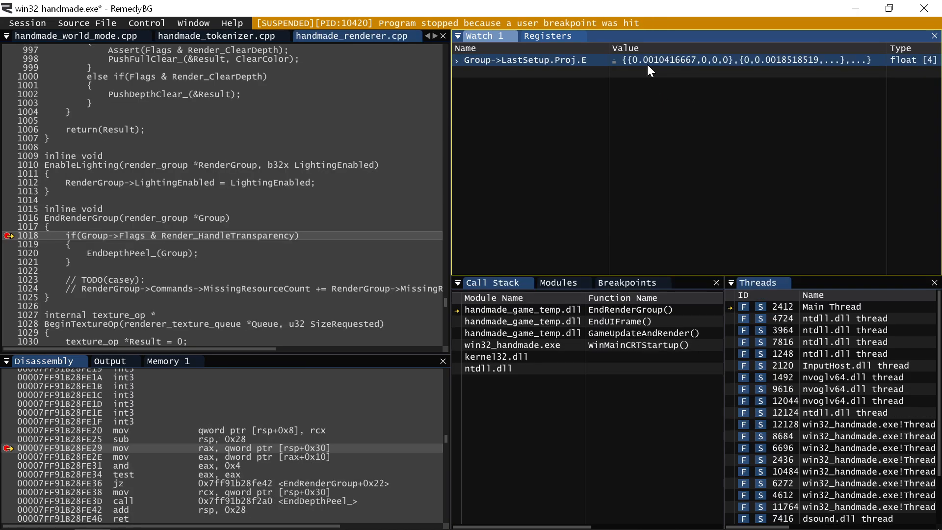
# - Expand Group->LastSetup.Proj.E into its four float[4] rows and start editing the expression
pyautogui.click(529, 60)
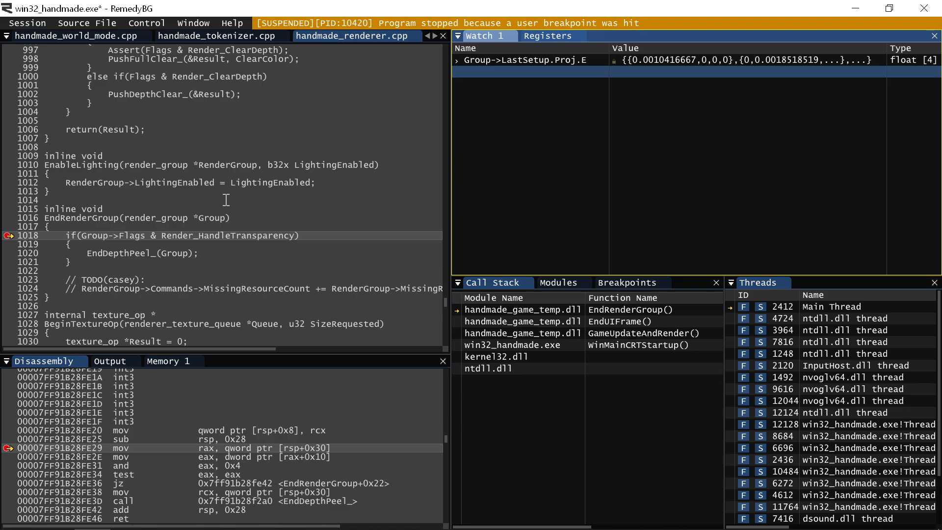
pyautogui.moveTo(231, 178)
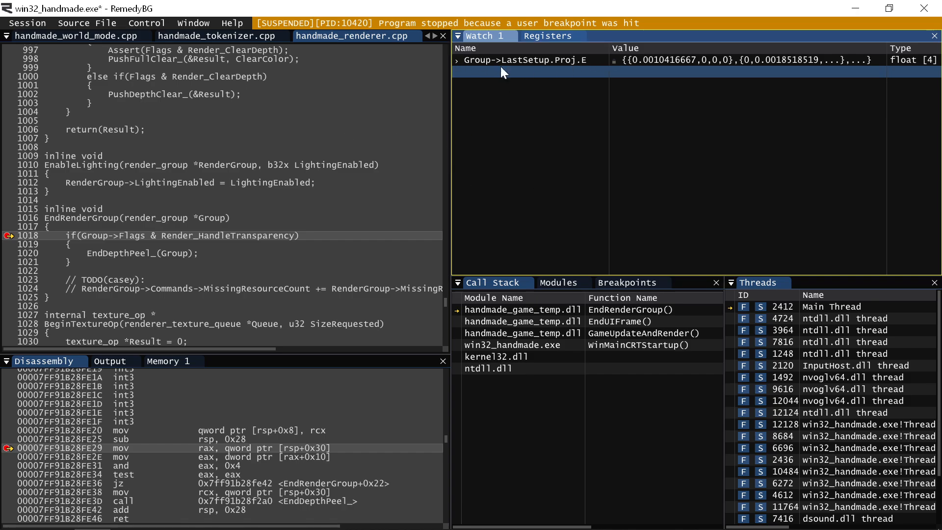
pyautogui.click(457, 60)
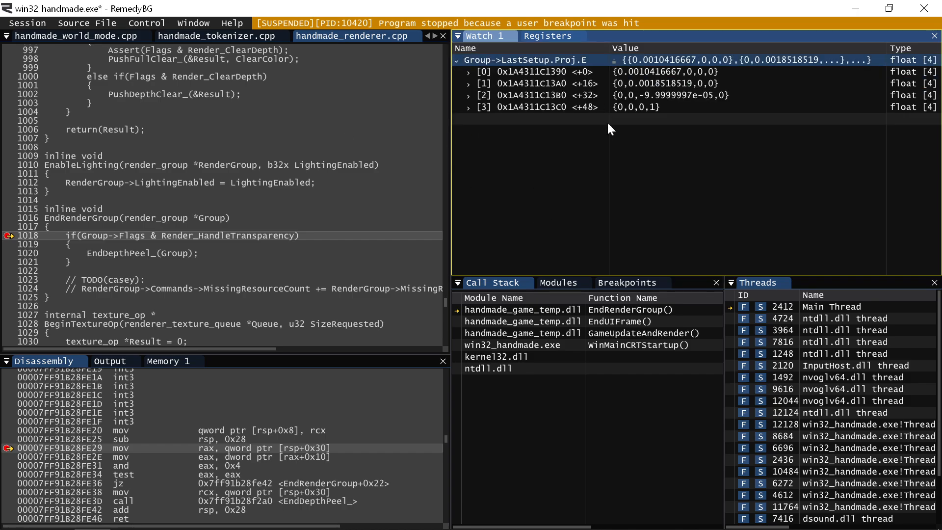
pyautogui.moveTo(658, 128)
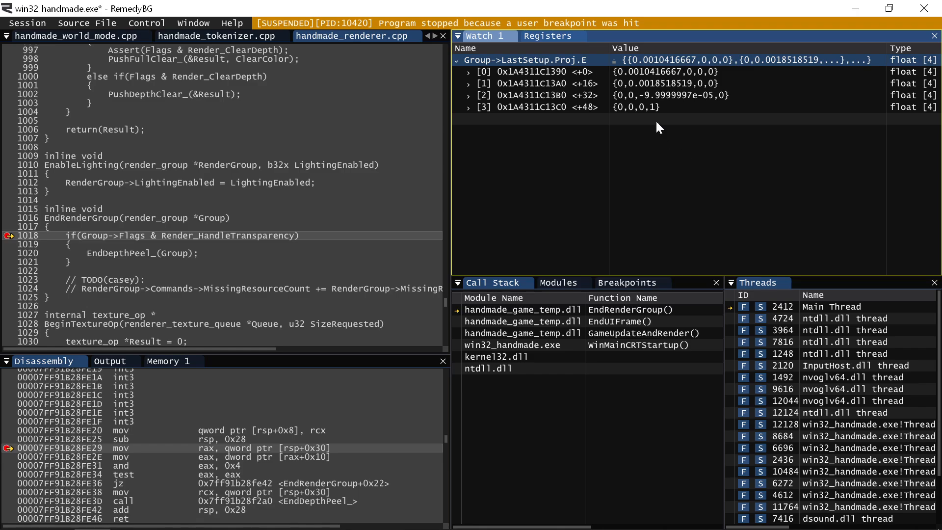
pyautogui.click(541, 107)
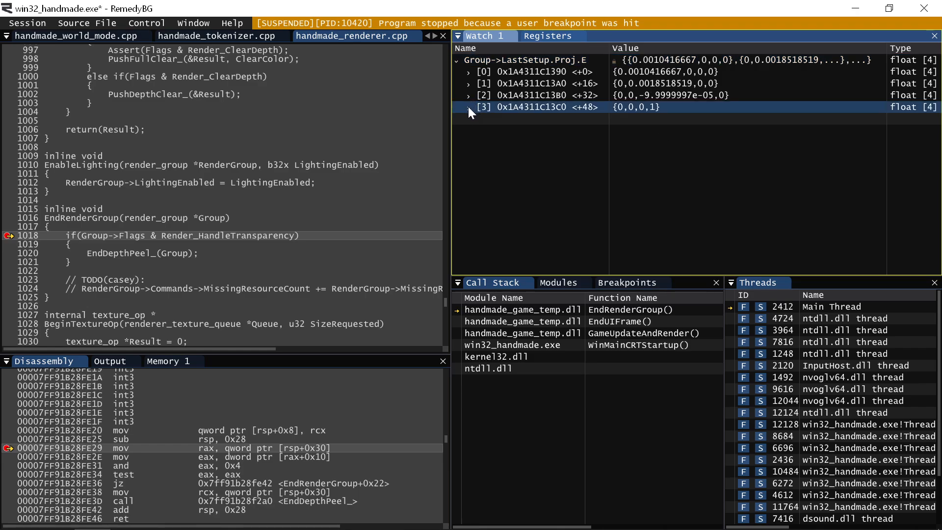
pyautogui.click(470, 96)
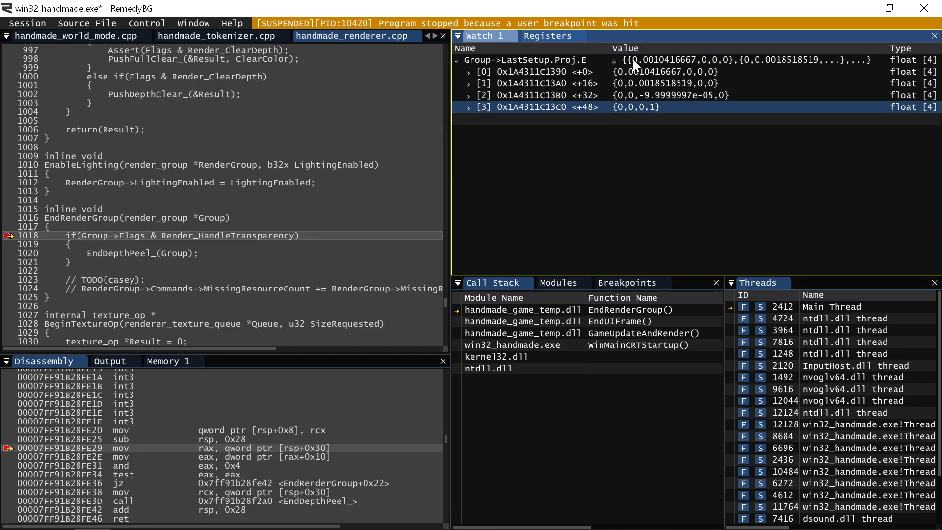
pyautogui.click(540, 60)
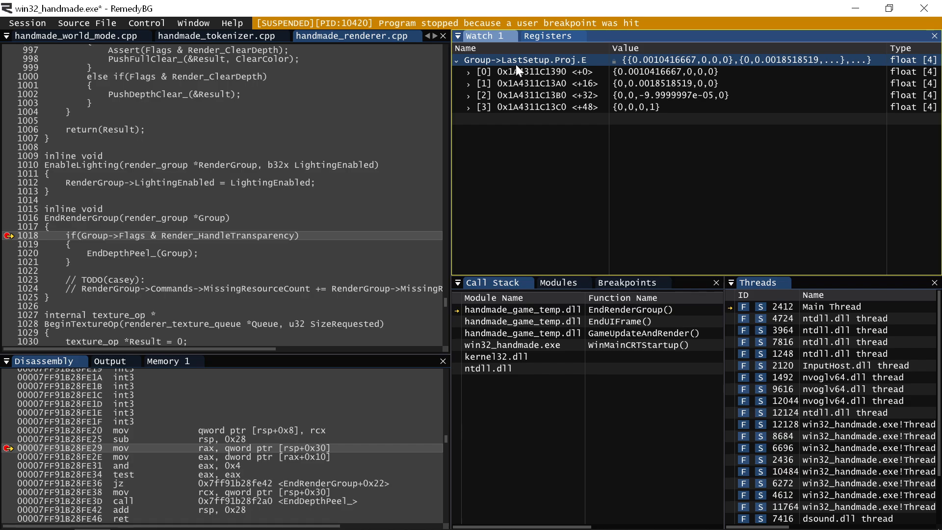
pyautogui.moveTo(664, 96)
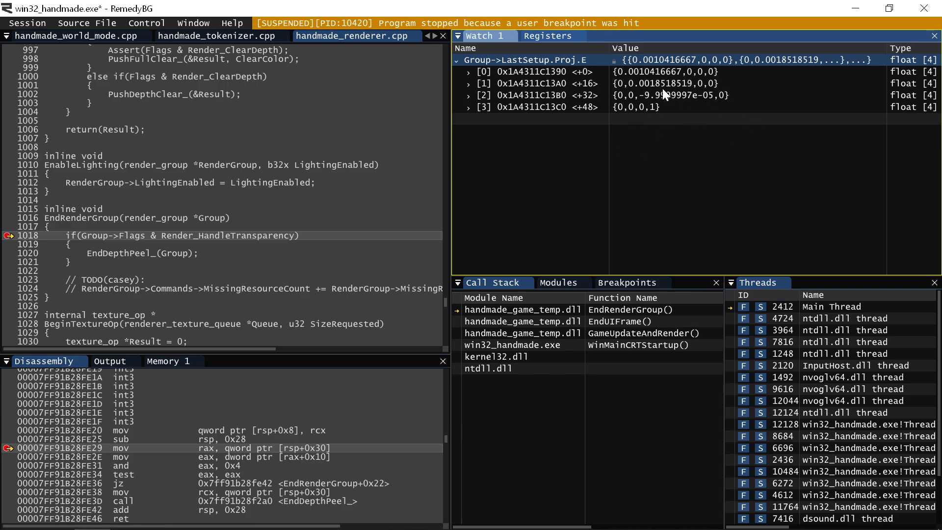
pyautogui.click(541, 83)
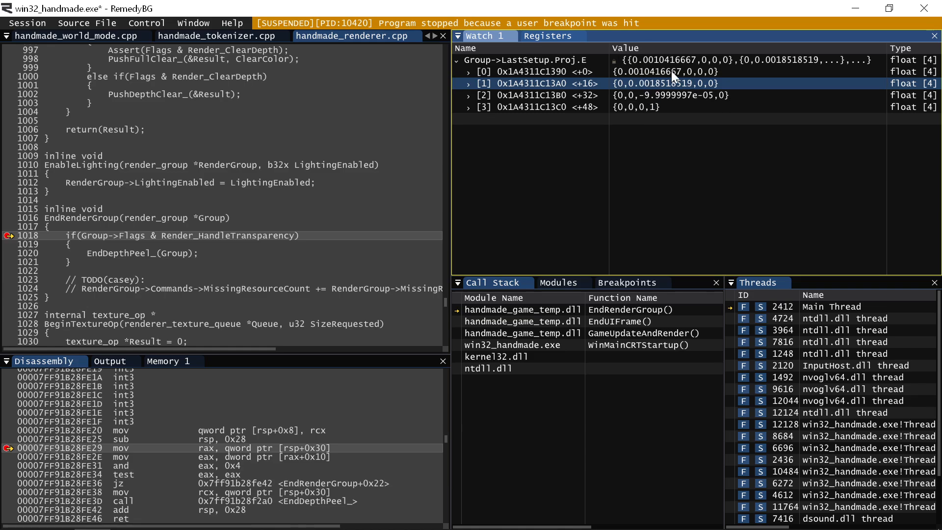
pyautogui.doubleClick(529, 60)
pyautogui.write('.')
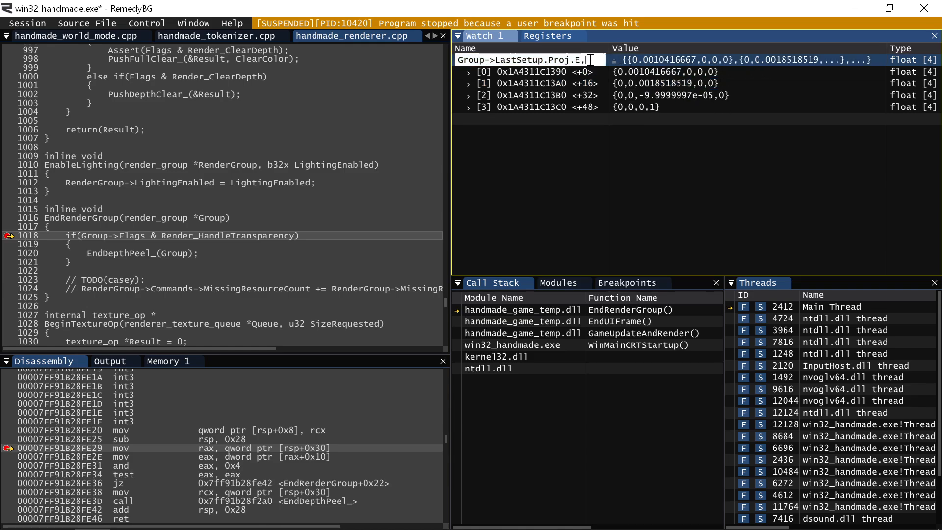
# - Format Group->LastSetup.Proj.E with the ,mtx specifier as a 4x4 grid
pyautogui.write('mtx')
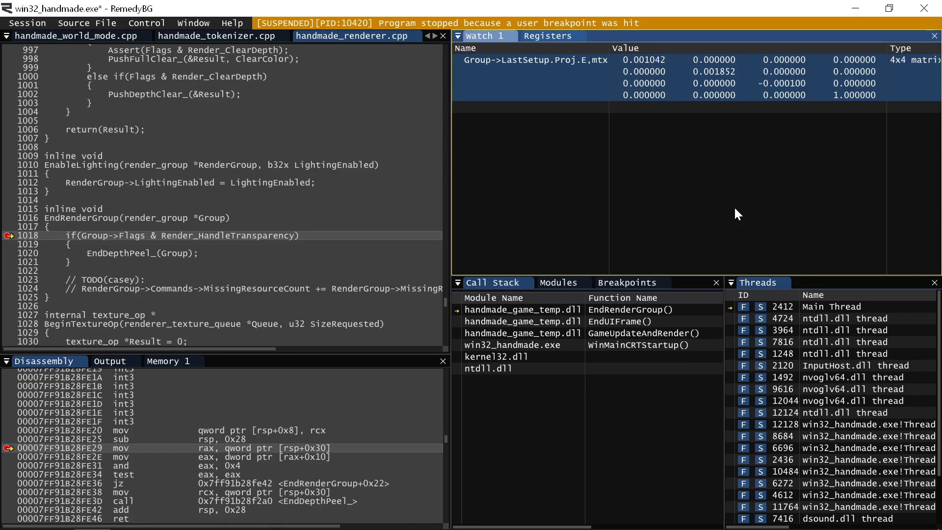
pyautogui.moveTo(679, 79)
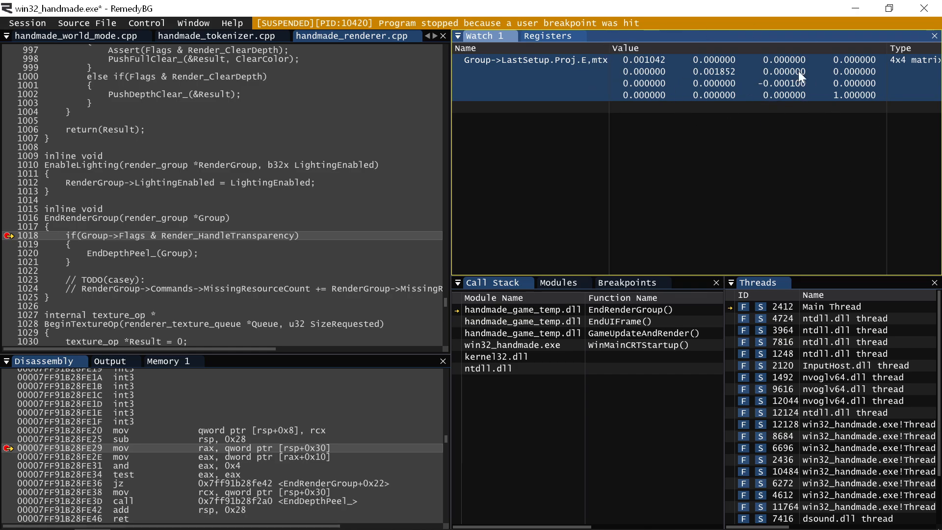
pyautogui.moveTo(787, 93)
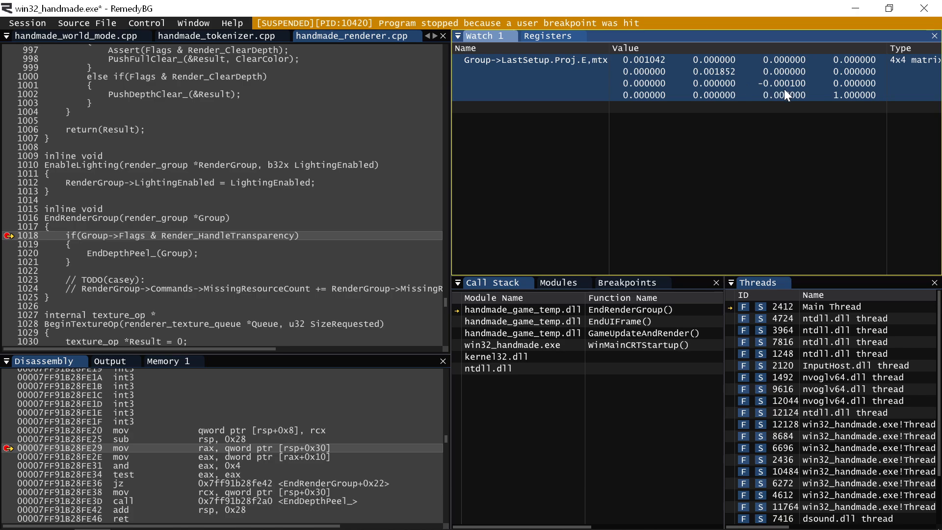
pyautogui.moveTo(821, 96)
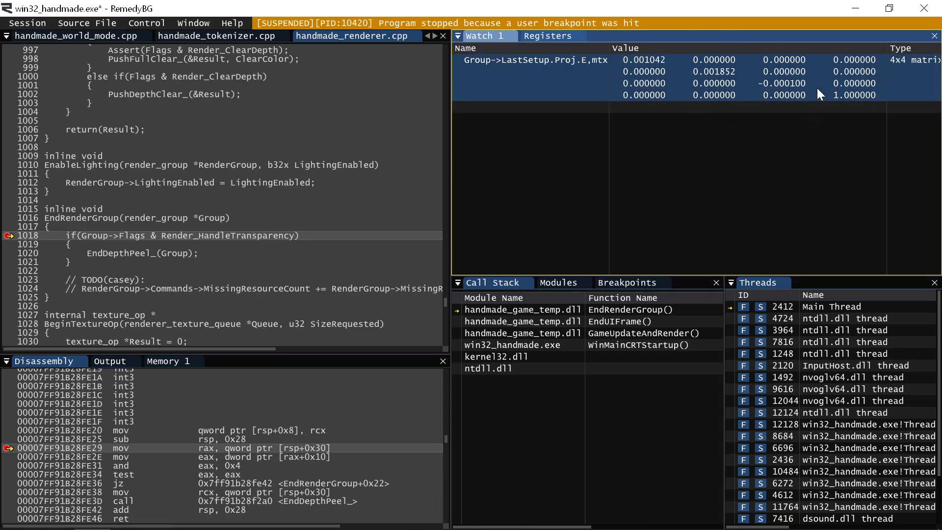
pyautogui.moveTo(864, 111)
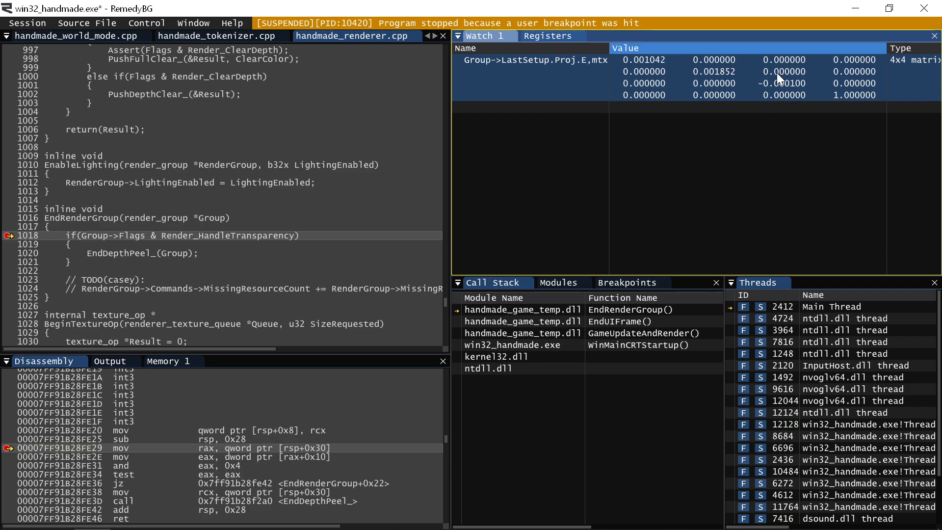
pyautogui.moveTo(670, 90)
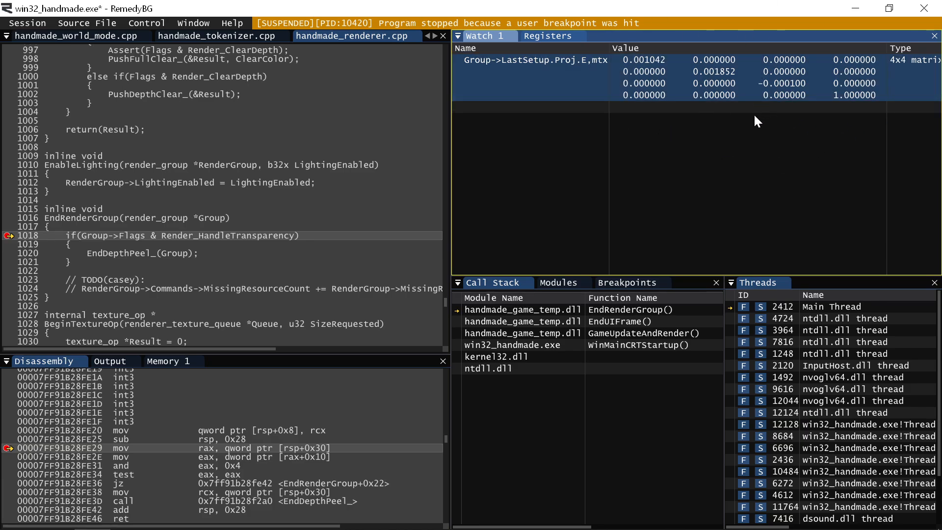
pyautogui.click(709, 60)
pyautogui.write('Token')
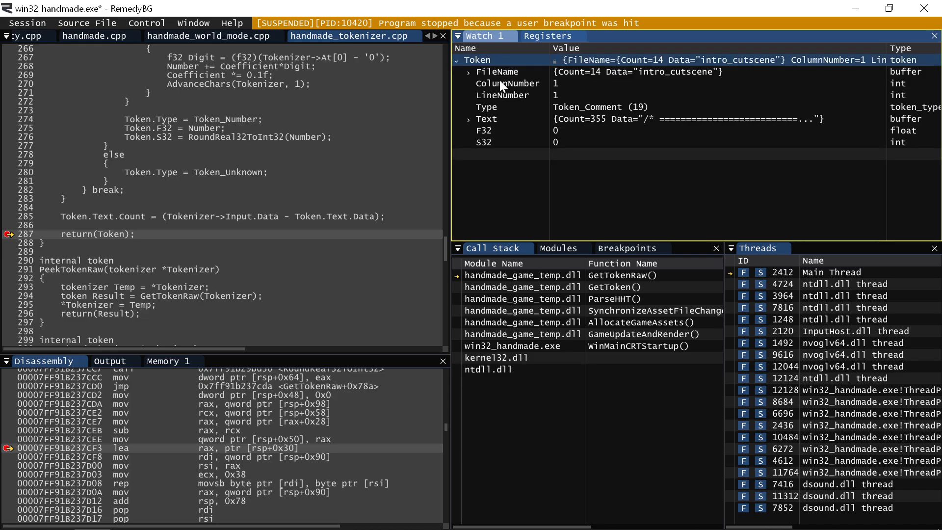
# - Expand Token's Text member and inspect its Count and Data fields
pyautogui.click(486, 107)
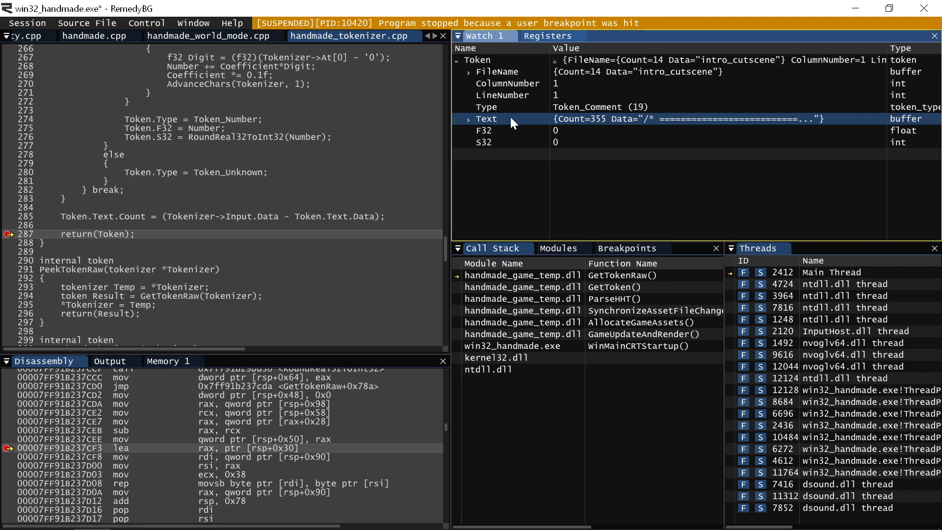
pyautogui.click(467, 119)
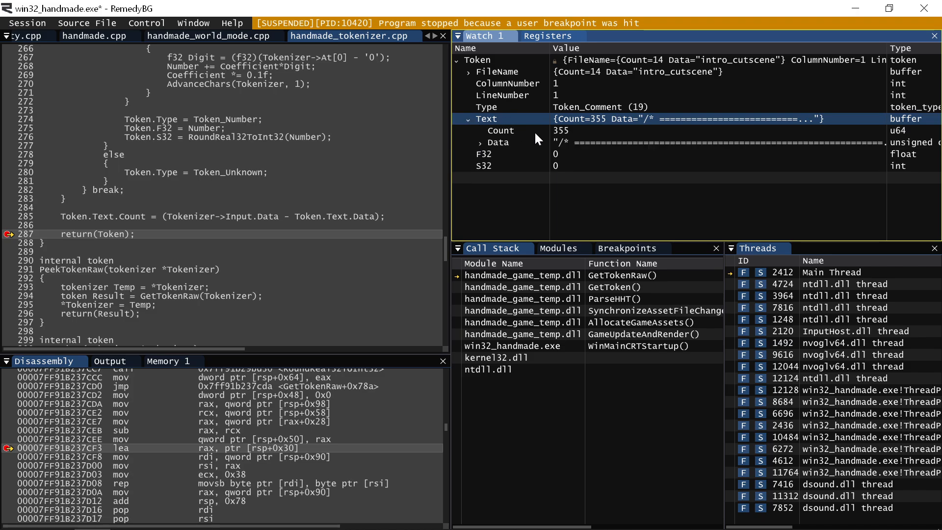
pyautogui.click(500, 131)
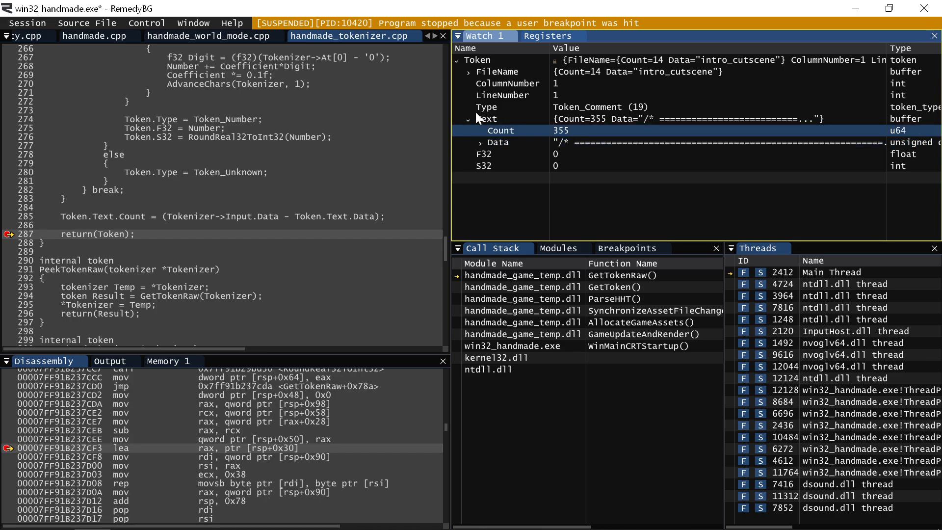
pyautogui.moveTo(414, 142)
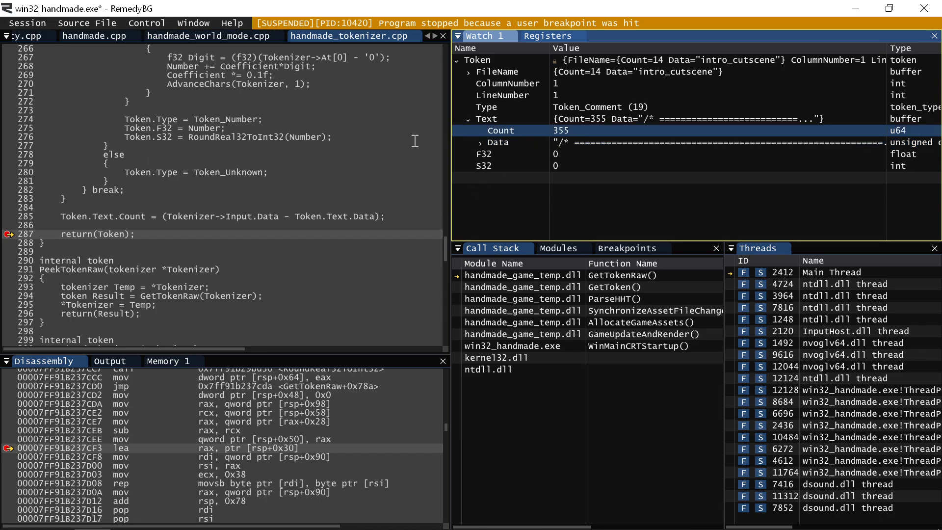
pyautogui.click(497, 143)
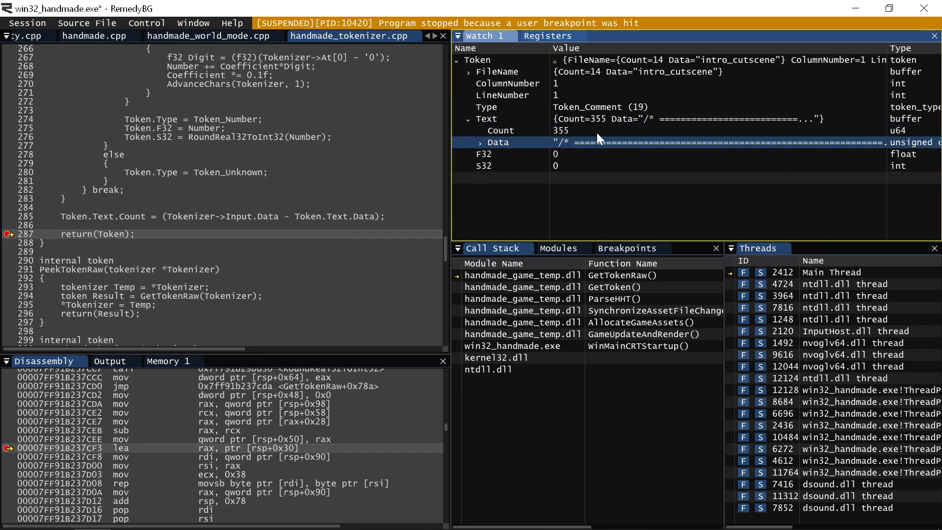
pyautogui.click(501, 131)
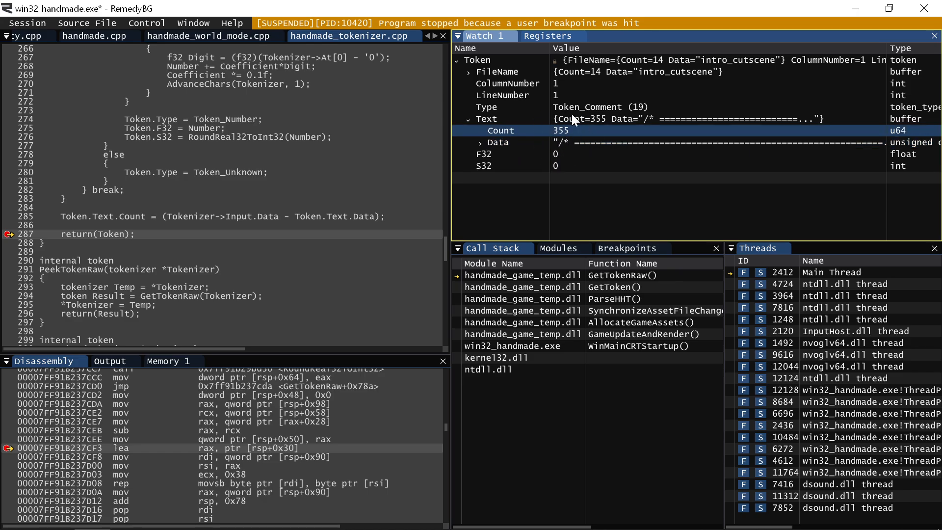
pyautogui.click(498, 142)
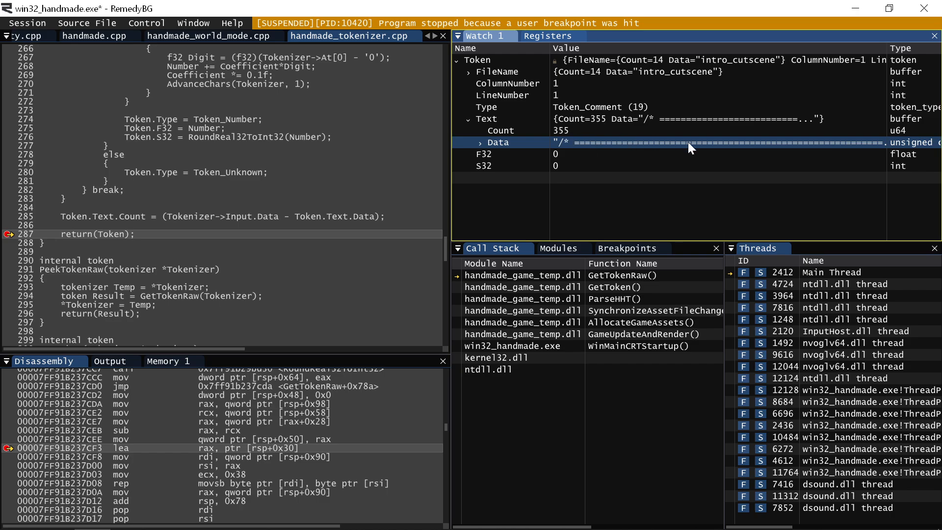
# - Add Token.Text as its own watch entry and collapse the Token structure
pyautogui.click(470, 119)
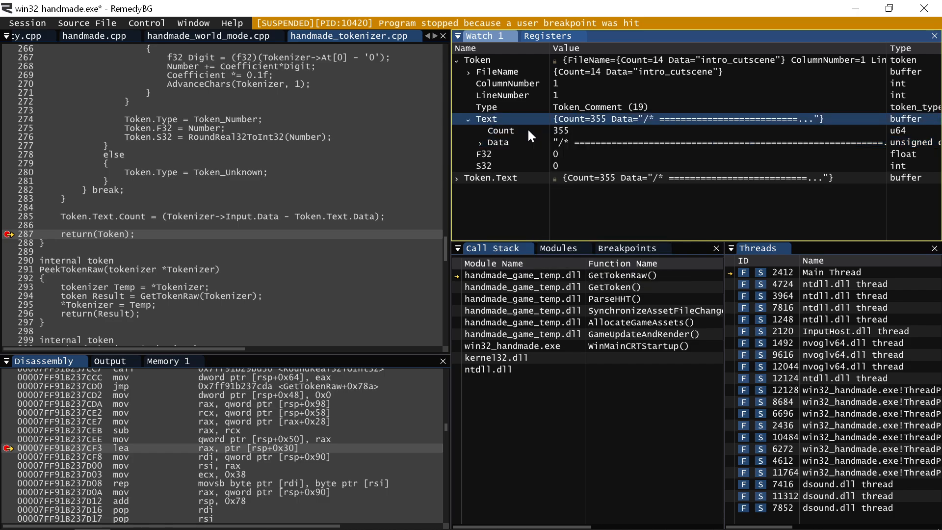
pyautogui.click(456, 60)
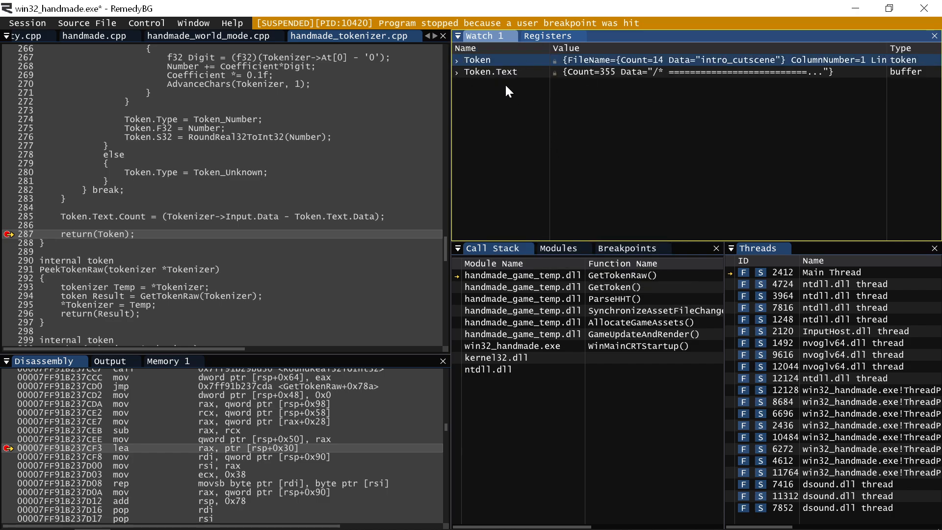
# - Expand Token.Text showing Count 355 and add a Token.Text.Data watch with a format specifier
pyautogui.click(457, 72)
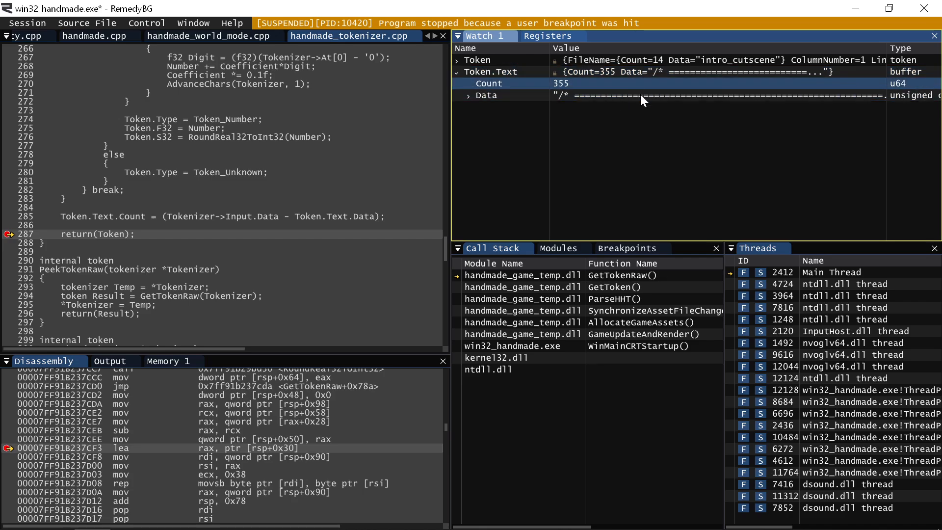
pyautogui.click(487, 95)
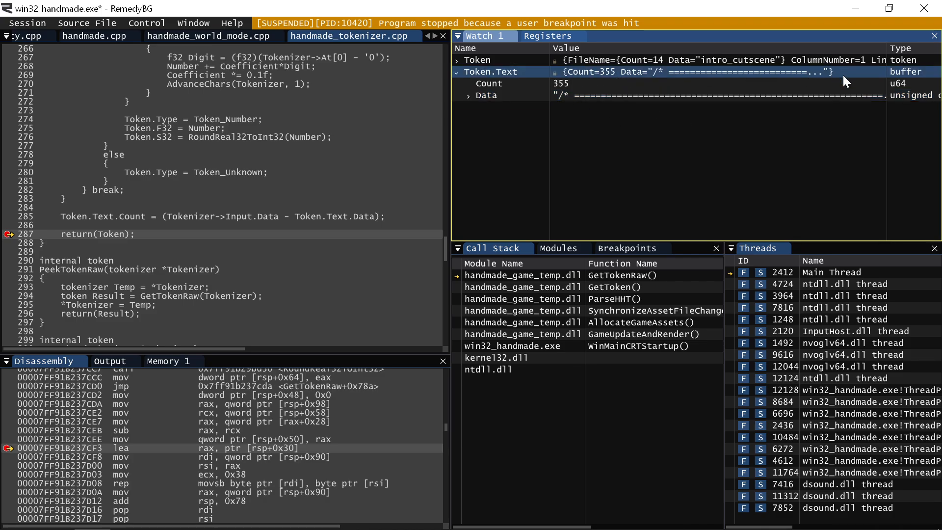
pyautogui.moveTo(773, 80)
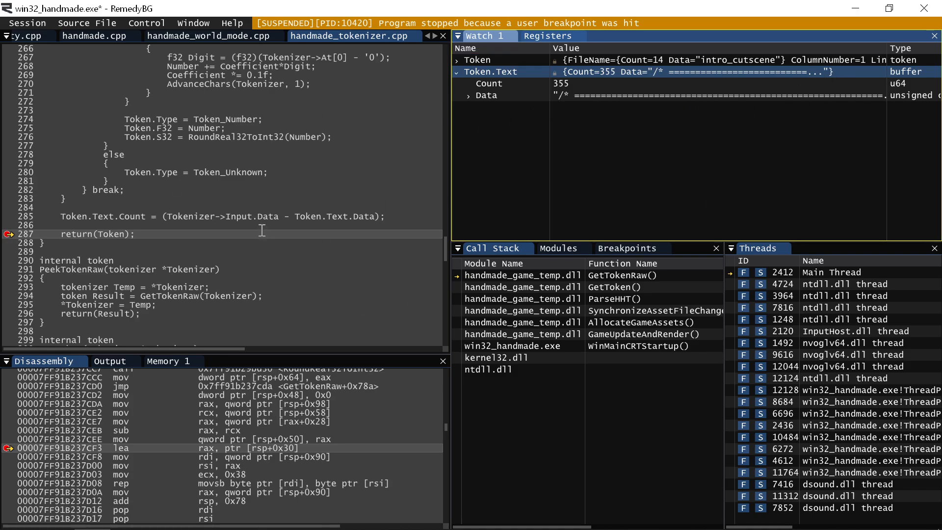
pyautogui.doubleClick(490, 71)
pyautogui.write('Token.Text.Data,')
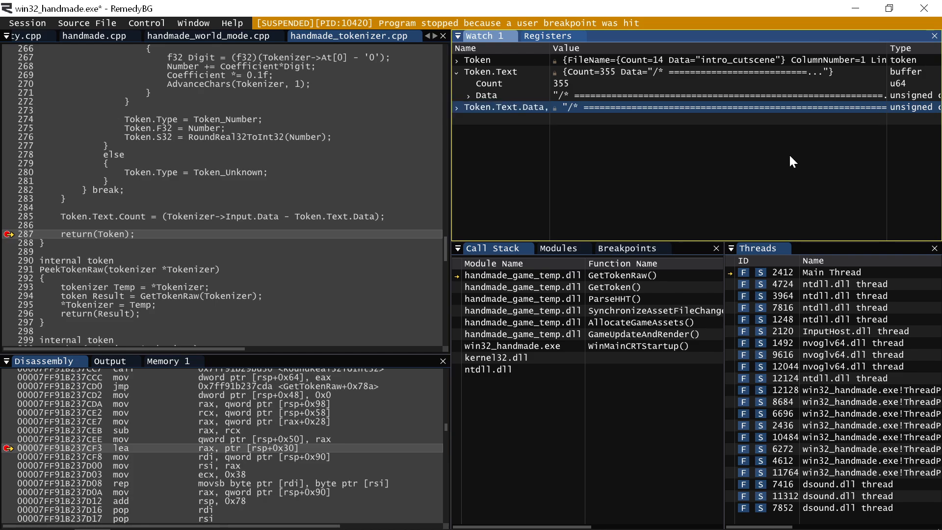
# - Break Token.Text.Data into individual bytes, then stop in LoadAssetWork with Work watched
pyautogui.click(456, 107)
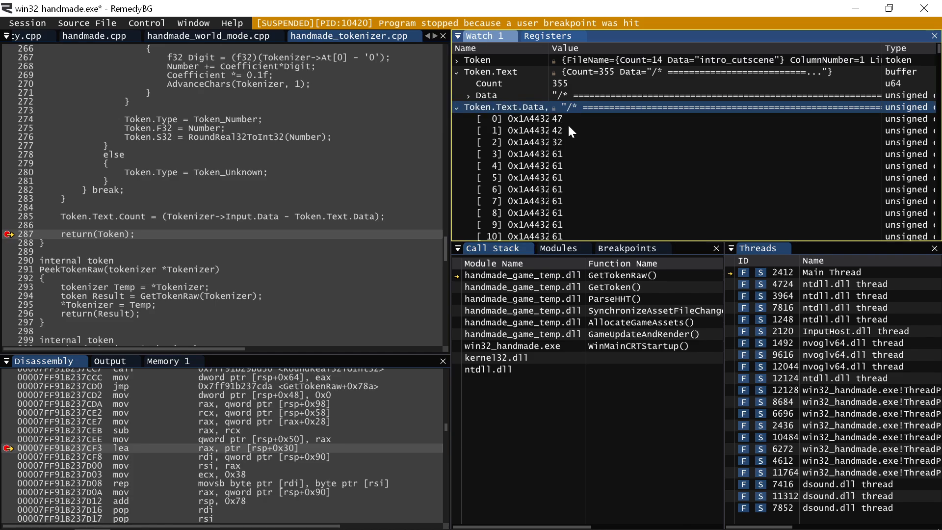
pyautogui.click(524, 130)
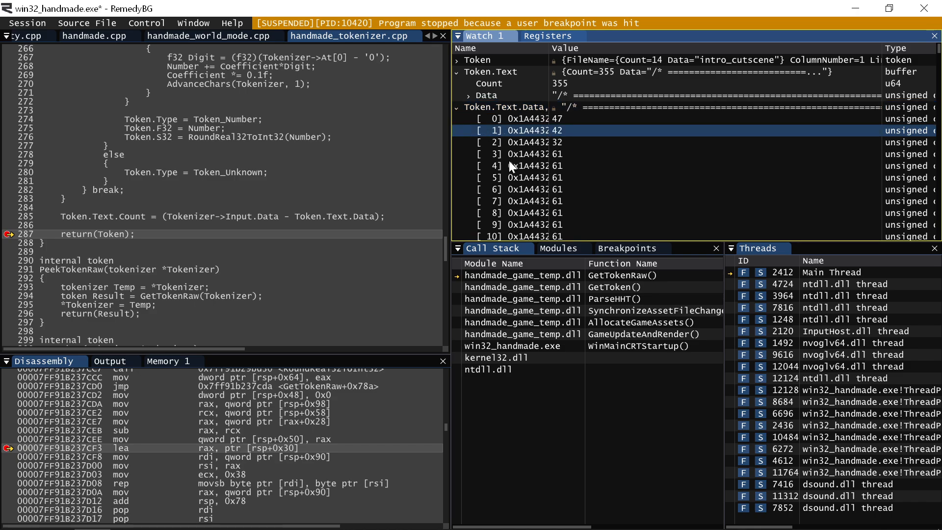
pyautogui.click(507, 107)
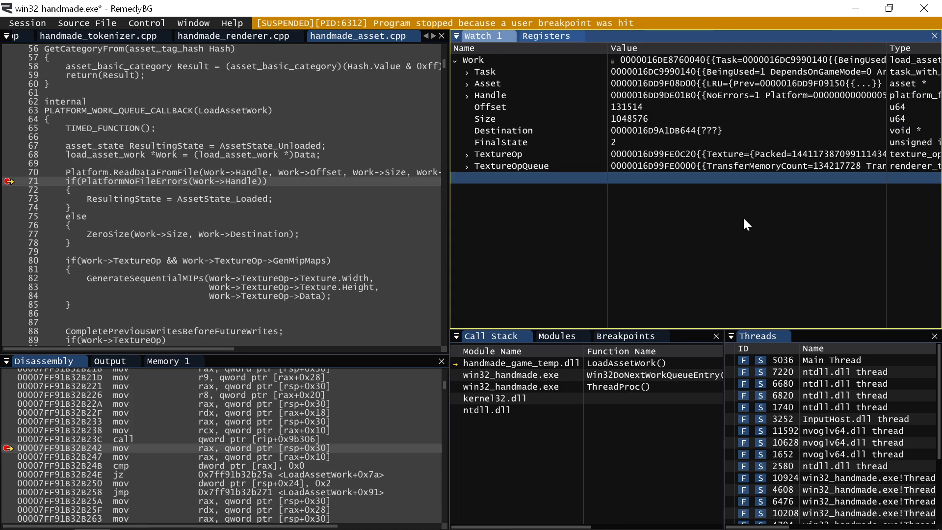
pyautogui.moveTo(205, 357)
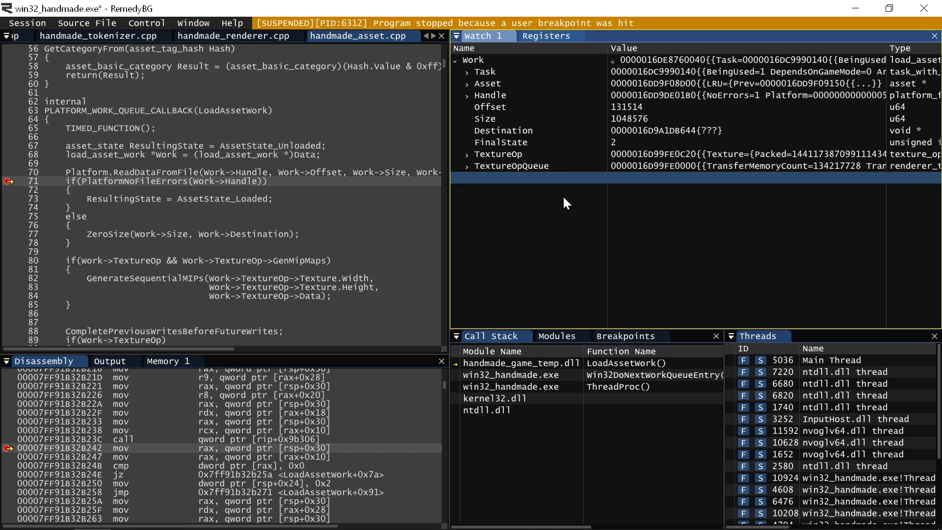
pyautogui.moveTo(510, 89)
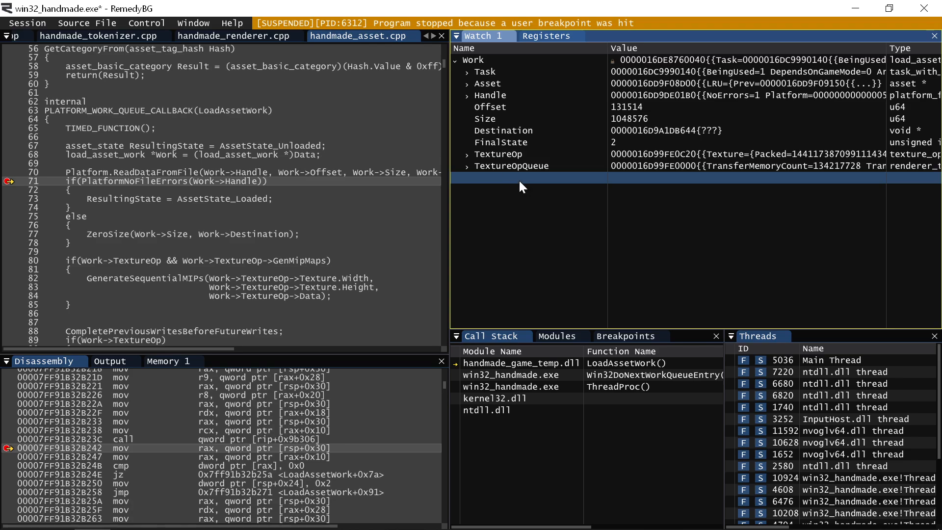
# - Add a Work->Destination watch showing its void pointer 0000016D9A1DB644
pyautogui.write('Work_>')
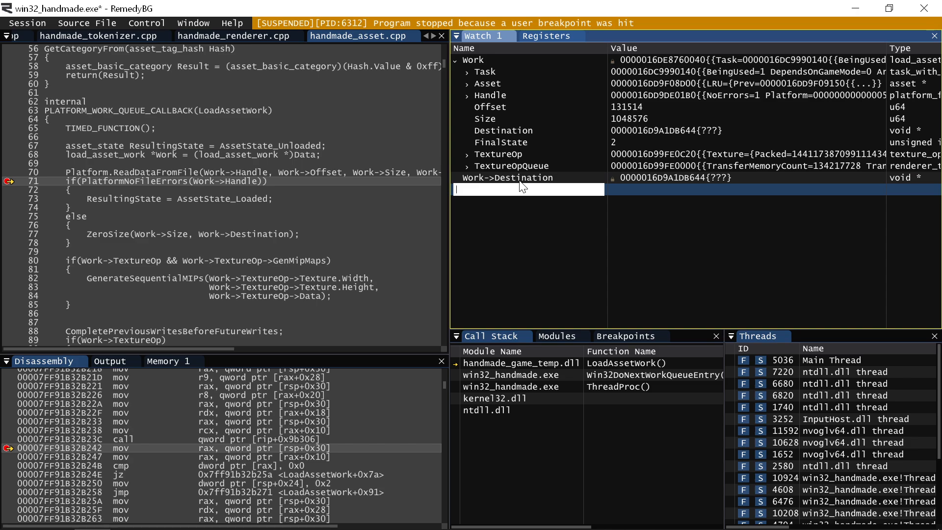
pyautogui.click(508, 178)
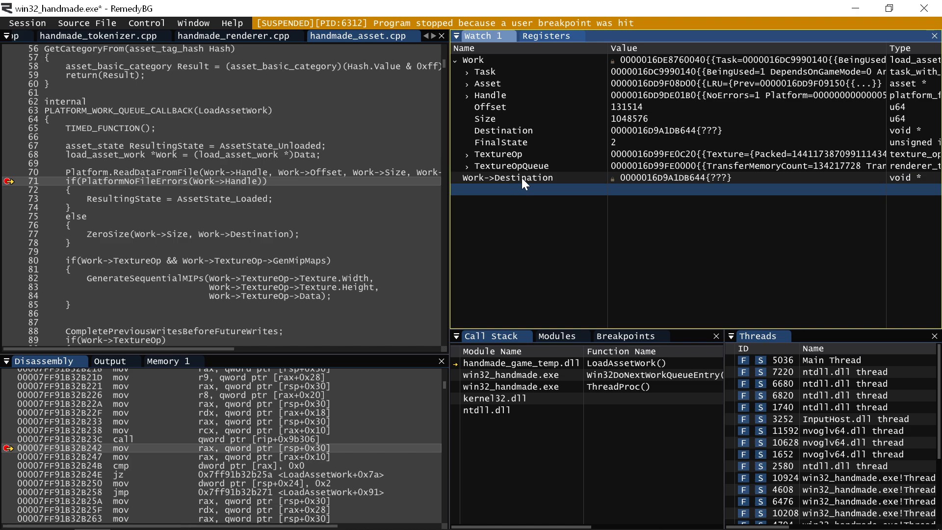
pyautogui.click(507, 178)
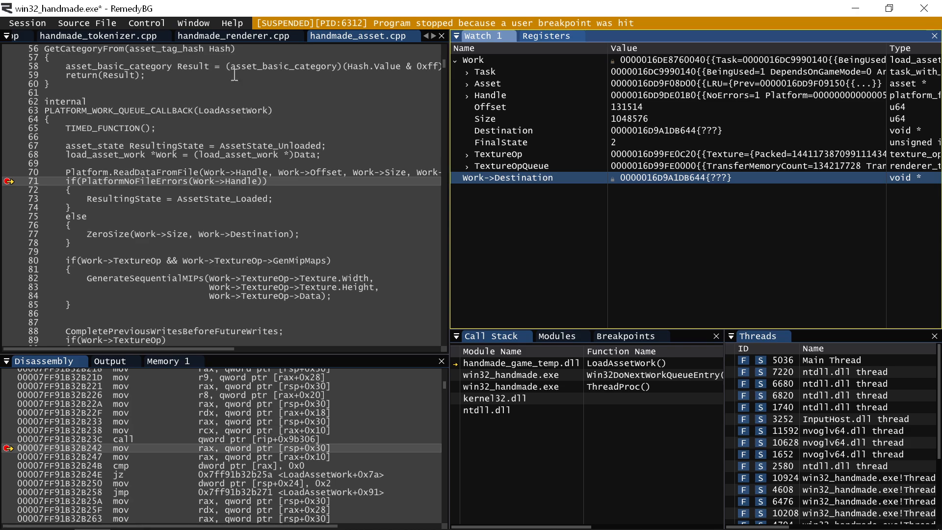
pyautogui.click(193, 23)
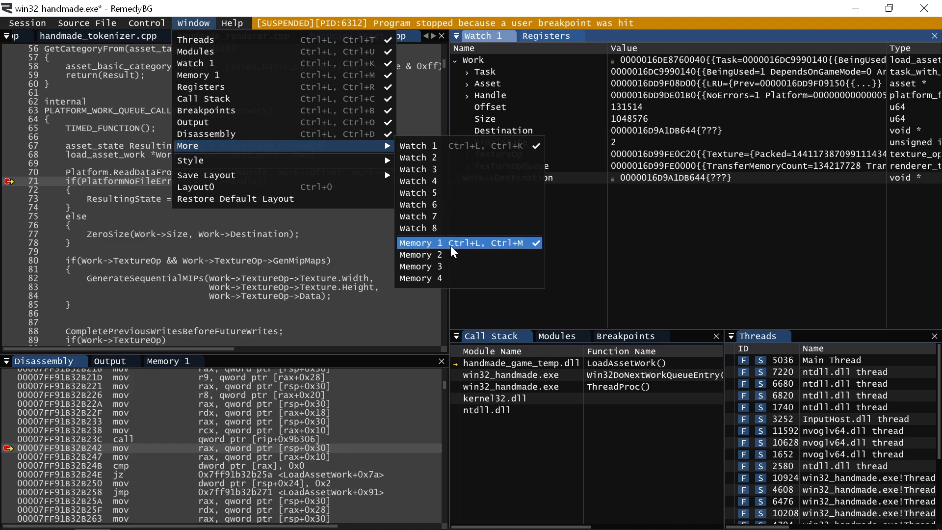
pyautogui.click(421, 255)
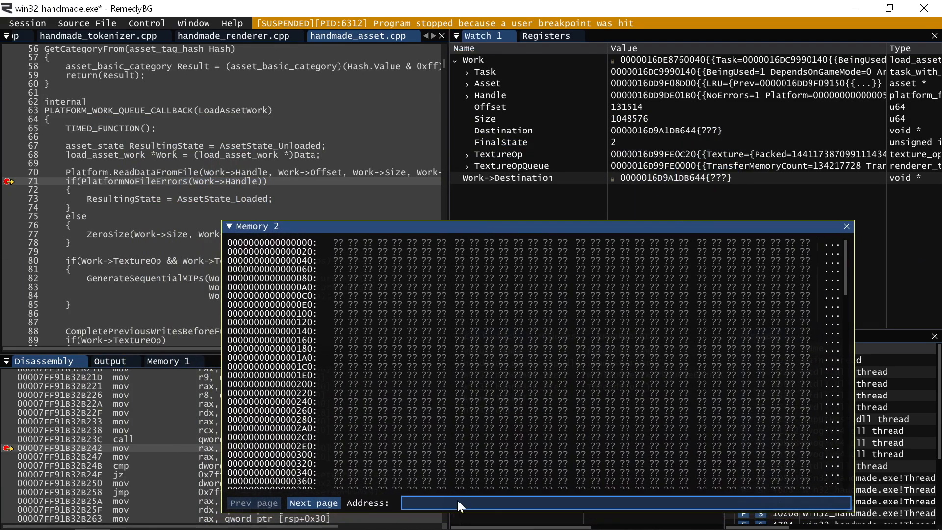
pyautogui.write('Work->Destination')
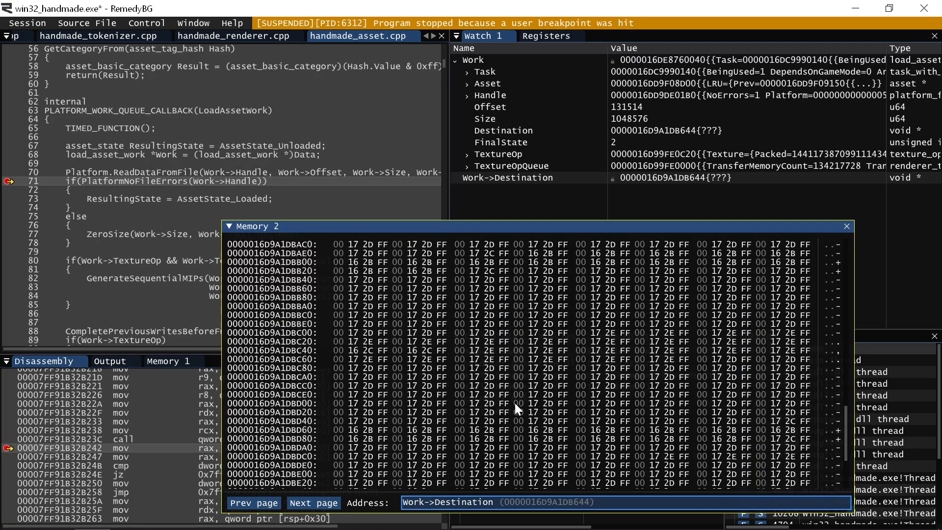
pyautogui.scroll(-3)
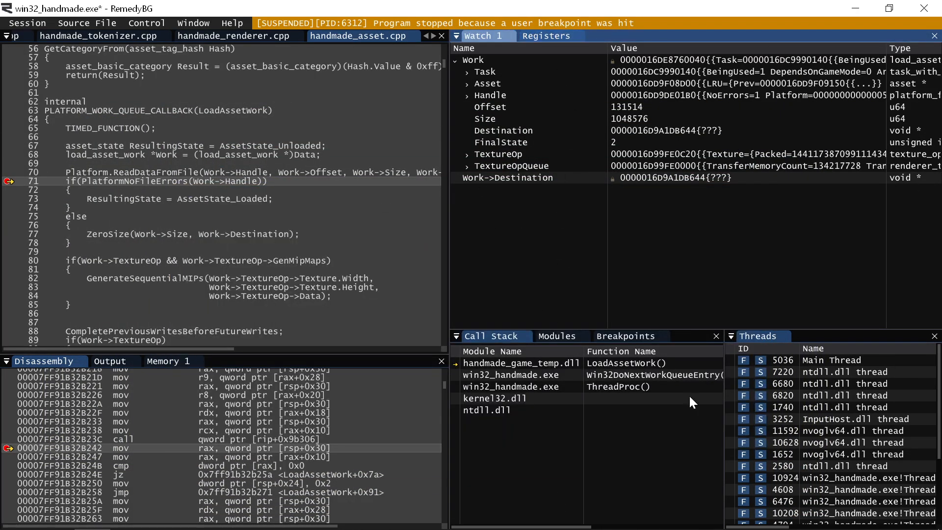
pyautogui.moveTo(766, 198)
pyautogui.write(',')
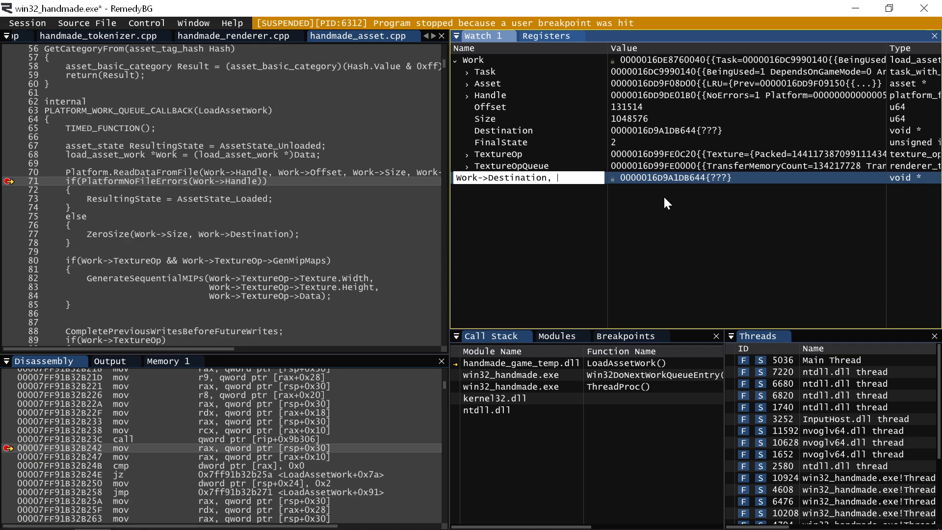
# - Give Work->Destination a dd memory-dump format and scroll through the dumped values
pyautogui.write('dd Wor')
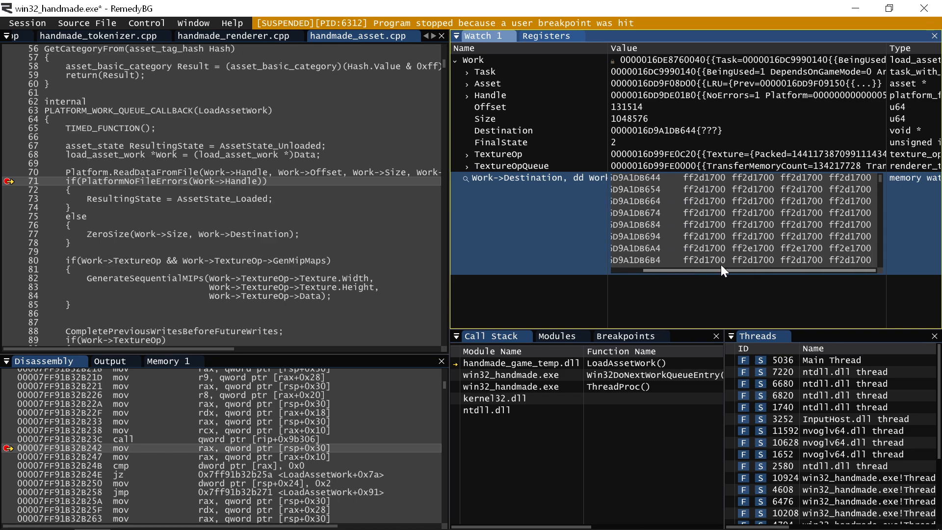
pyautogui.scroll(-3)
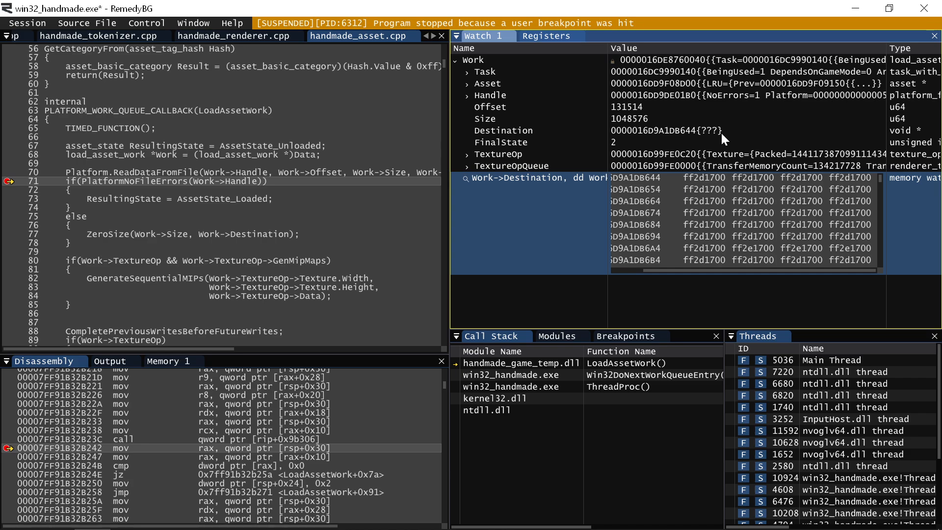
pyautogui.moveTo(487, 36)
pyautogui.write('w')
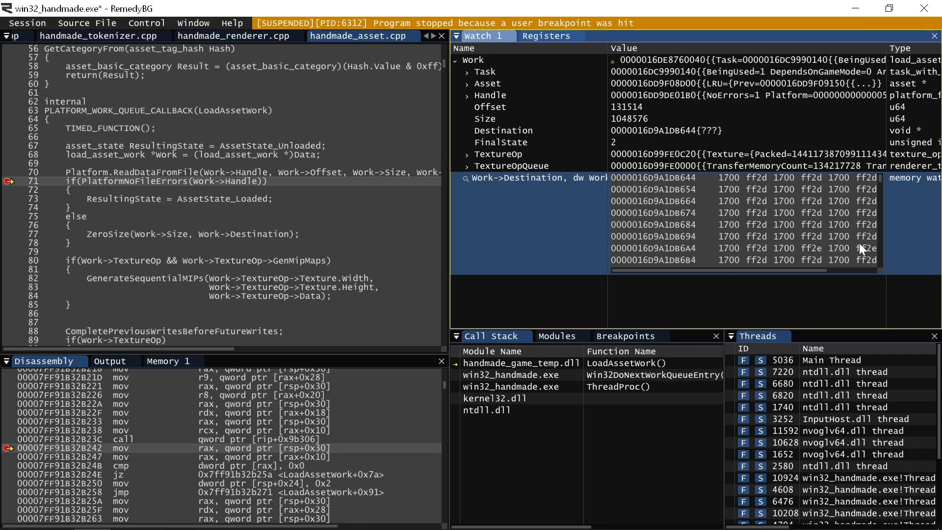
pyautogui.moveTo(791, 223)
pyautogui.write('q')
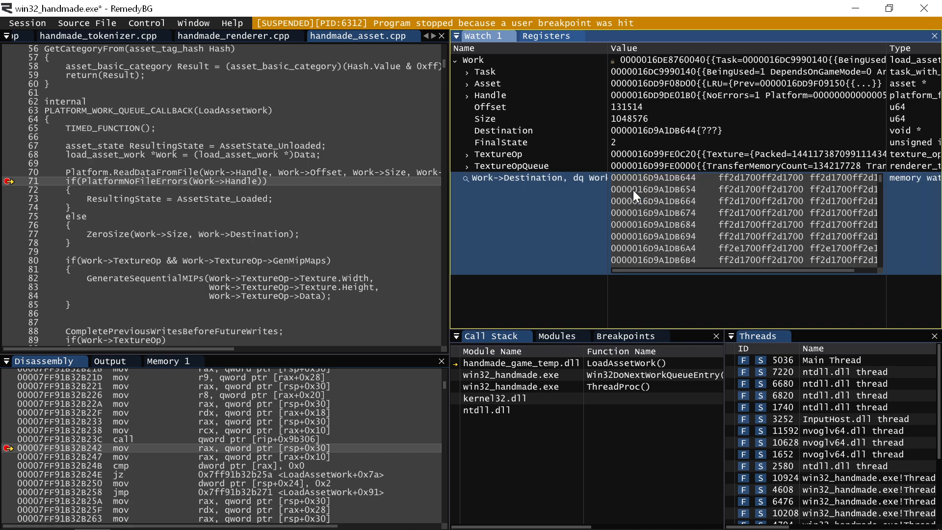
pyautogui.moveTo(764, 229)
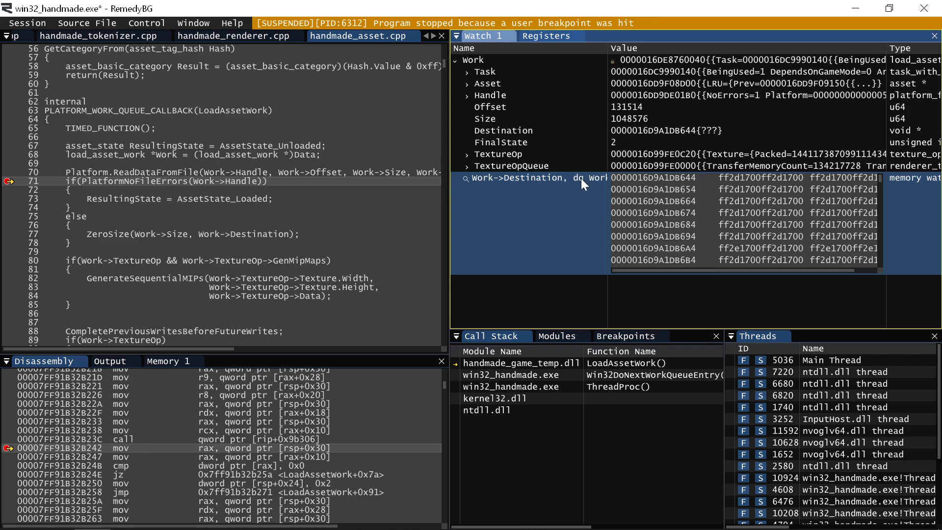
pyautogui.moveTo(568, 192)
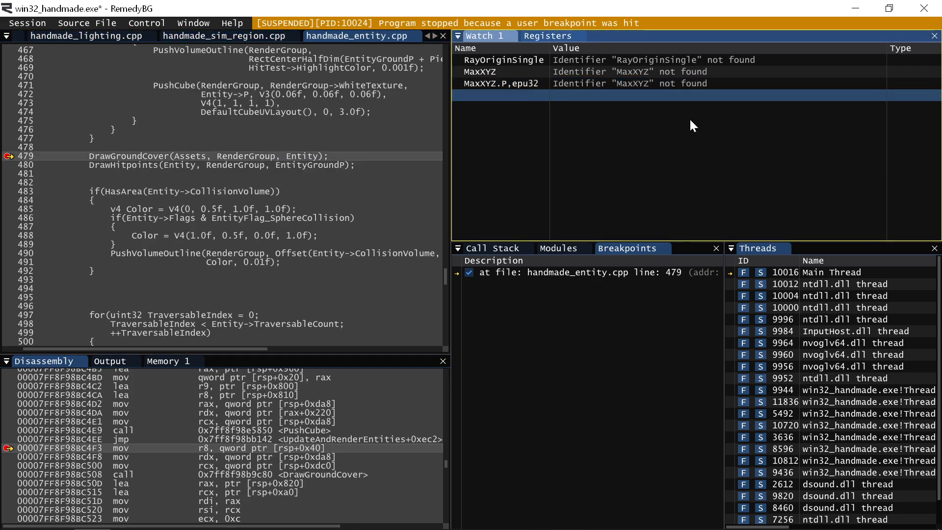
# - Watch SimRegion, inspect its Bounds fields, and step so execution enters DrawGroundCover
pyautogui.write('SimRegion')
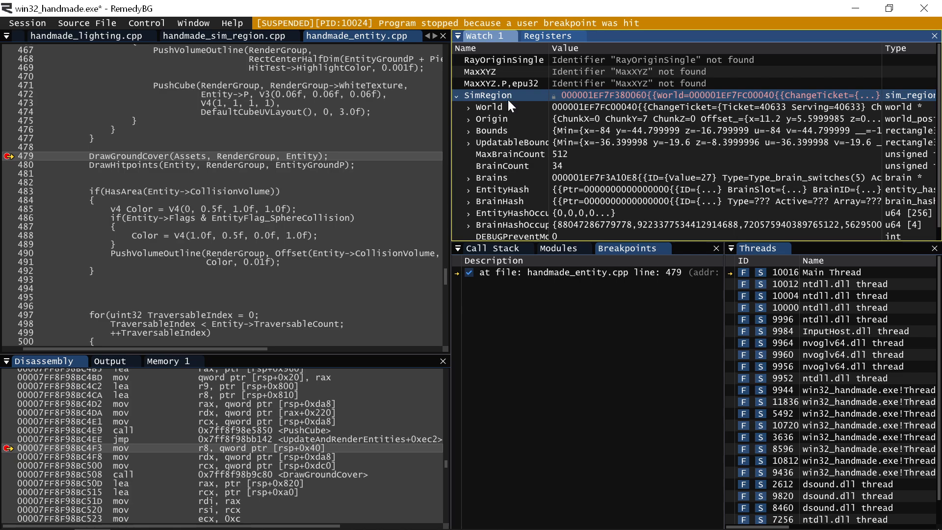
pyautogui.click(492, 130)
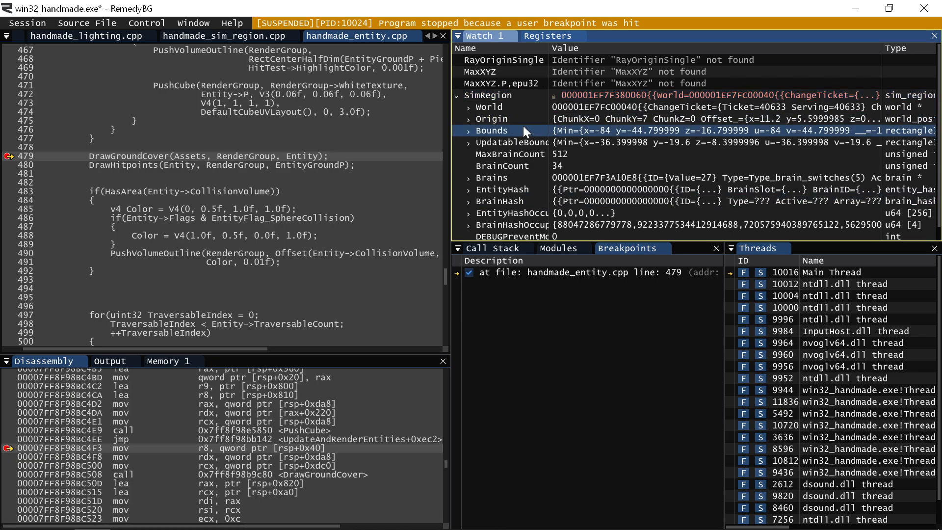
pyautogui.click(491, 119)
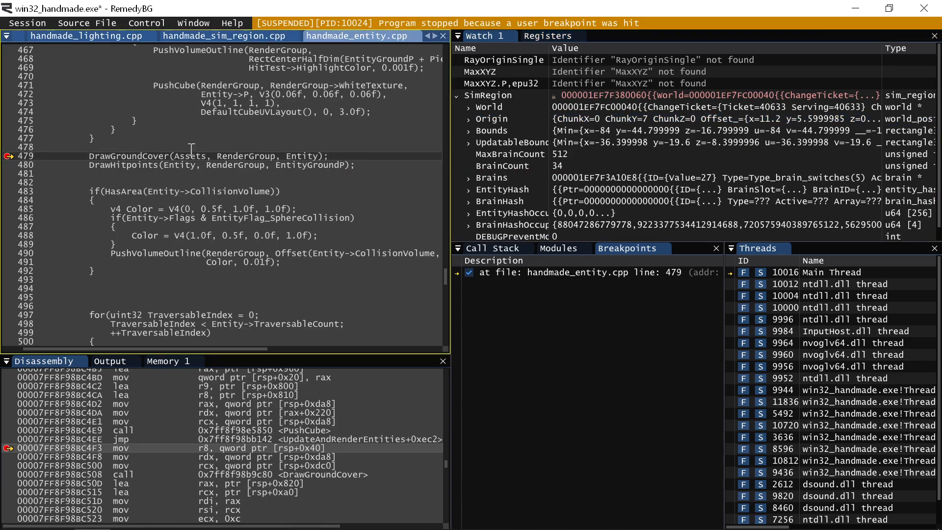
pyautogui.moveTo(318, 175)
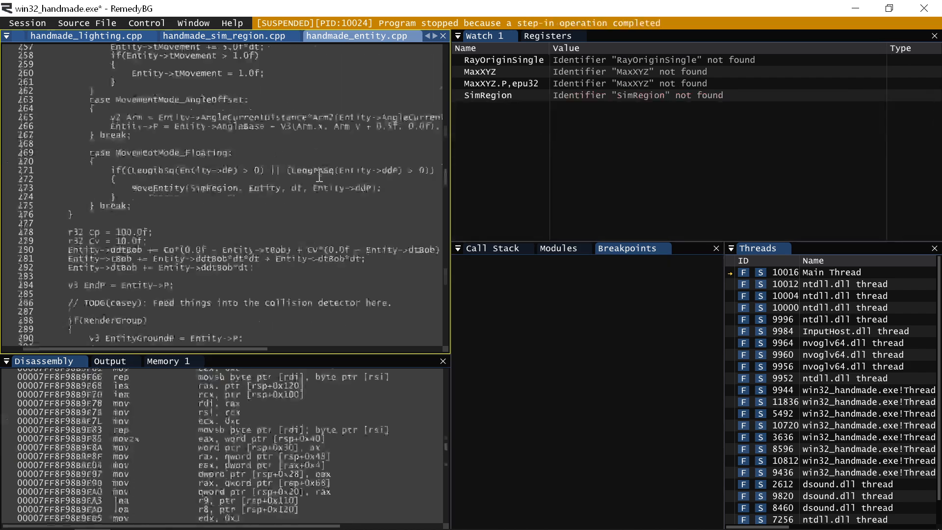
pyautogui.press('F10')
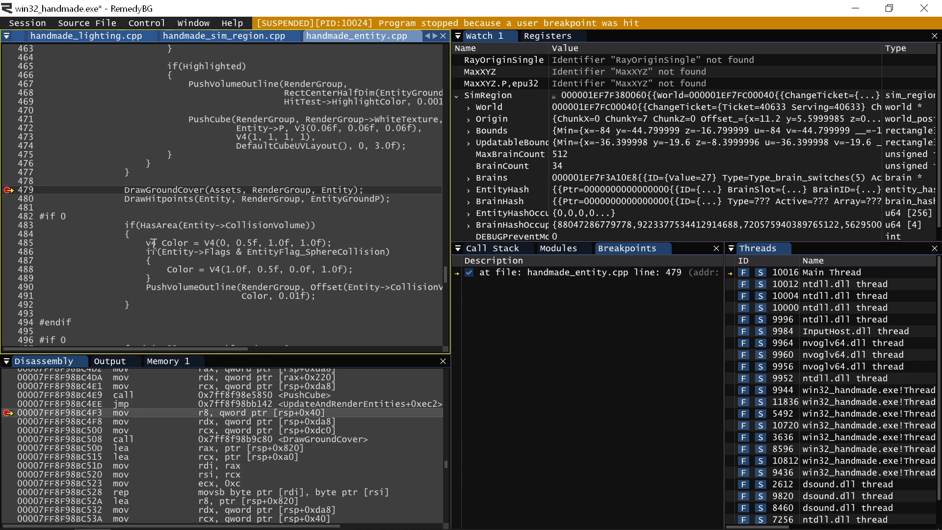
pyautogui.moveTo(555, 103)
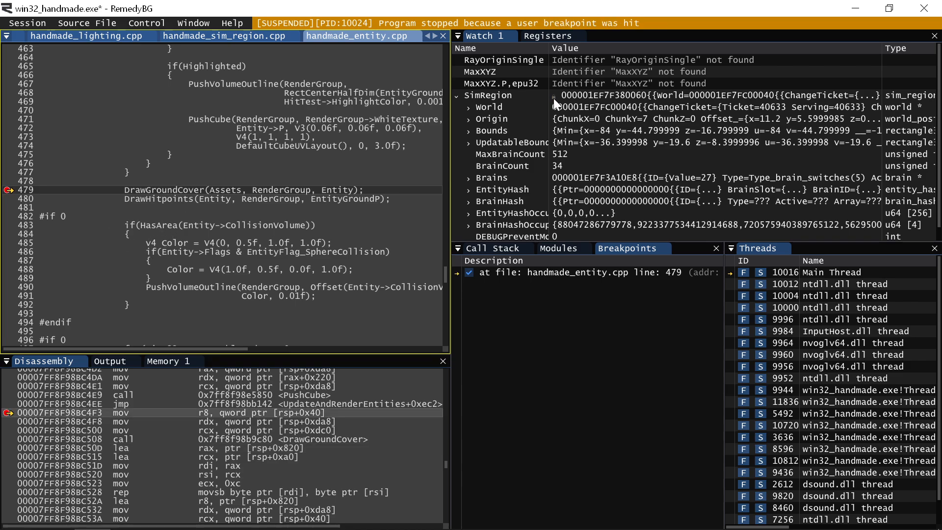
pyautogui.click(489, 95)
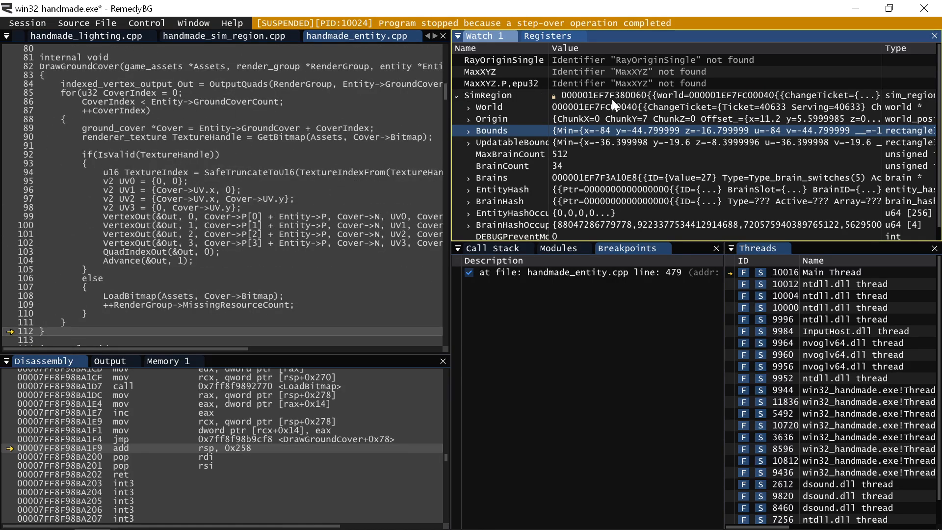
pyautogui.moveTo(599, 119)
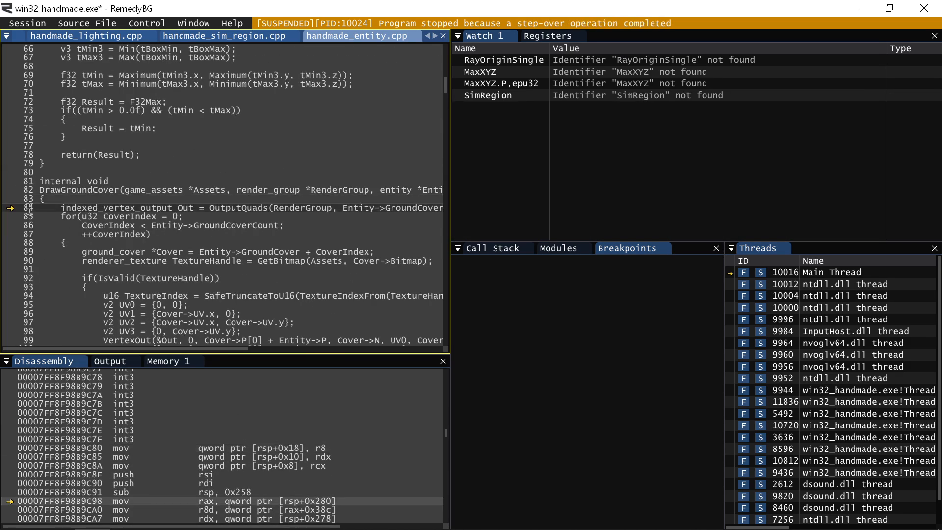
# - Set a breakpoint on line 84 of DrawGroundCover, re-add the SimRegion watch and inspect caller frames
pyautogui.click(9, 207)
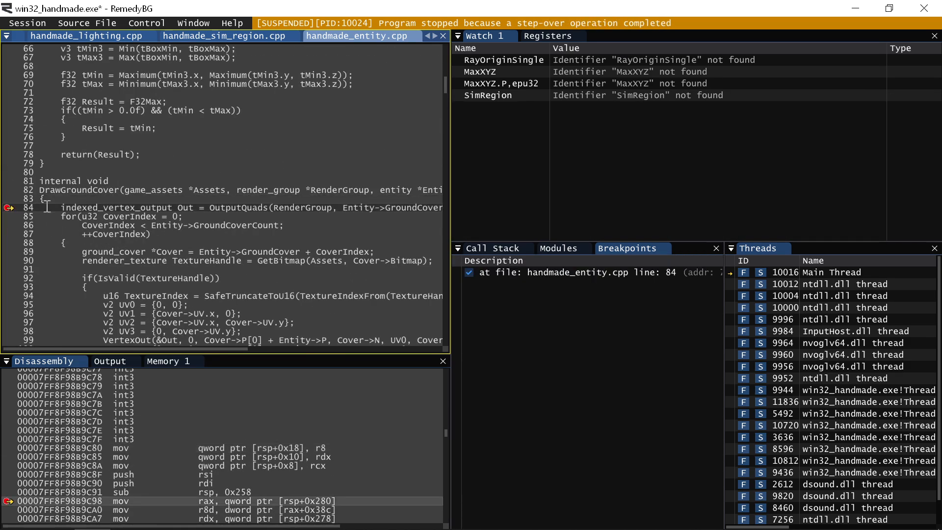
pyautogui.click(488, 95)
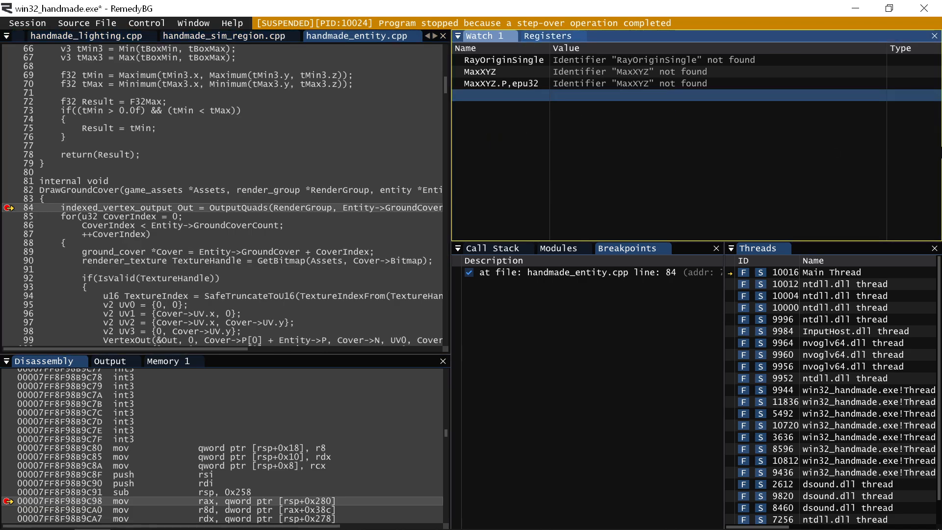
pyautogui.write('SimRegion')
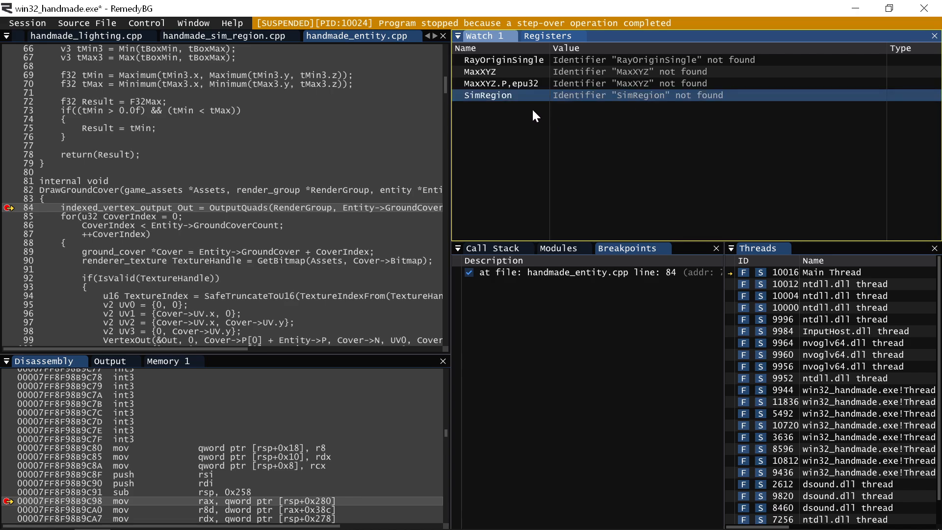
pyautogui.doubleClick(486, 95)
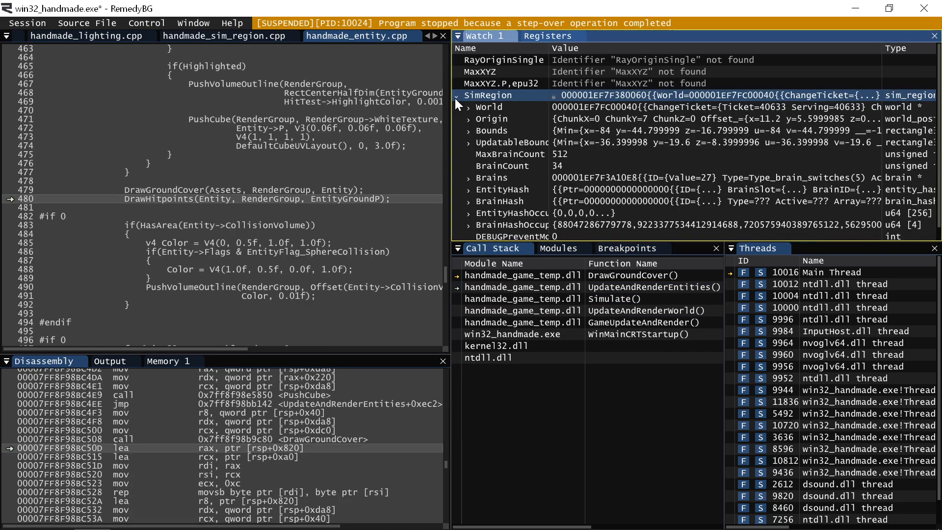
pyautogui.moveTo(558, 71)
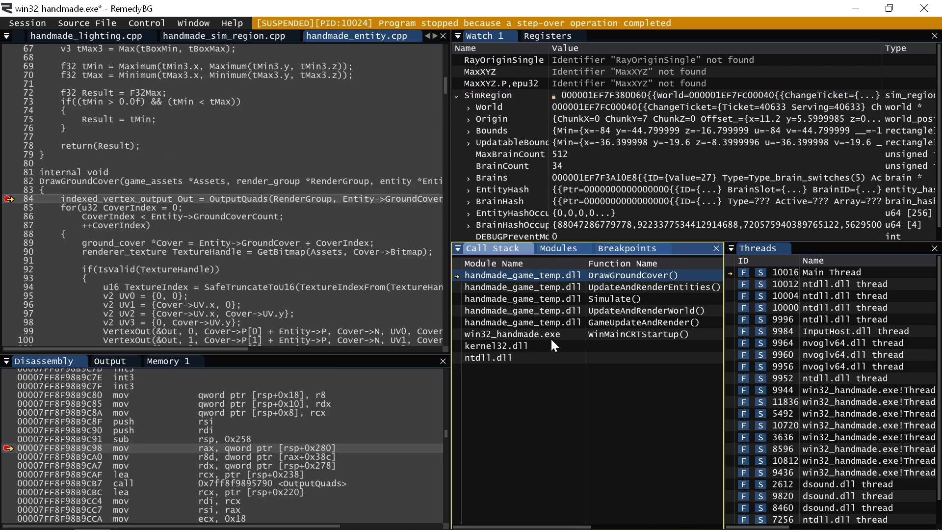
pyautogui.moveTo(564, 320)
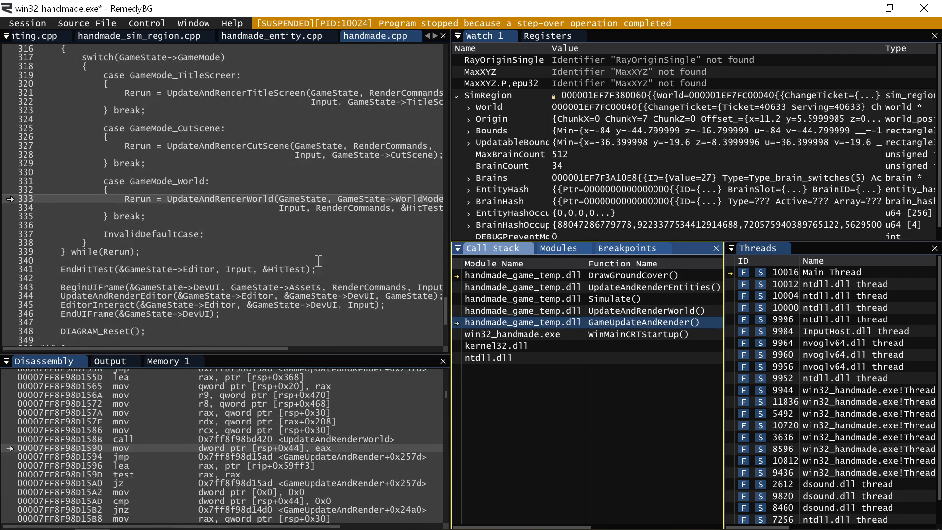
pyautogui.moveTo(455, 102)
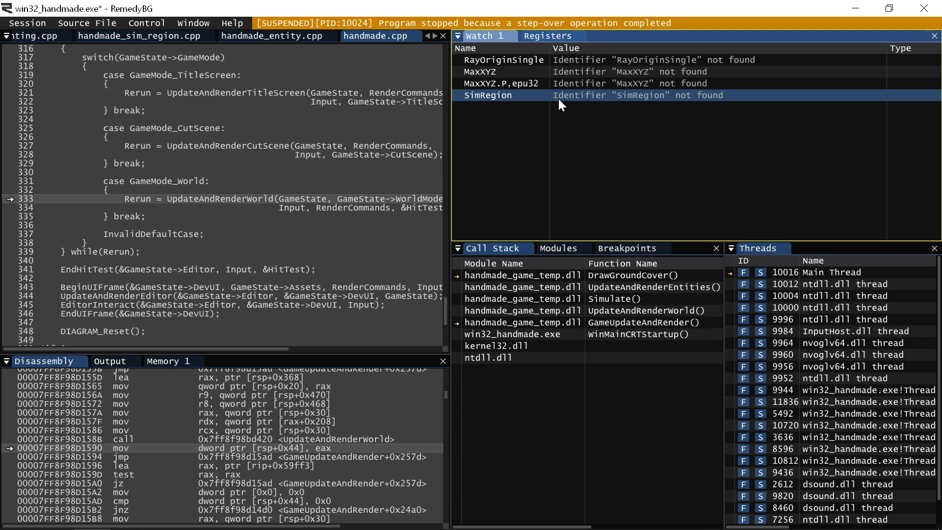
pyautogui.click(639, 275)
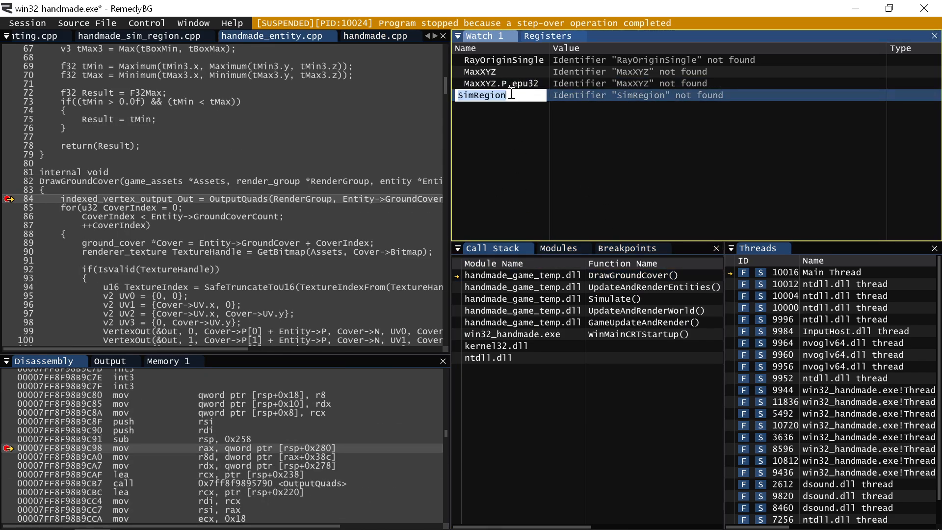
# - Add a GameState watch with a {*} scope prefix and expand it to check it resolves
pyautogui.write('GameState')
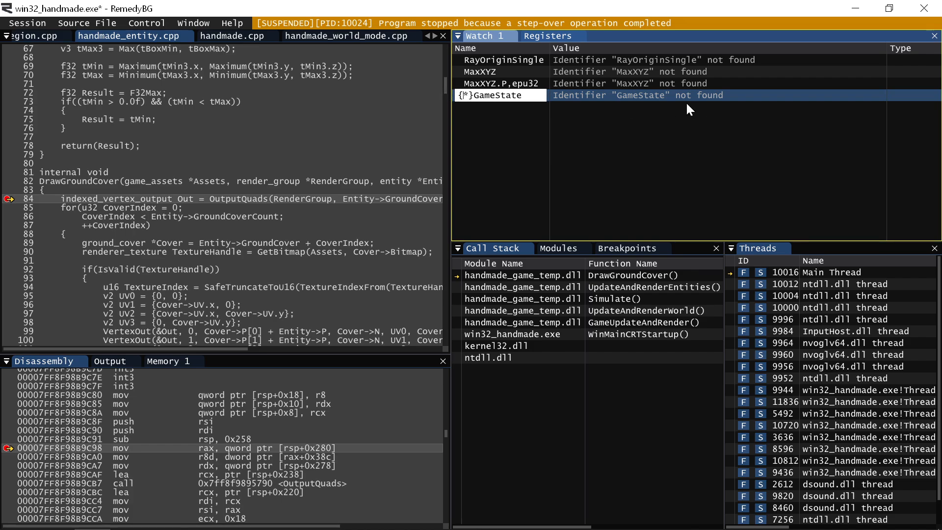
pyautogui.click(493, 96)
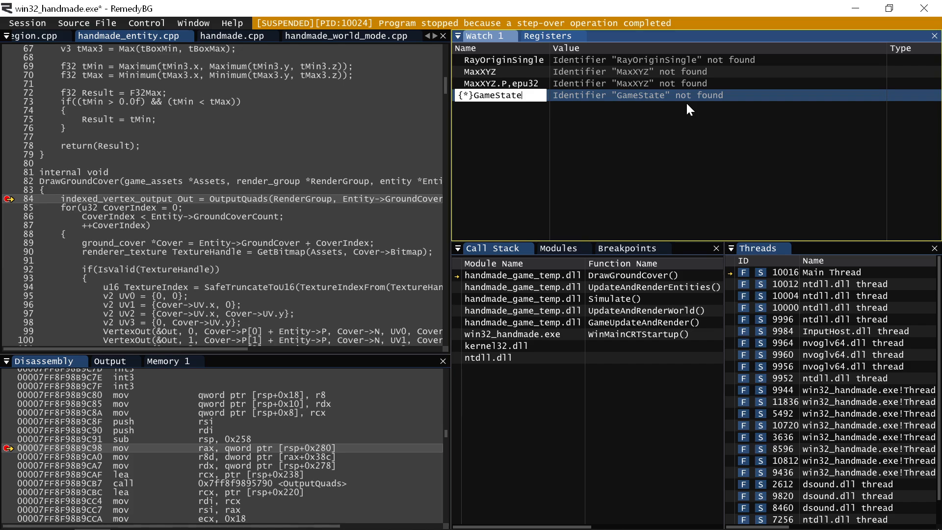
pyautogui.press('return')
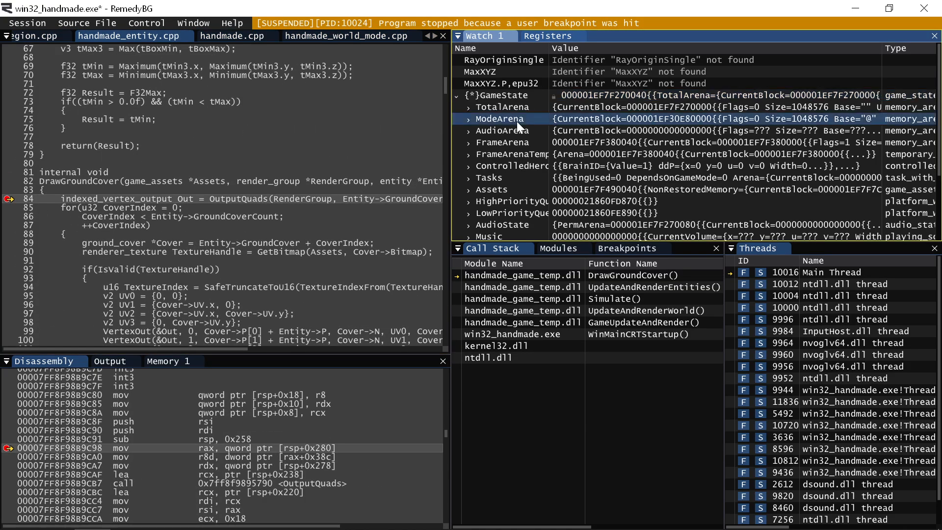
pyautogui.click(499, 95)
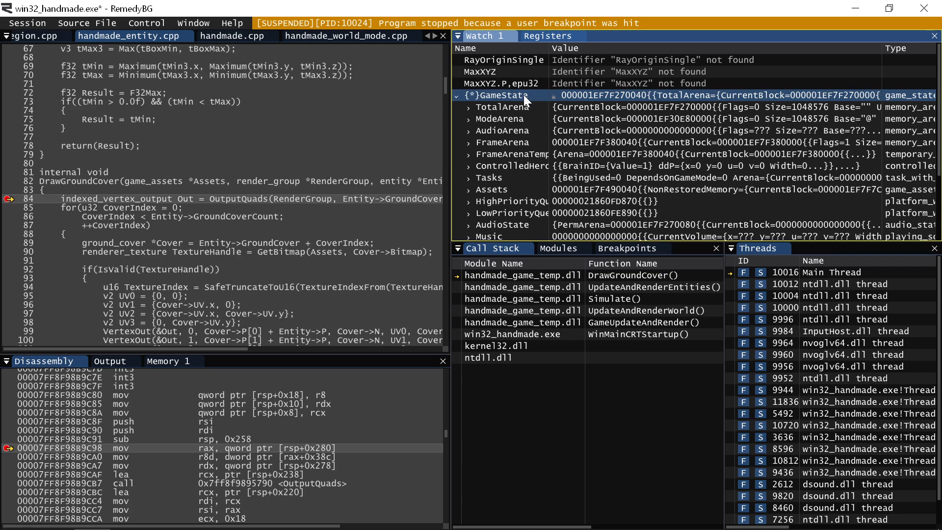
pyautogui.moveTo(501, 100)
pyautogui.write('1')
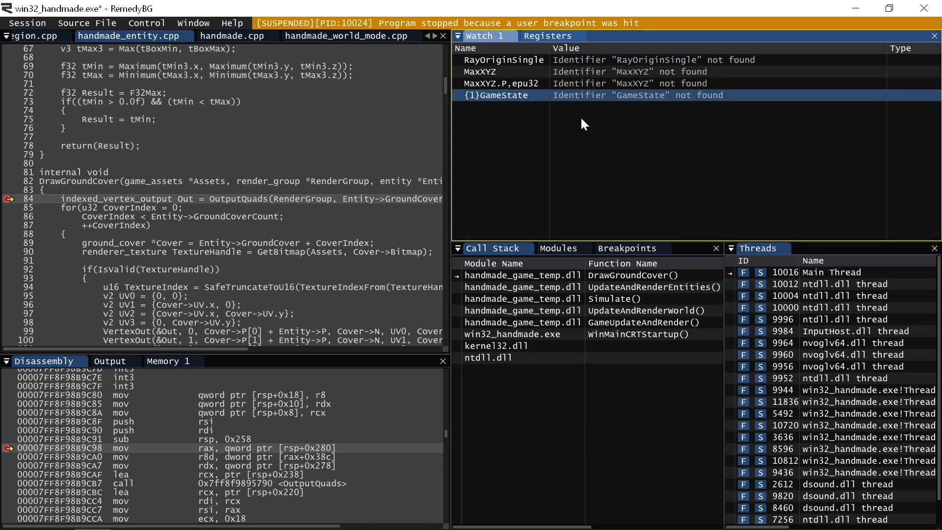
# - Rescope GameState to call-stack frame {3}, resolving TotalArena and ModeArena, and reopen it for editing
pyautogui.doubleClick(500, 95)
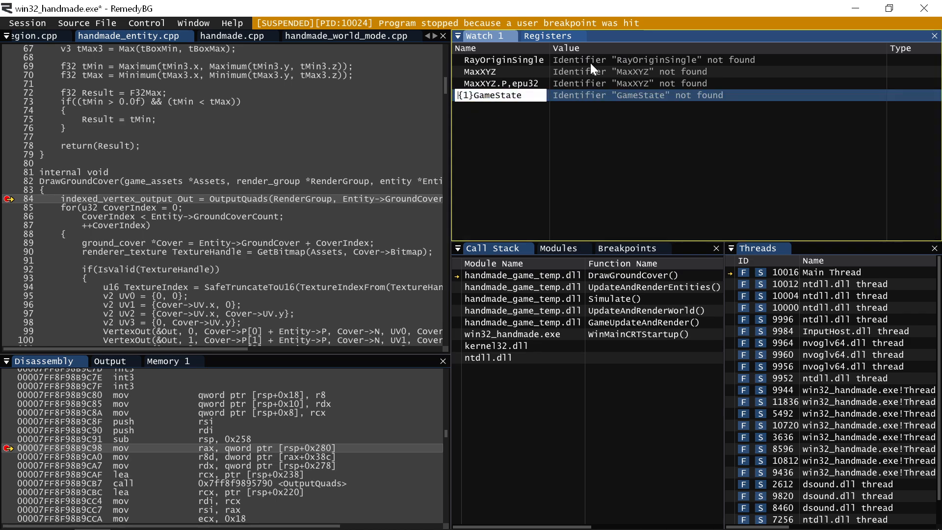
pyautogui.click(459, 95)
pyautogui.write('3')
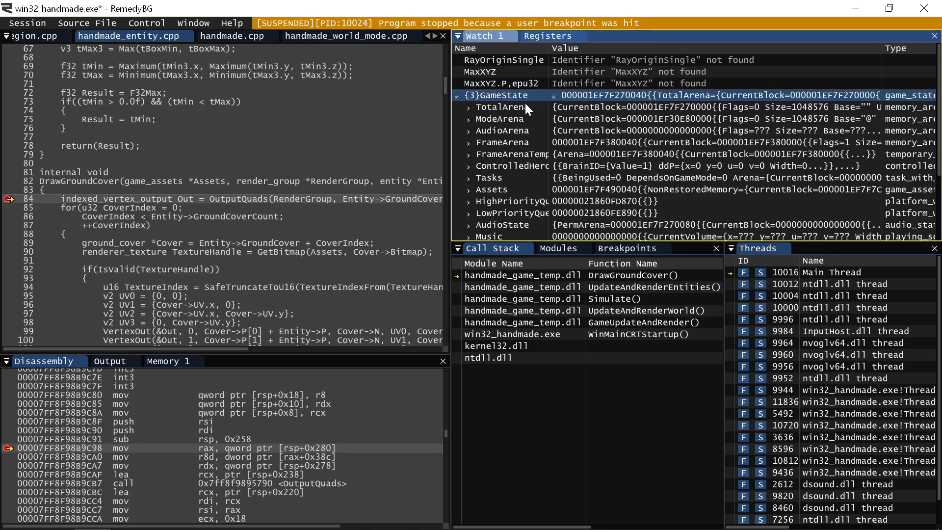
pyautogui.doubleClick(502, 95)
pyautogui.write('{3}N')
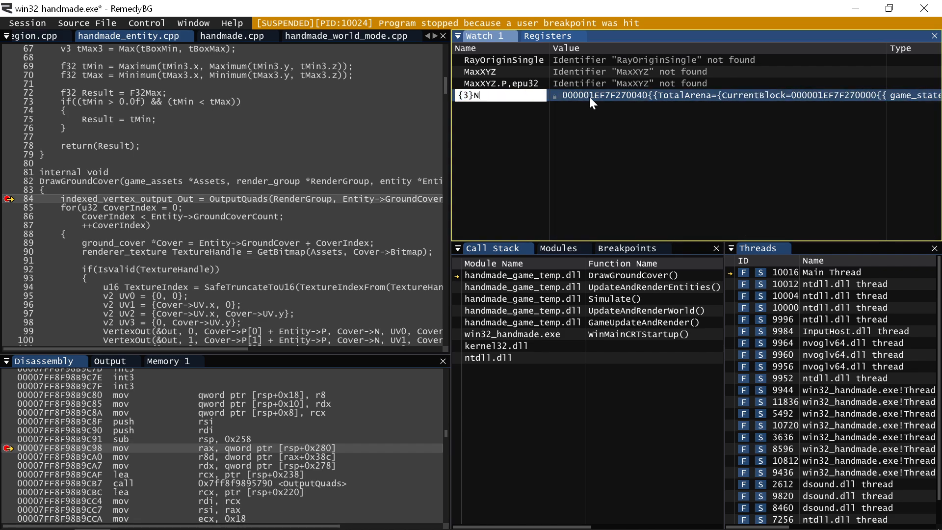
# - Enter the watch expression Assets->Assets,Assets->AssetCount to view the assets as an array
pyautogui.write('ode')
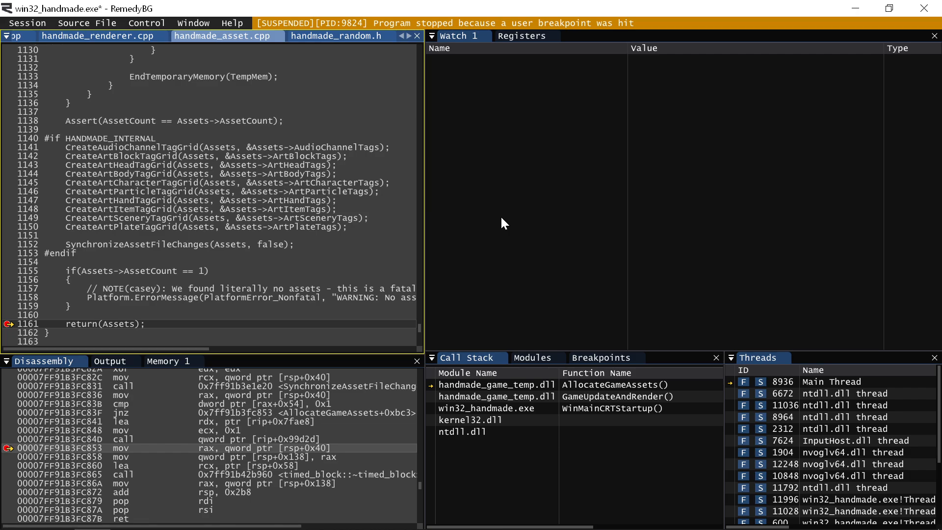
pyautogui.moveTo(462, 82)
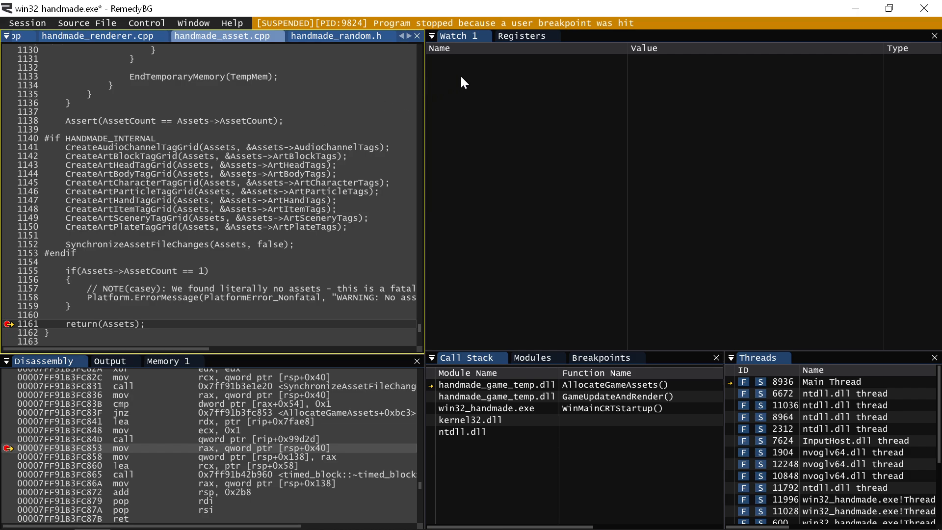
pyautogui.write('Assets-')
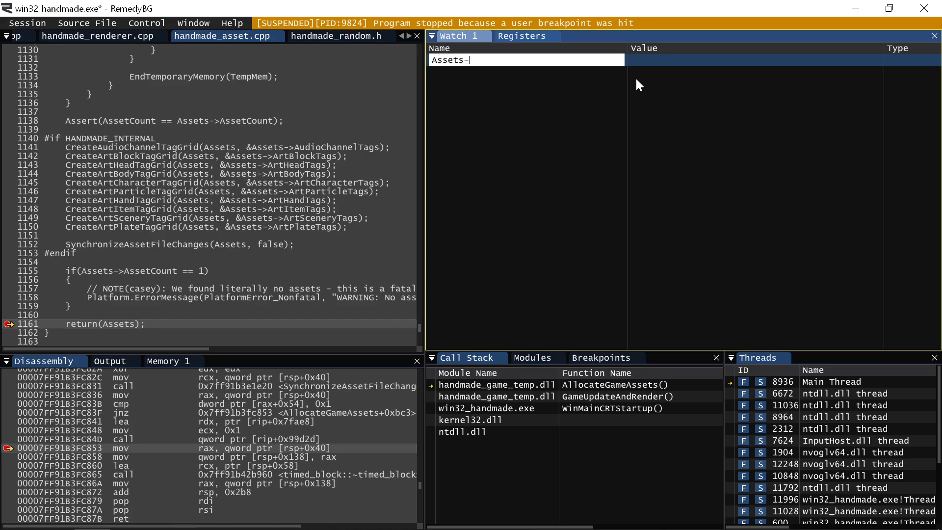
pyautogui.write('>Assets')
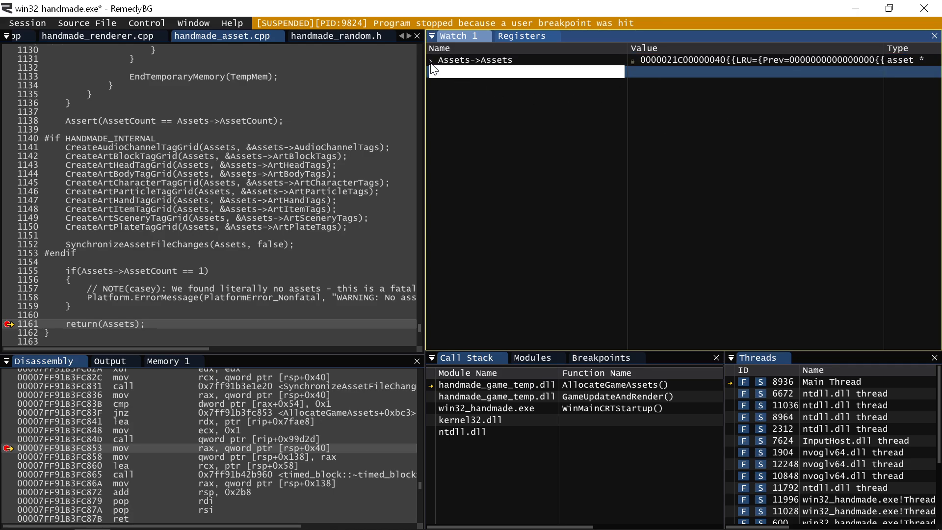
pyautogui.click(429, 60)
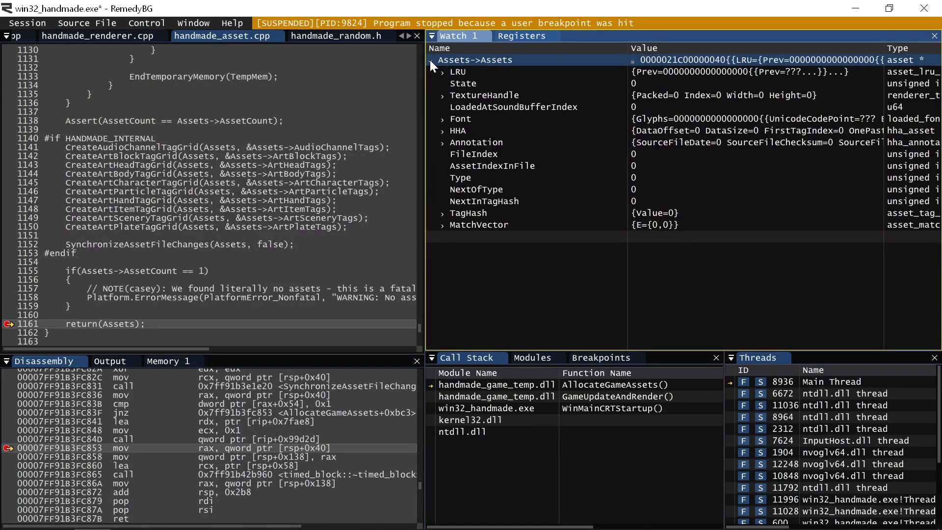
pyautogui.write(',A')
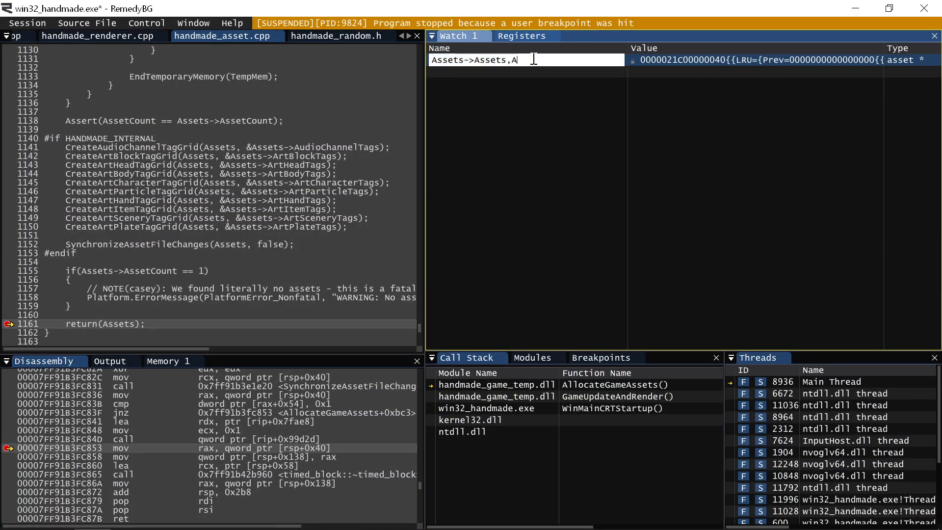
pyautogui.write('ssets->AssetCount')
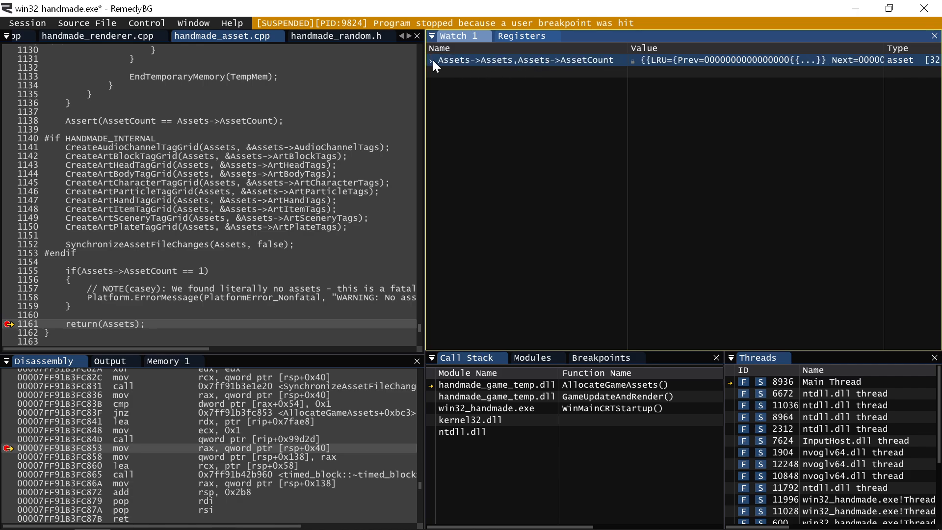
# - Expand the asset array and entry [6] showing FileIndex 1, AssetIndexInFile 6
pyautogui.click(430, 60)
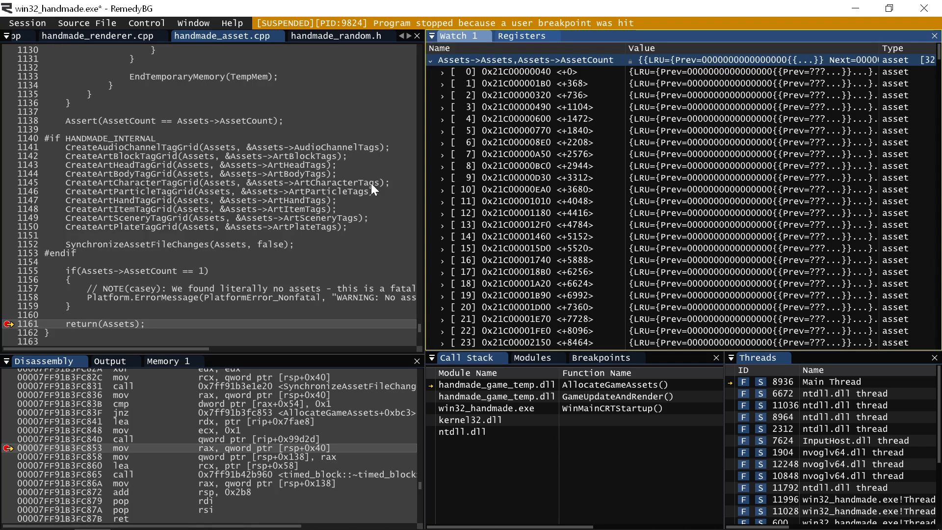
pyautogui.moveTo(798, 149)
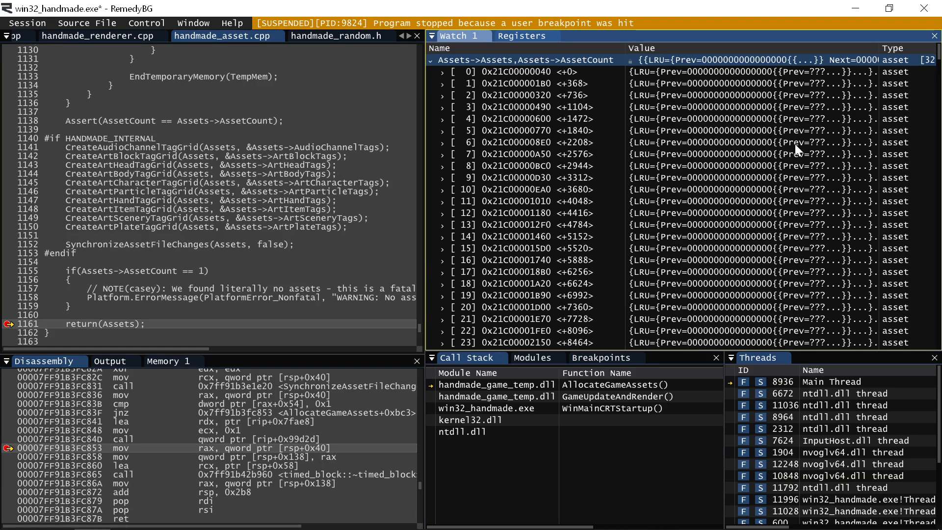
pyautogui.click(443, 143)
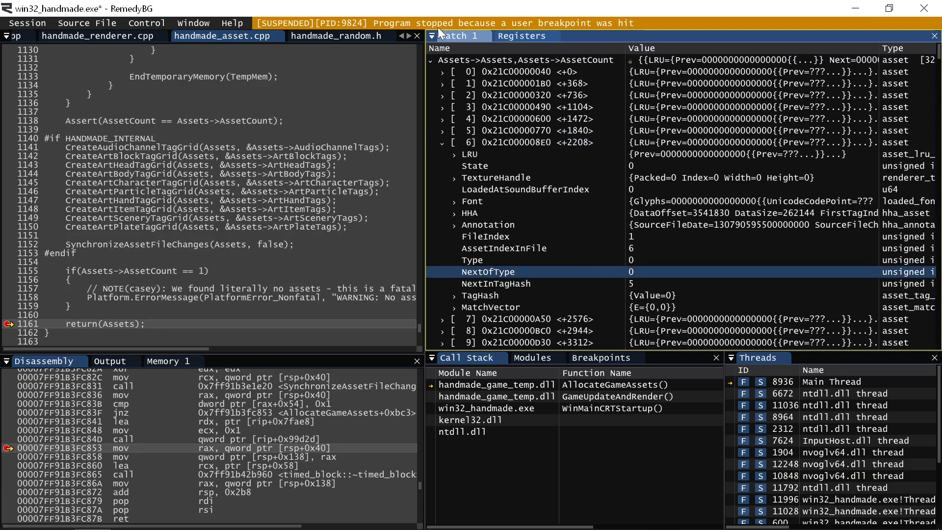
pyautogui.click(481, 201)
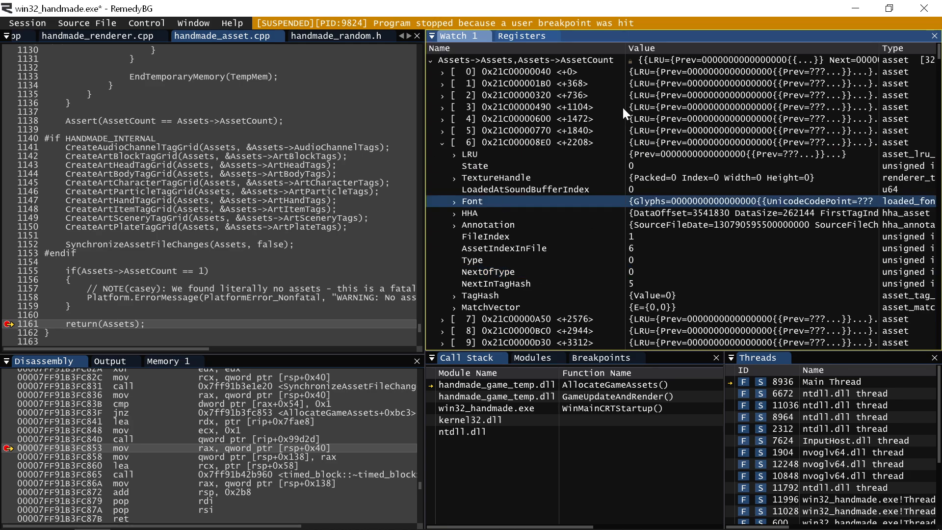
pyautogui.moveTo(631, 199)
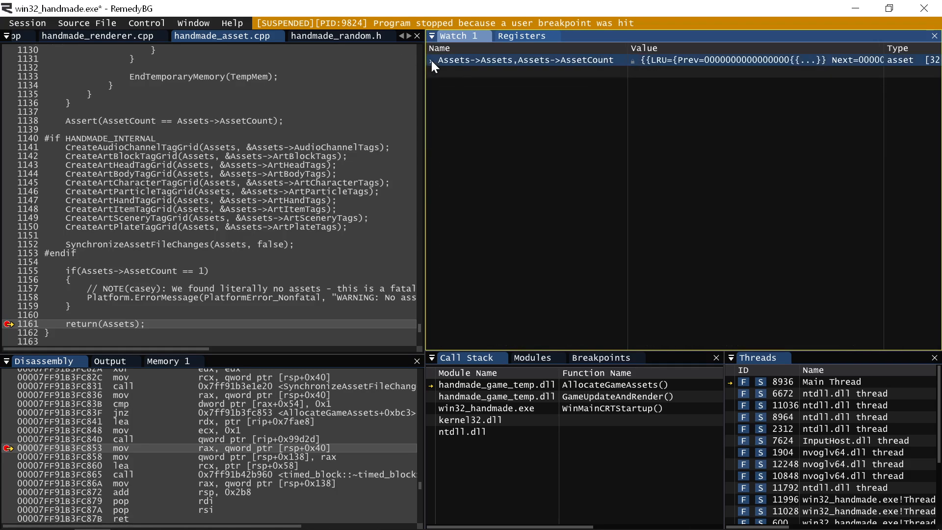
# - Expand the asset array and entry [4], inspecting its State and Type fields
pyautogui.doubleClick(526, 60)
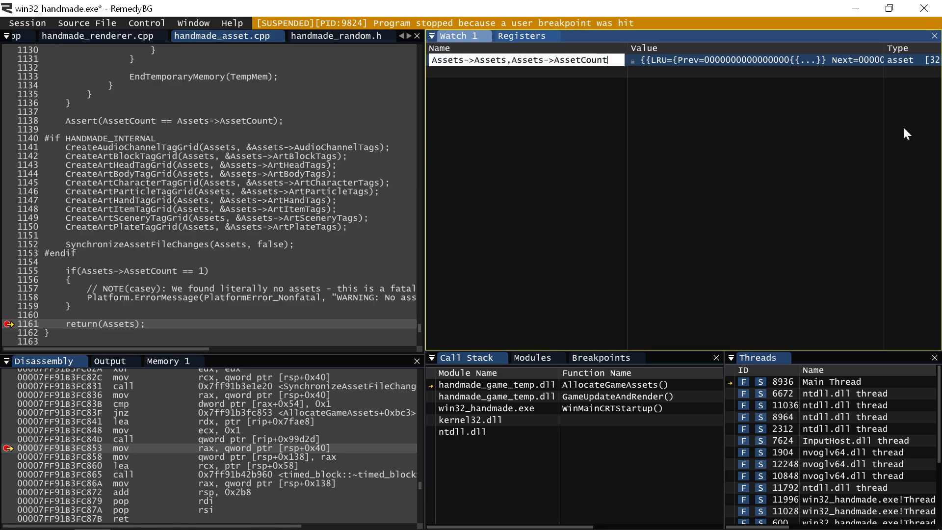
pyautogui.moveTo(539, 77)
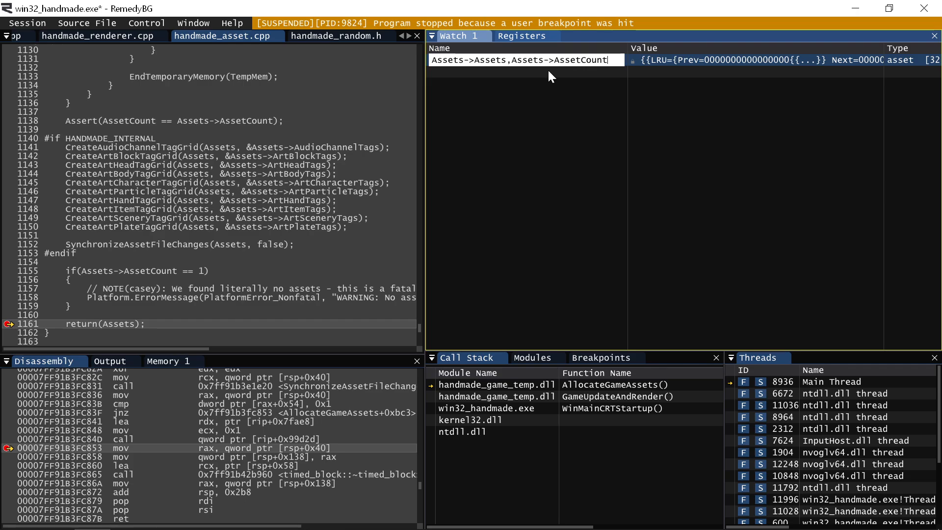
pyautogui.moveTo(598, 147)
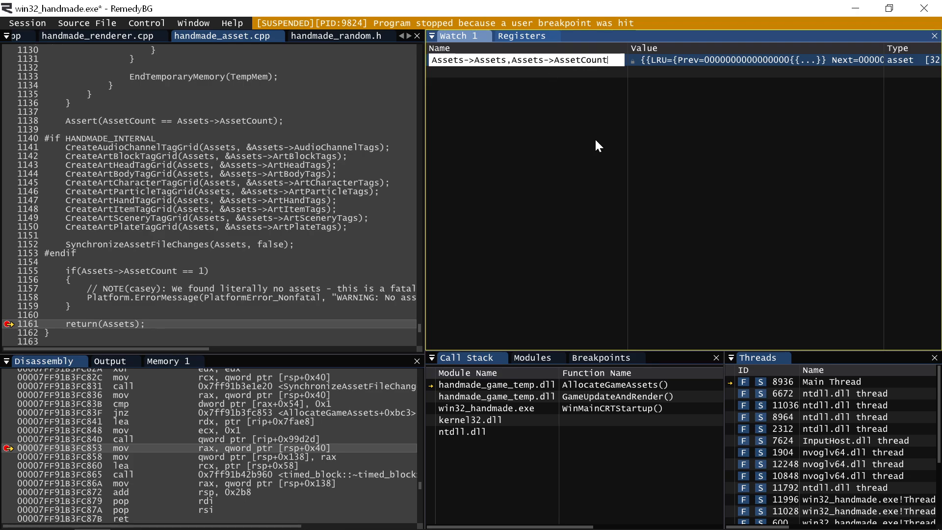
pyautogui.click(432, 60)
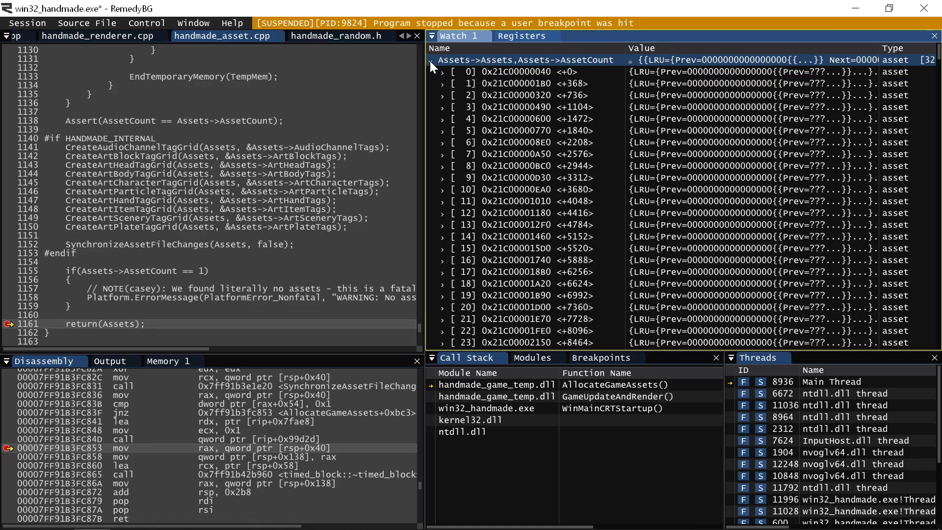
pyautogui.click(443, 119)
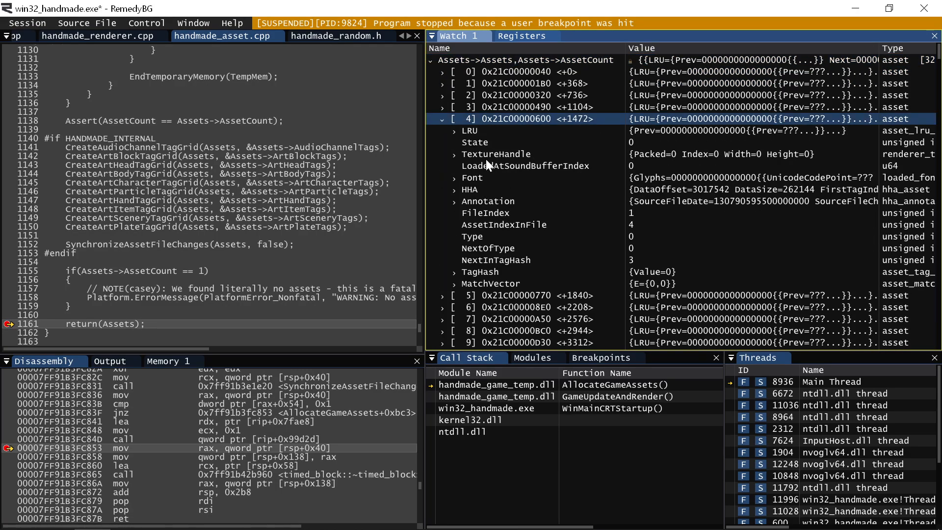
pyautogui.click(475, 142)
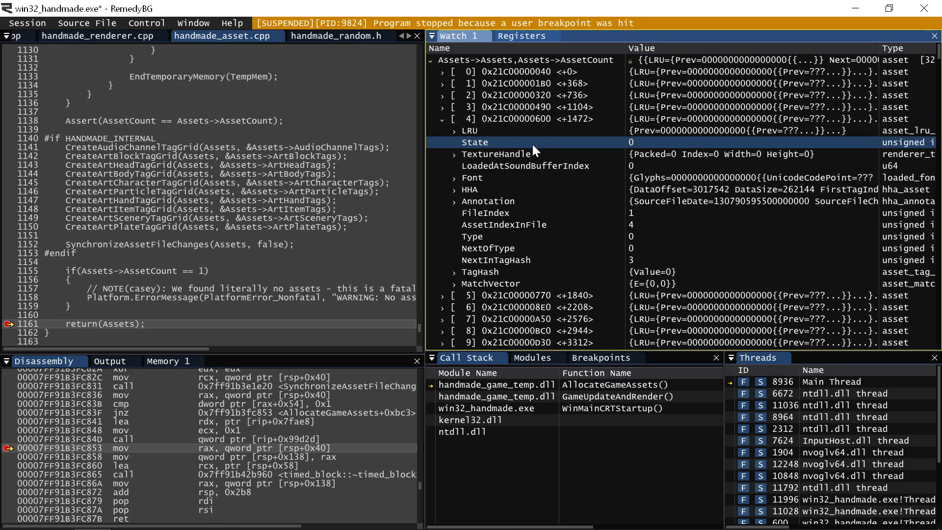
pyautogui.click(474, 236)
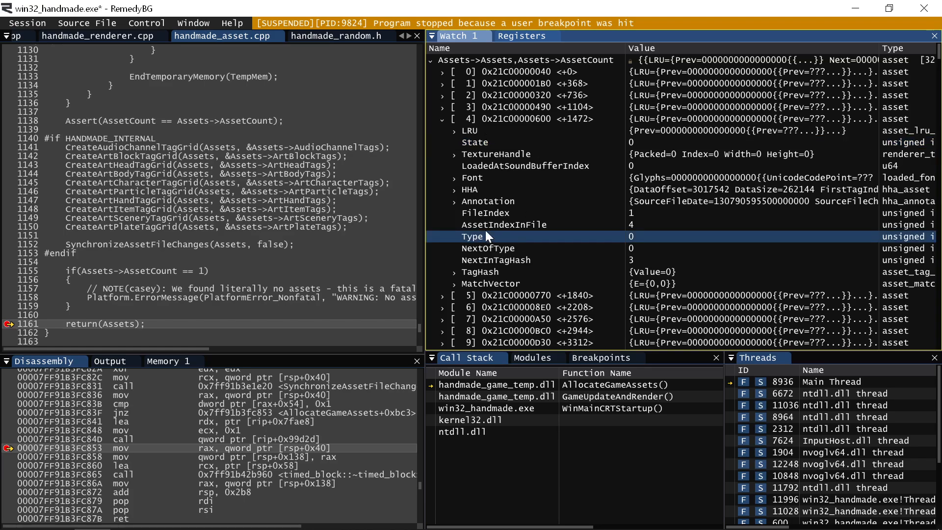
# - Expand asset 4's HHA showing DataOffset 3017542, DataSize 262144, Type 2, and reopen the expression for a column specifier
pyautogui.click(457, 189)
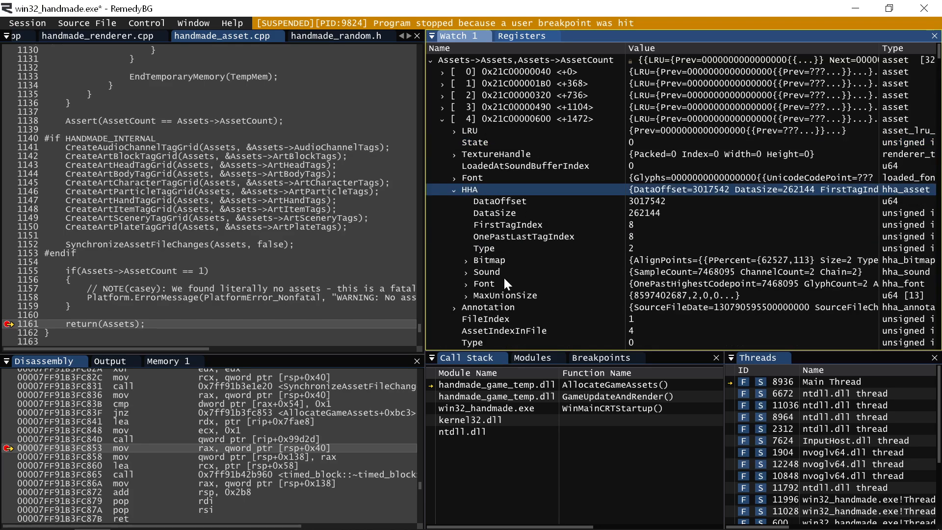
pyautogui.click(483, 247)
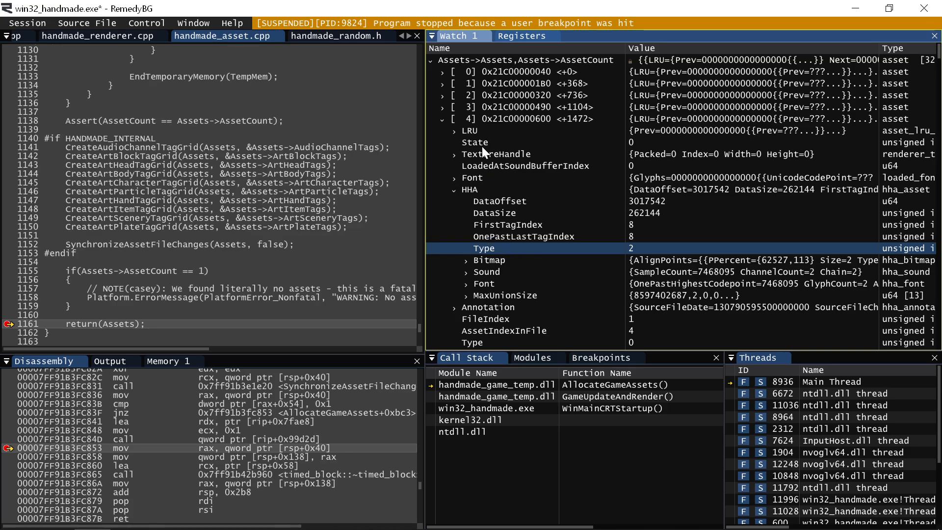
pyautogui.click(475, 142)
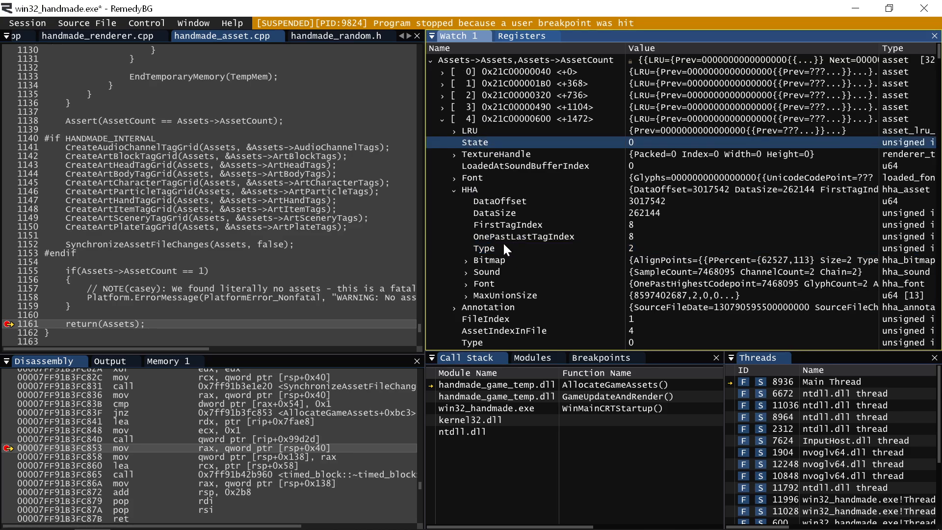
pyautogui.click(529, 60)
pyautogui.write(' {$.;')
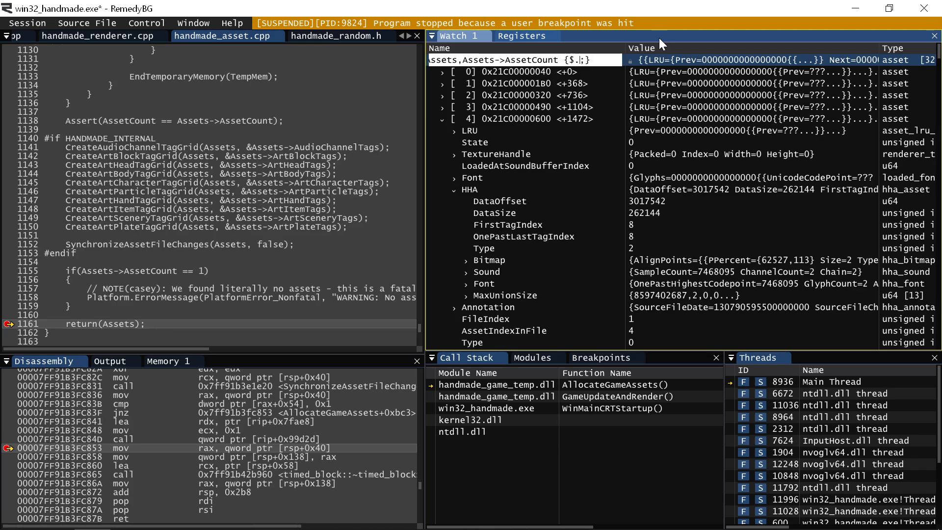
# - Extend the watch format with $.HHA.Type and $.State columns for the asset table
pyautogui.write('HHA')
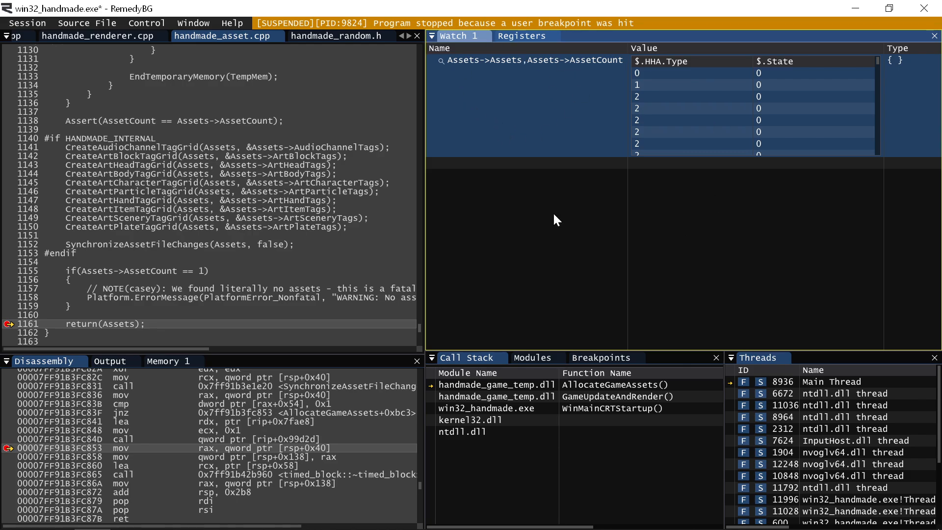
pyautogui.moveTo(719, 122)
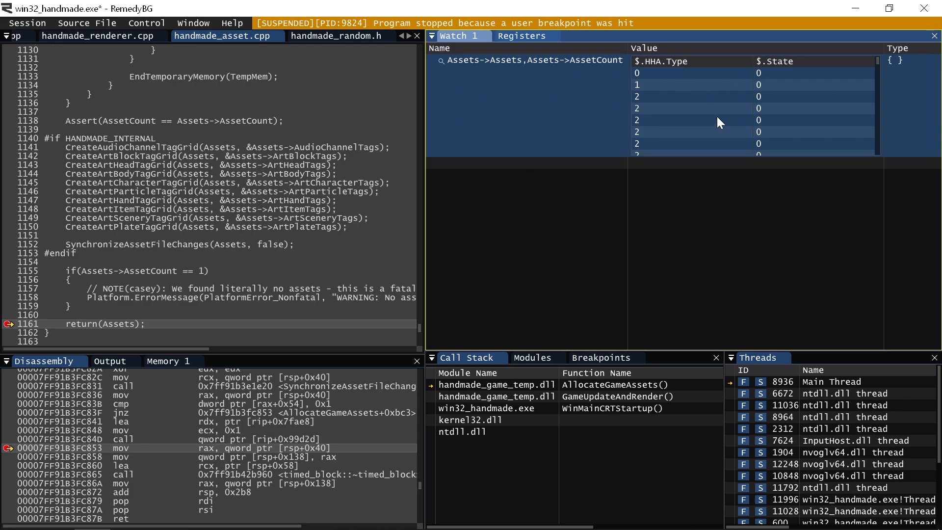
pyautogui.moveTo(726, 100)
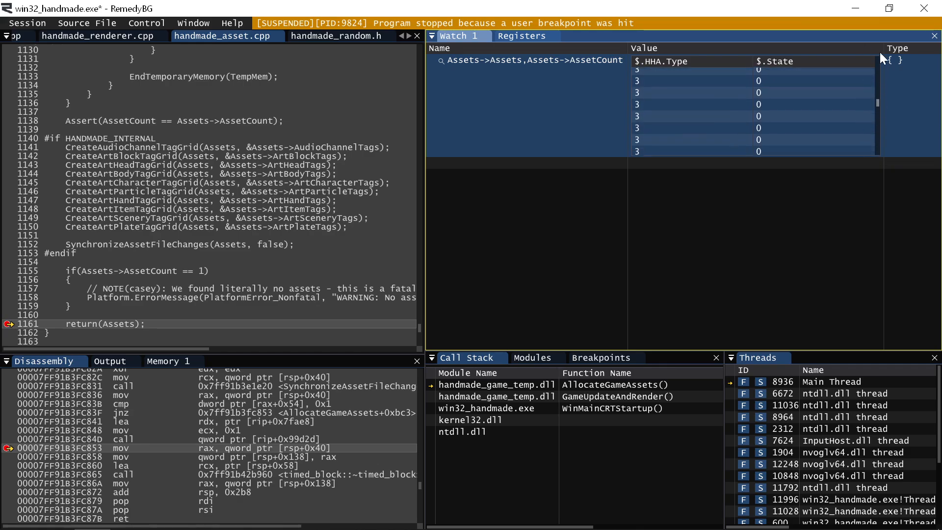
pyautogui.doubleClick(528, 60)
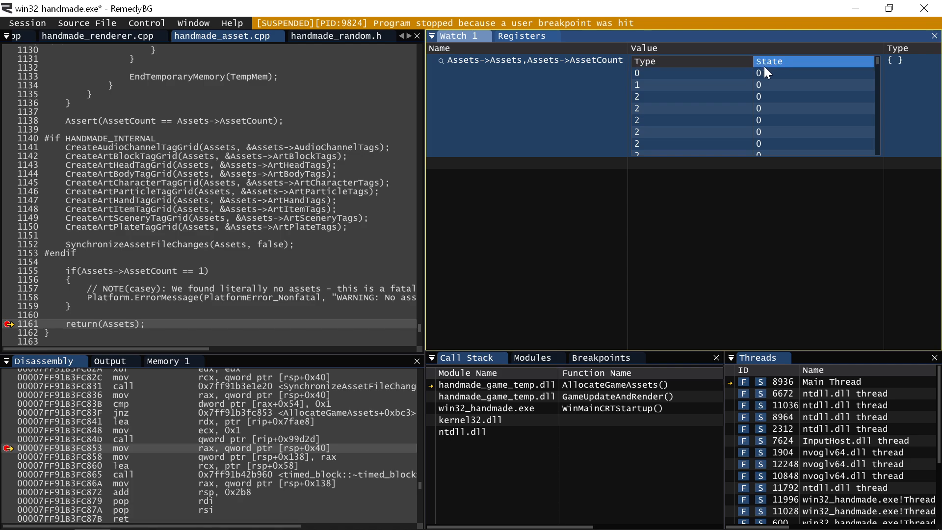
pyautogui.moveTo(609, 80)
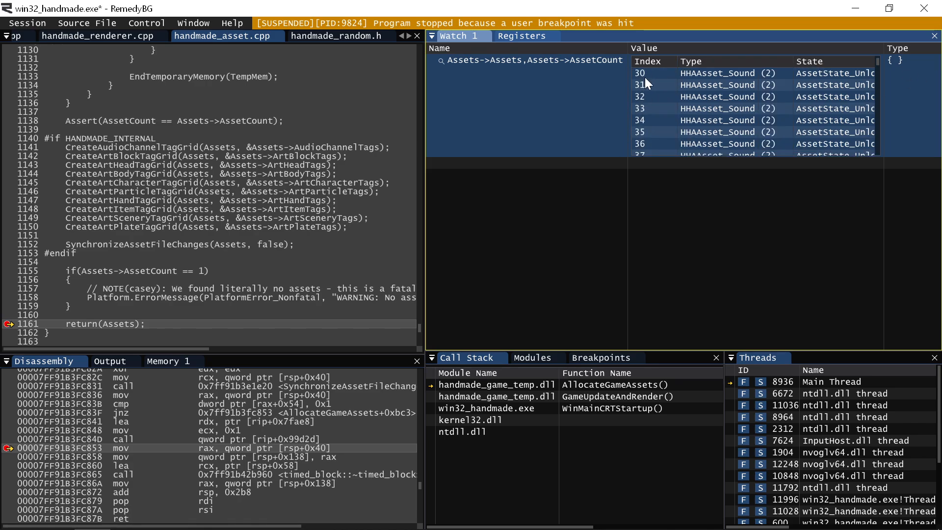
pyautogui.moveTo(695, 125)
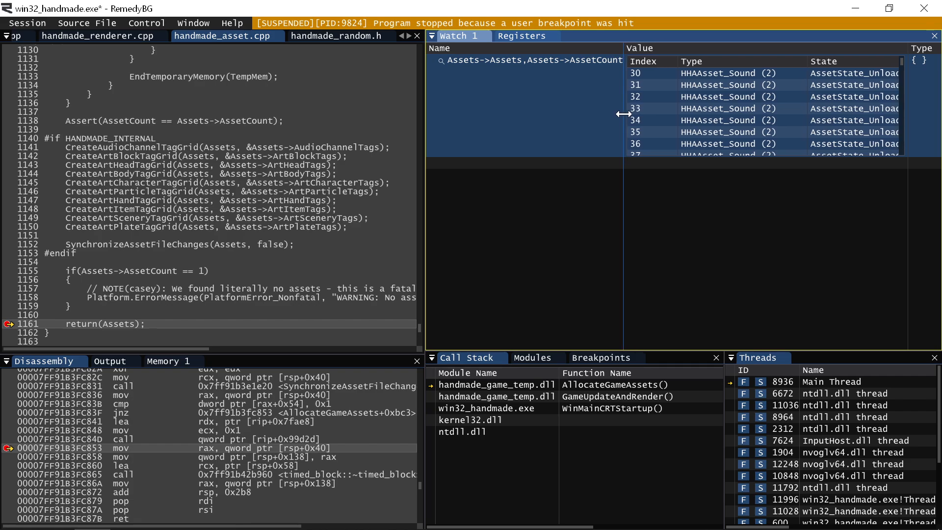
pyautogui.moveTo(591, 112)
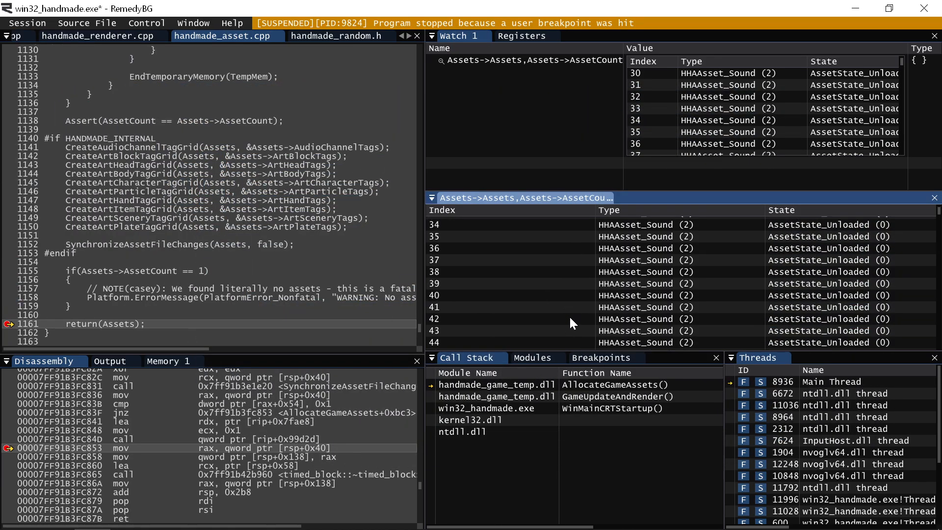
# - Rewrite the watch as {*}GameState->Assets->Assets and step over into GameUpdateAndRender
pyautogui.click(607, 210)
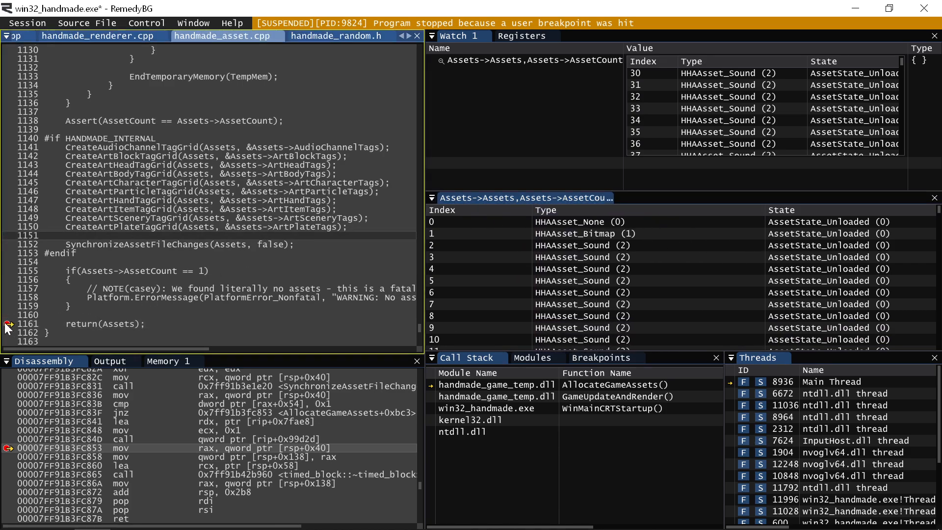
pyautogui.press('F10')
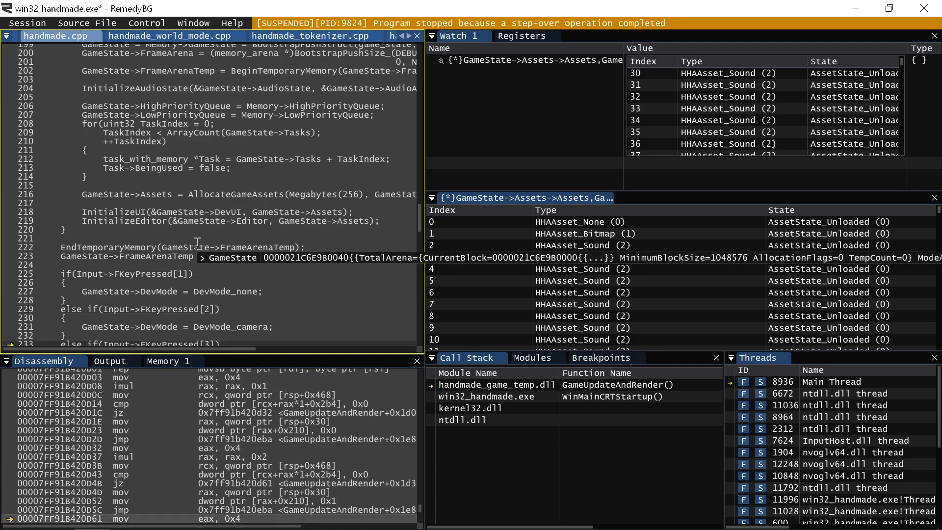
# - Restart the game, run it with F5, then pause it via Control > Break
pyautogui.press('F11')
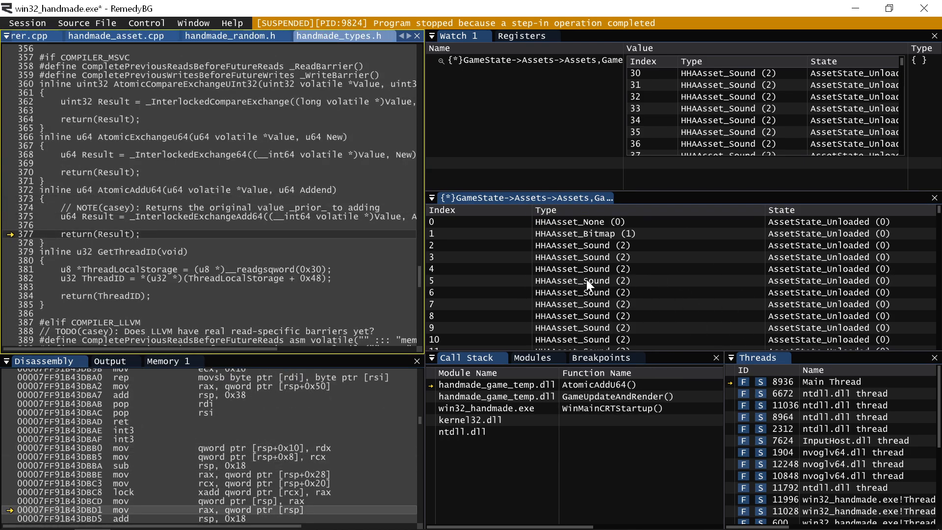
pyautogui.moveTo(544, 283)
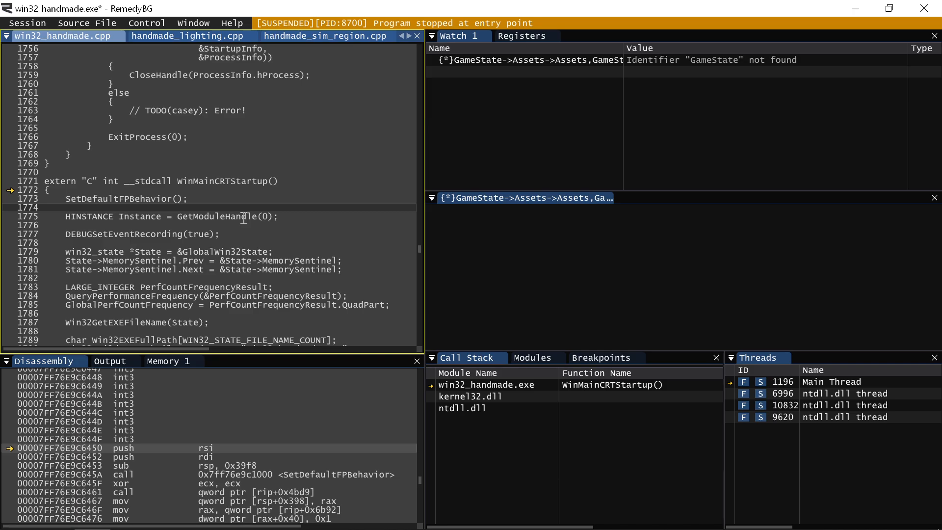
pyautogui.press('F5')
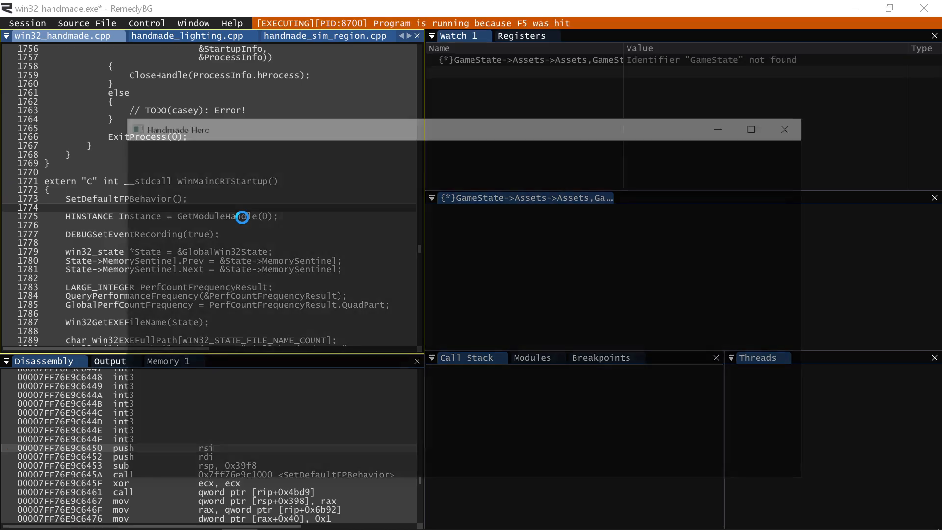
pyautogui.click(146, 23)
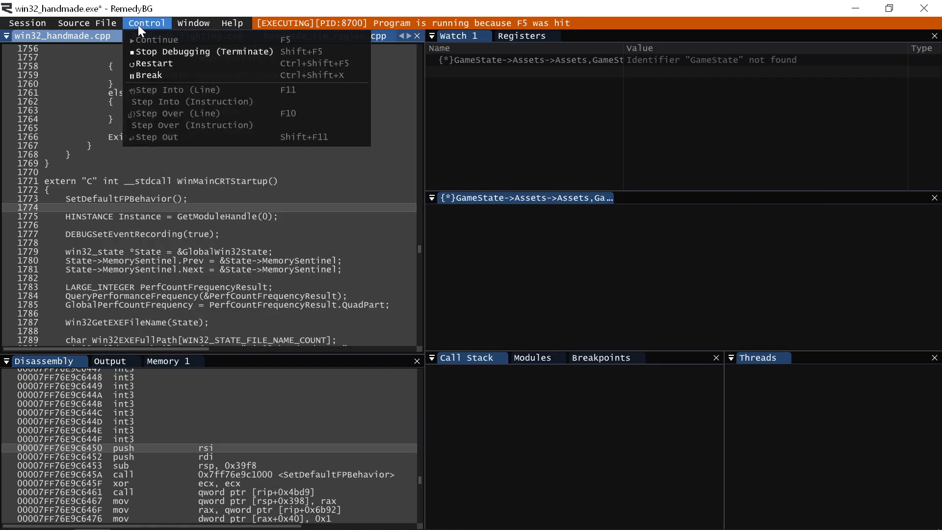
pyautogui.click(148, 76)
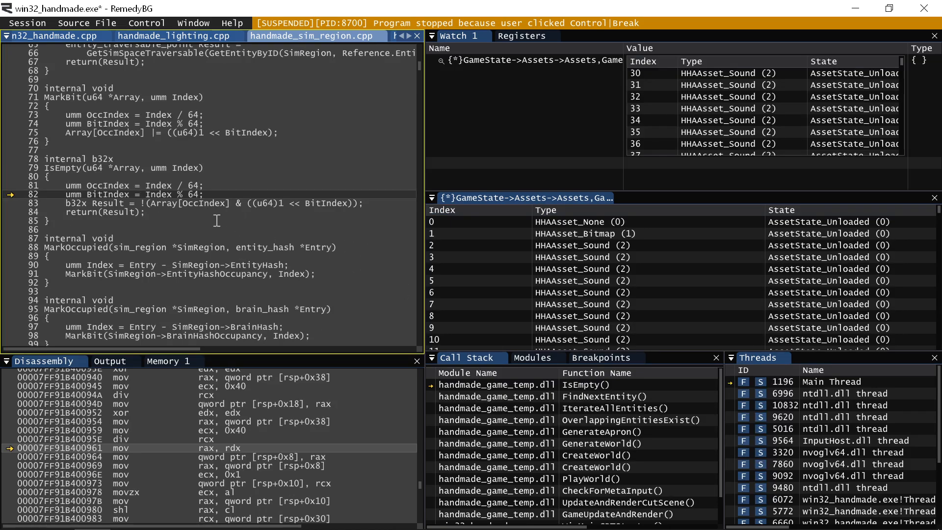